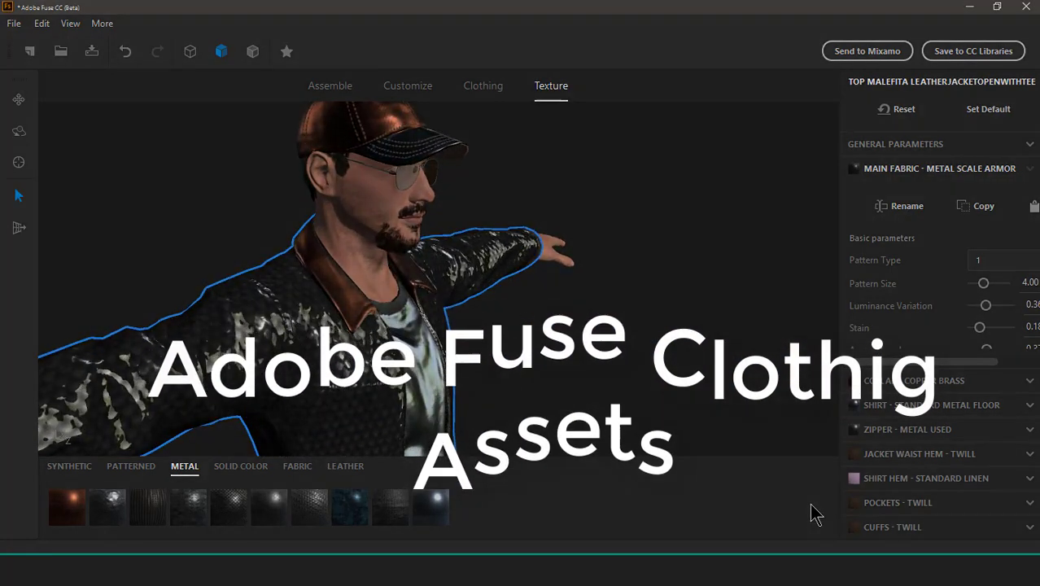
Step: Start a new empty character model with the head library listed
click(203, 86)
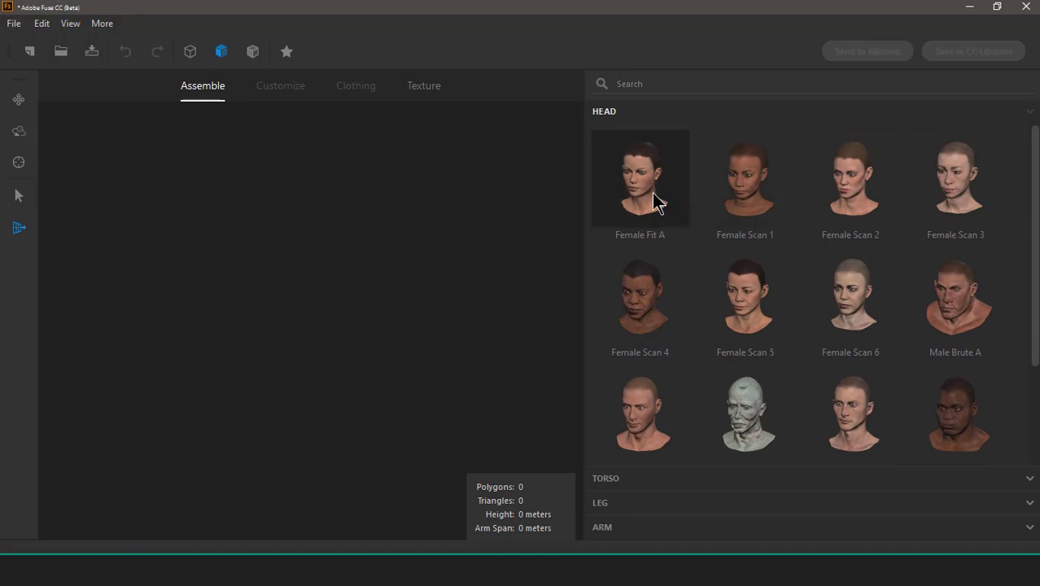
Step: Build the Female Fit A body with torso, legs and arms, orbiting to check it
click(640, 176)
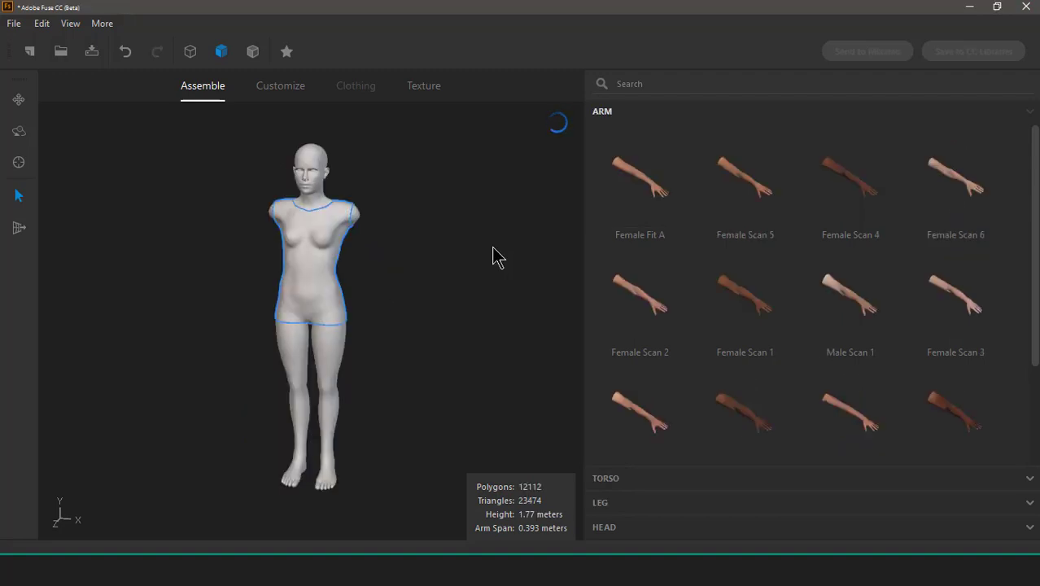
click(640, 178)
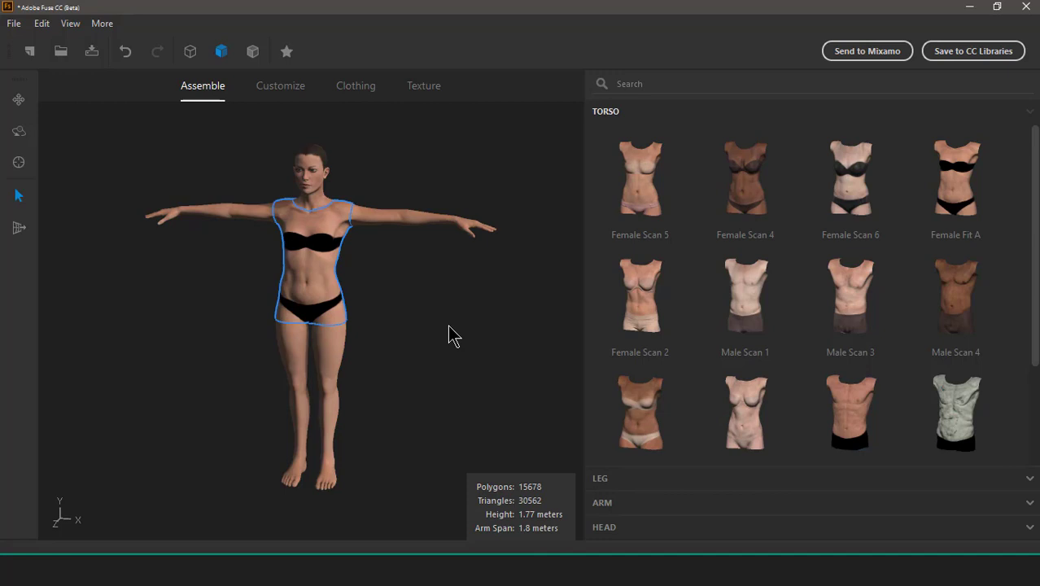
drag(455, 335, 342, 331)
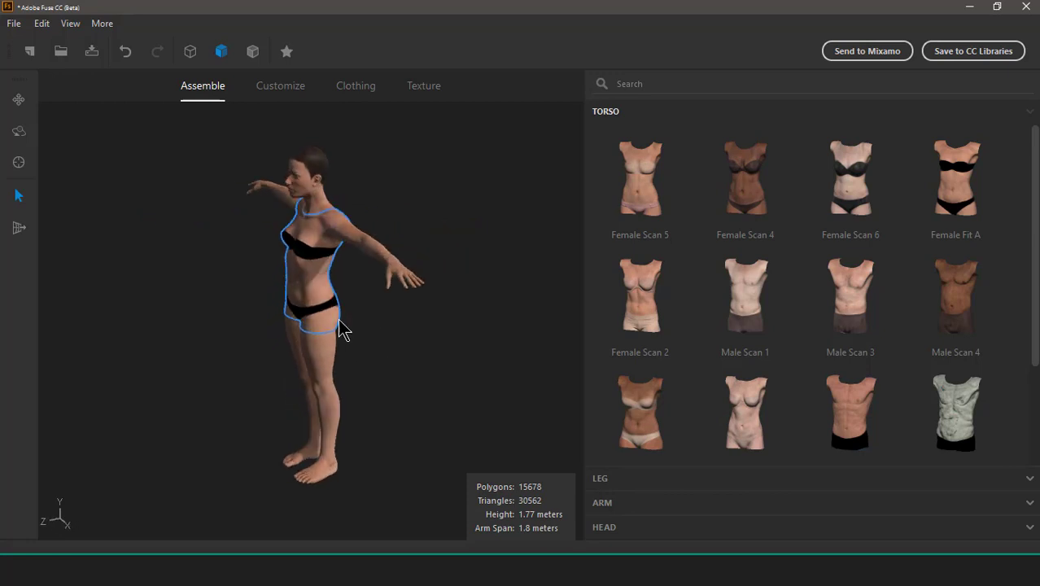
drag(342, 329, 398, 321)
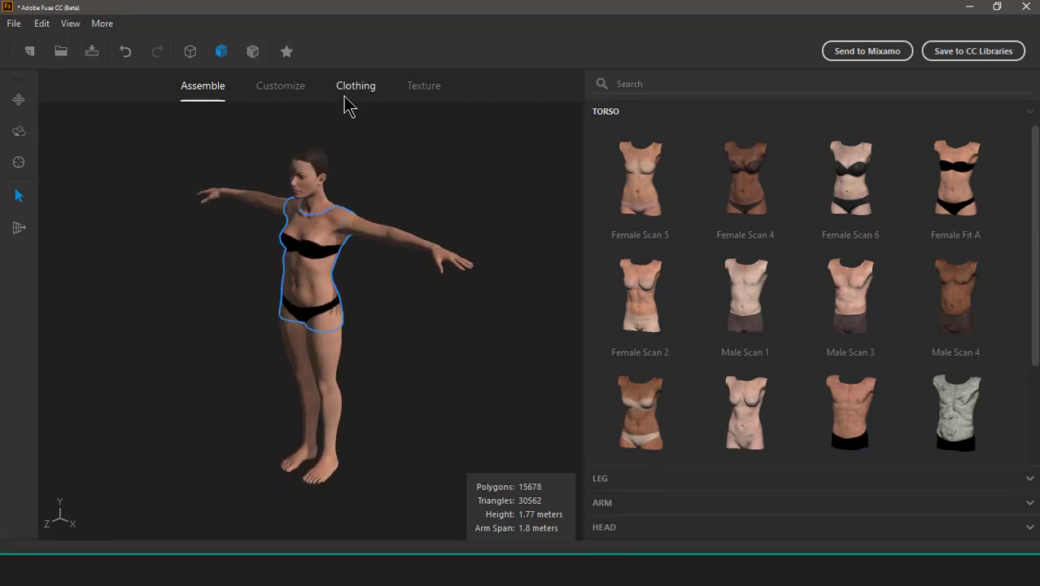
mouse_move(356, 85)
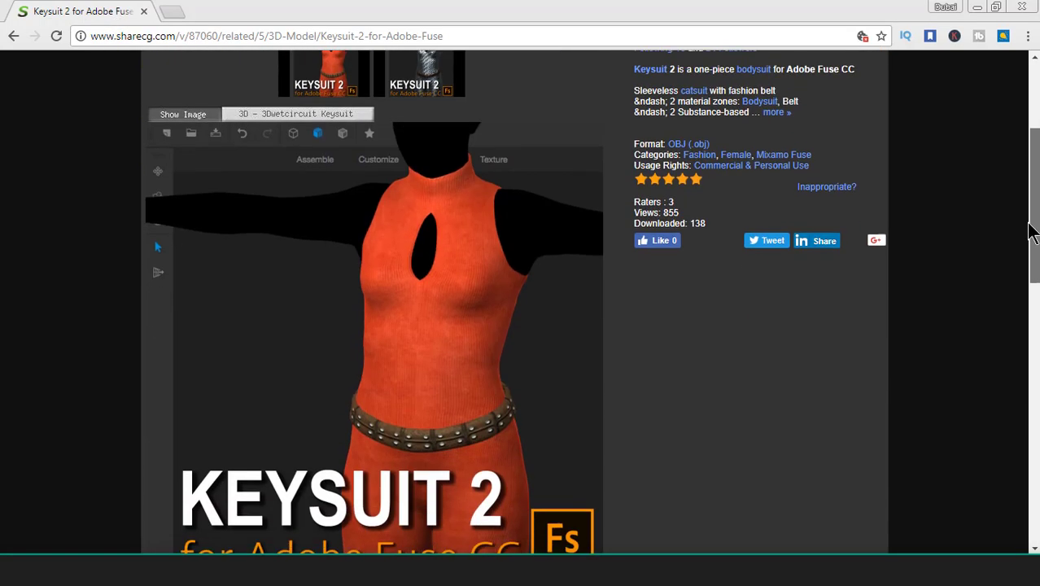
scroll(down, 3)
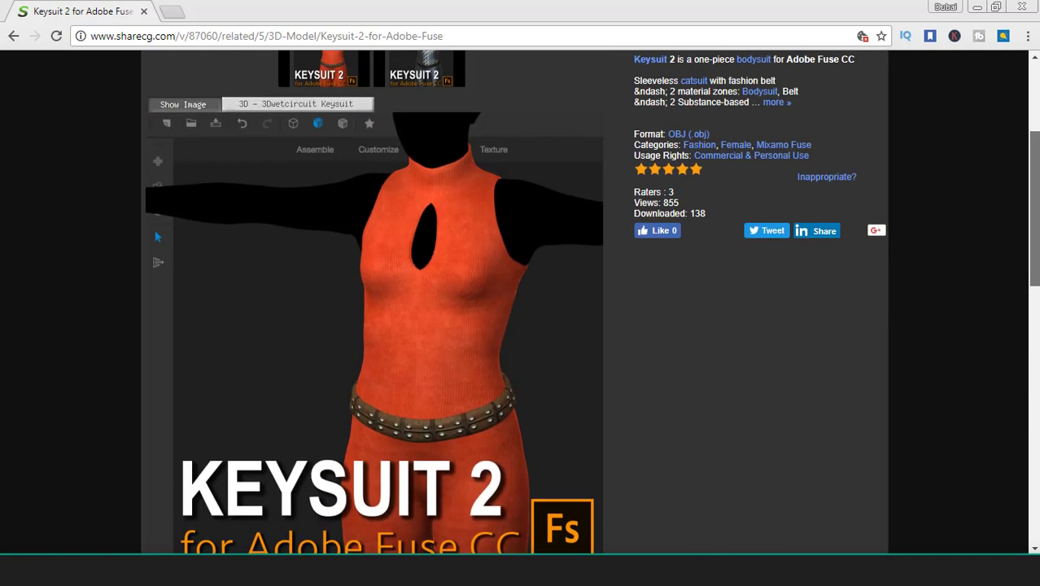
scroll(down, 3)
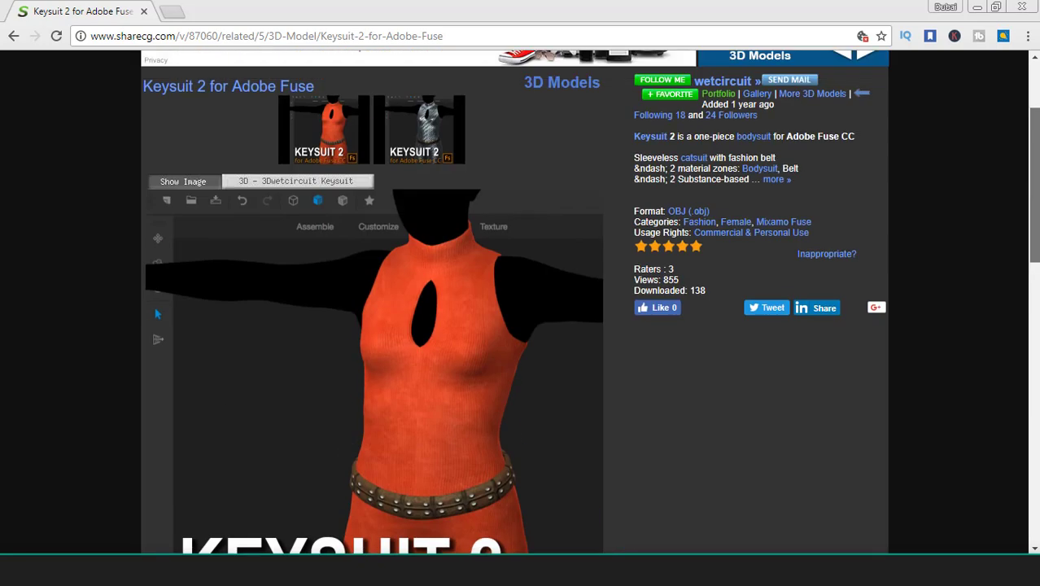
scroll(up, 3)
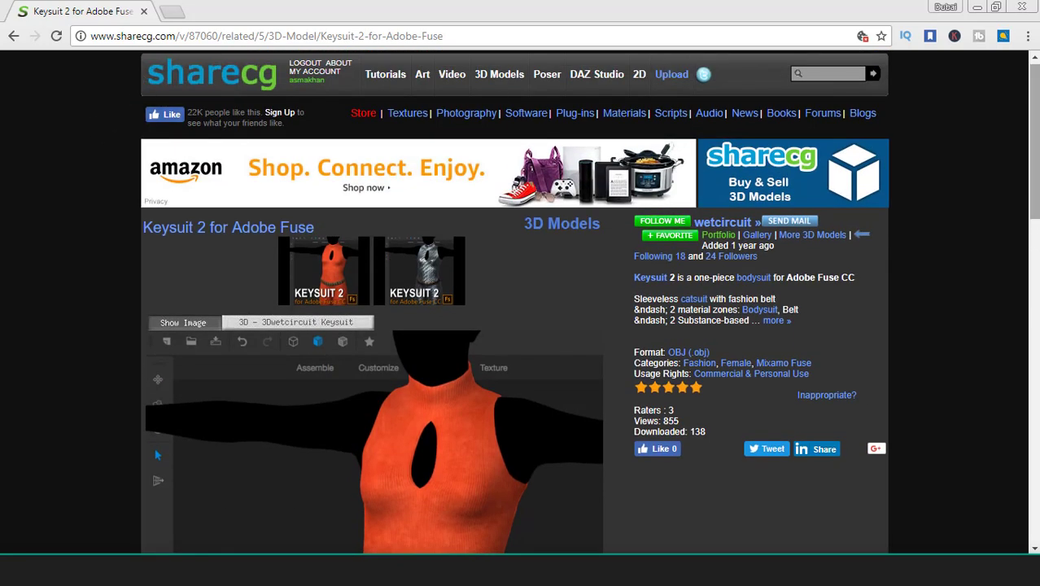
scroll(down, 3)
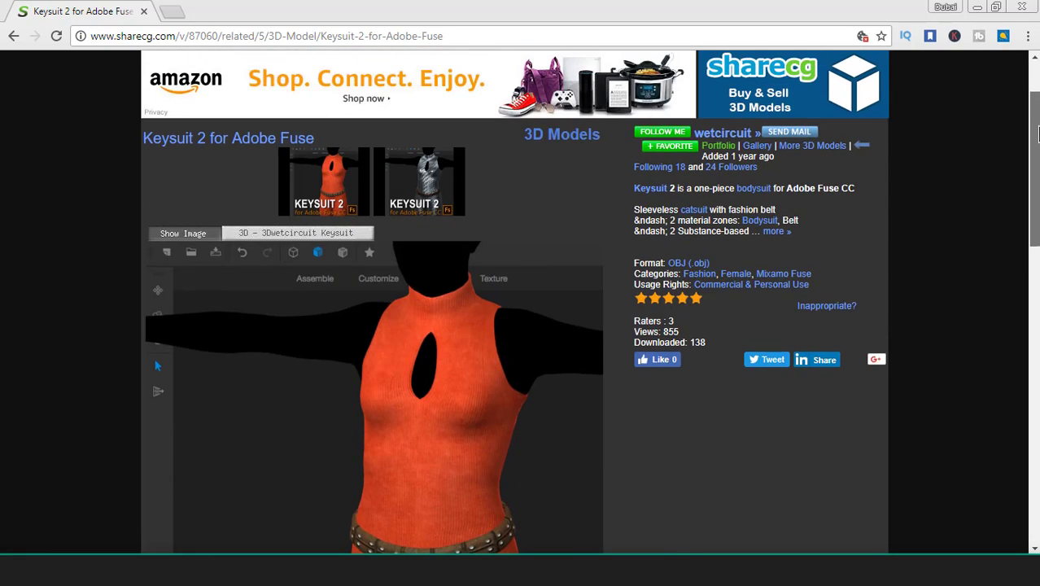
scroll(down, 3)
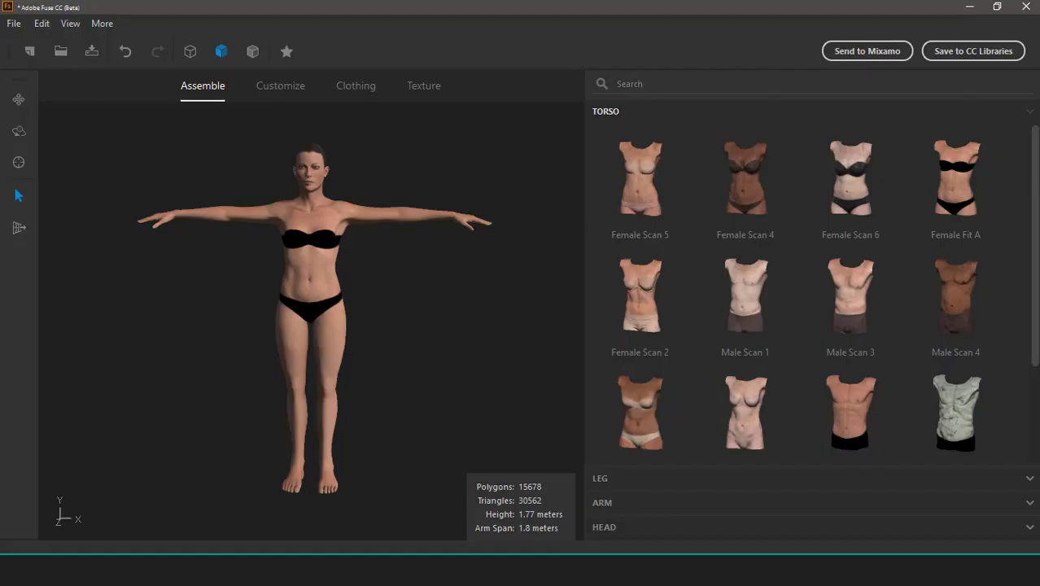
Step: Bring up the Clothing Import Wizard from File > Import > Import Clothing
click(13, 23)
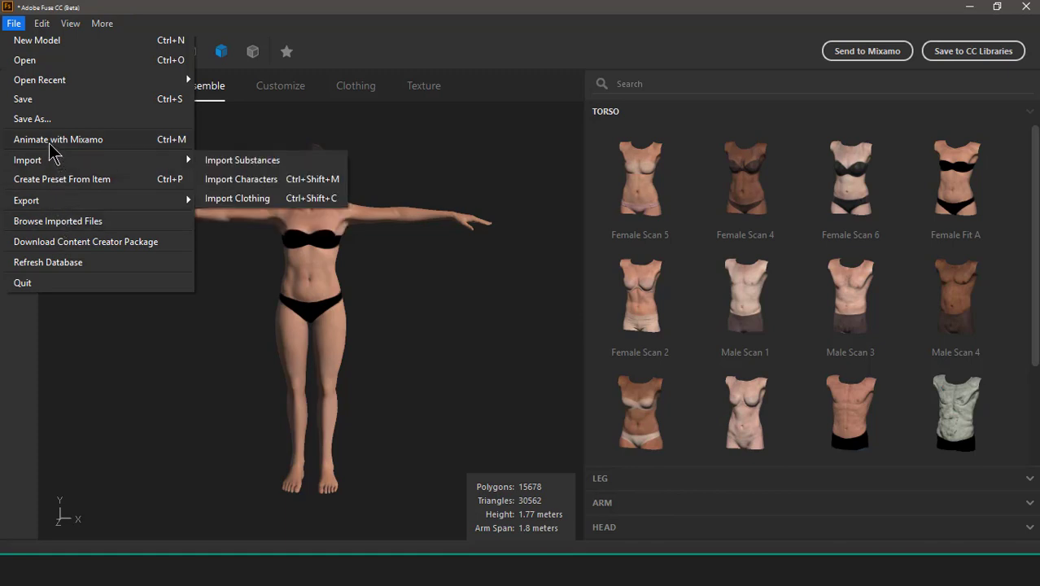
mouse_move(244, 208)
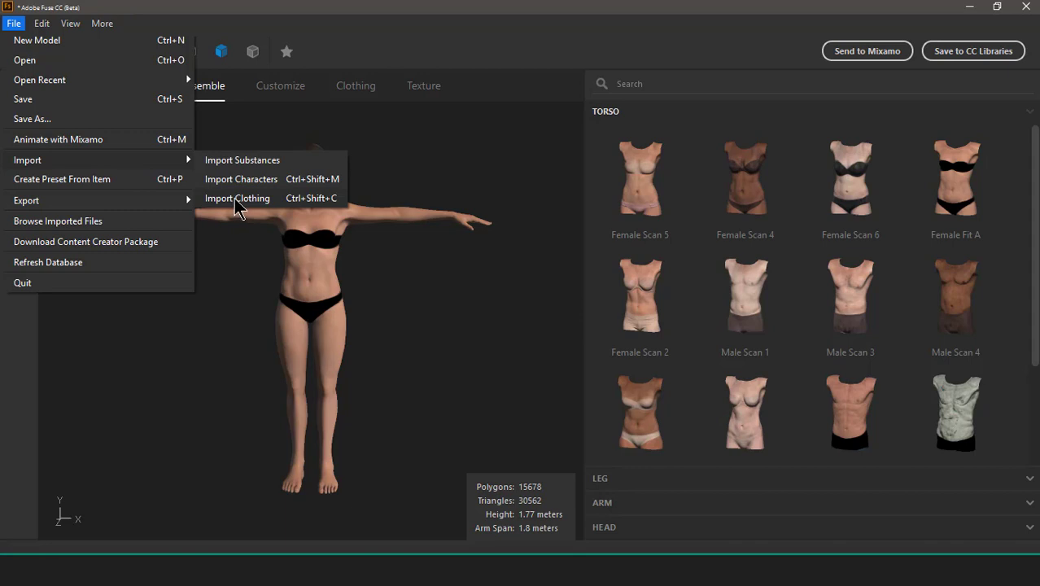
mouse_move(228, 205)
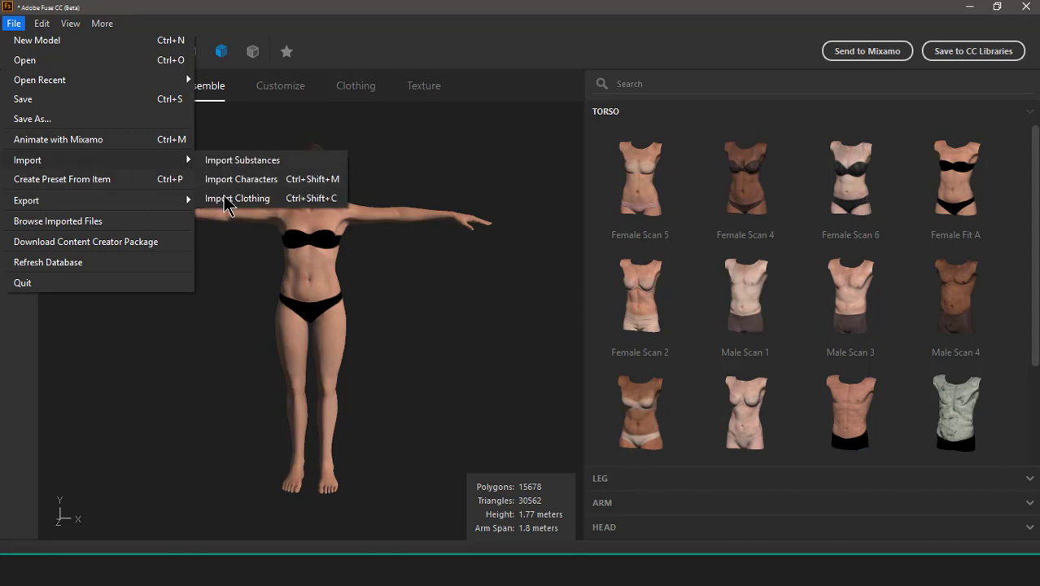
click(399, 206)
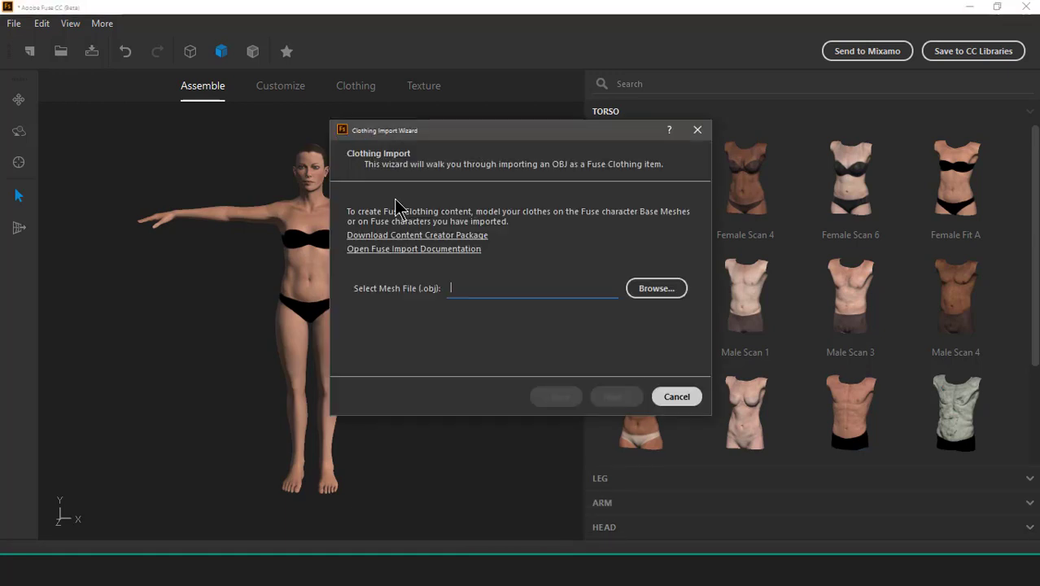
Step: Select the 3Dwetcircuit_Bodysuit01 OBJ file from the Desktop folders as the mesh
click(656, 288)
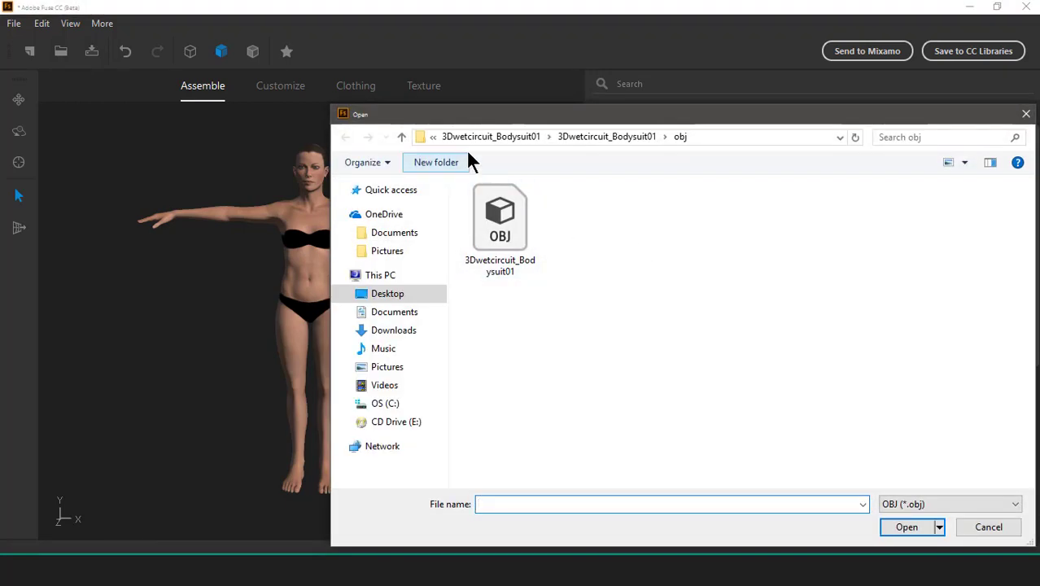
click(388, 284)
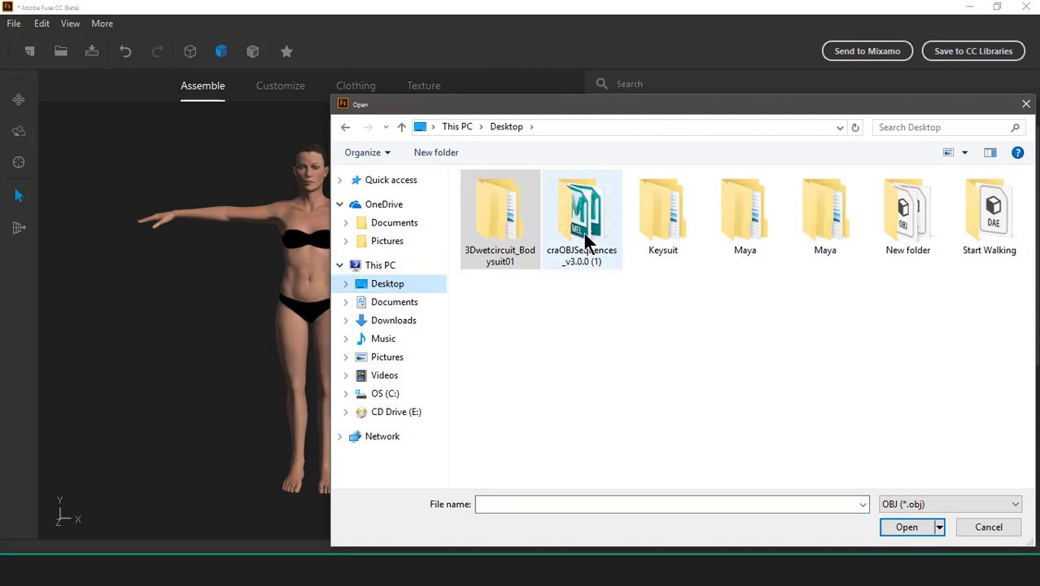
click(500, 212)
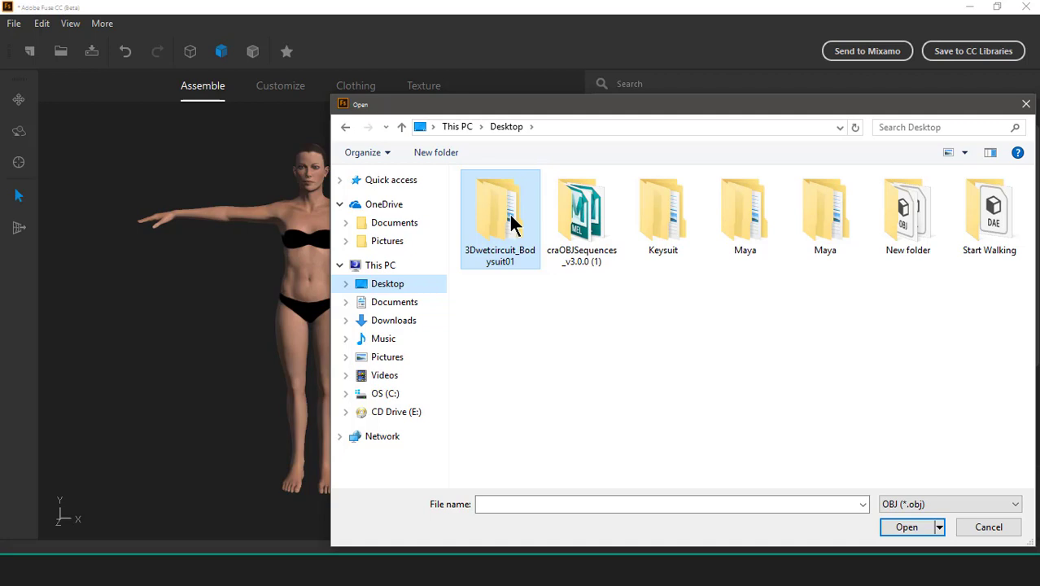
double_click(500, 212)
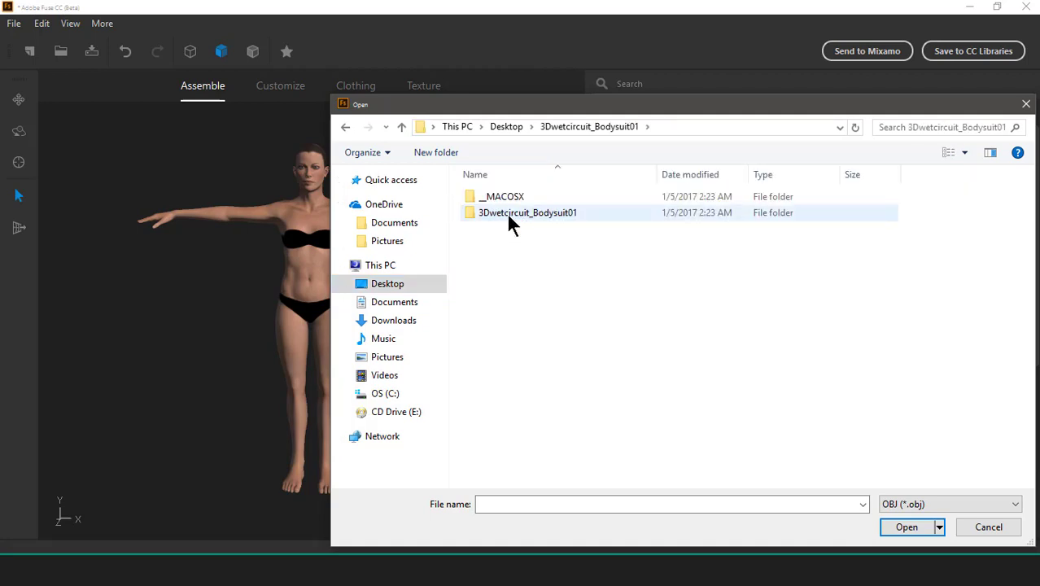
double_click(528, 213)
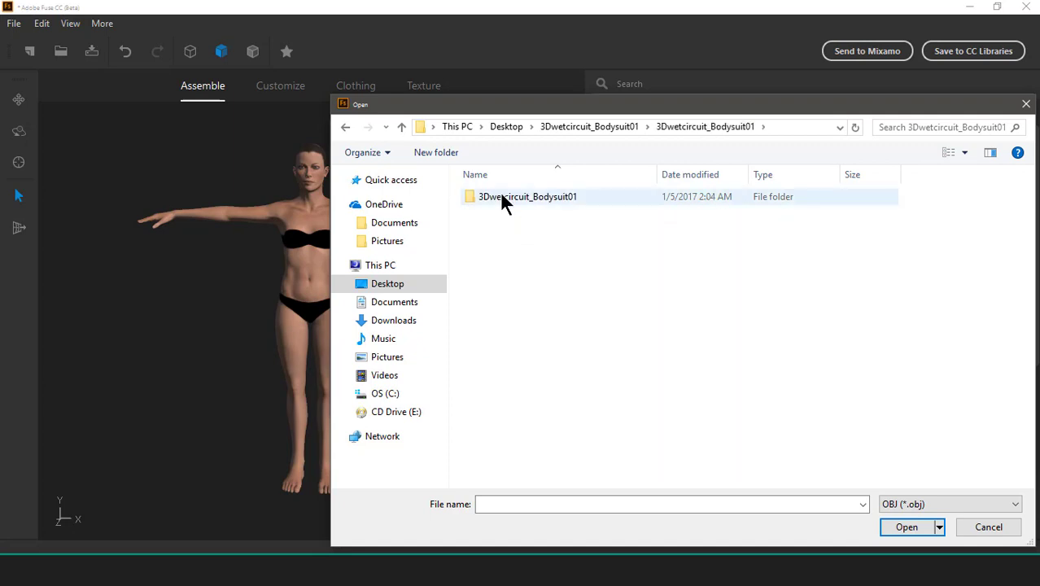
double_click(527, 197)
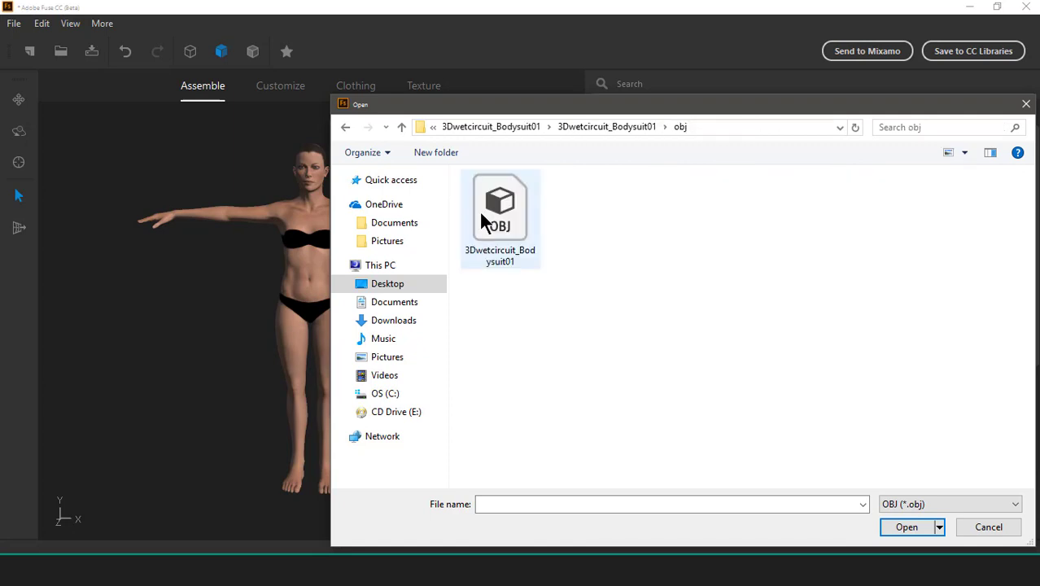
double_click(500, 204)
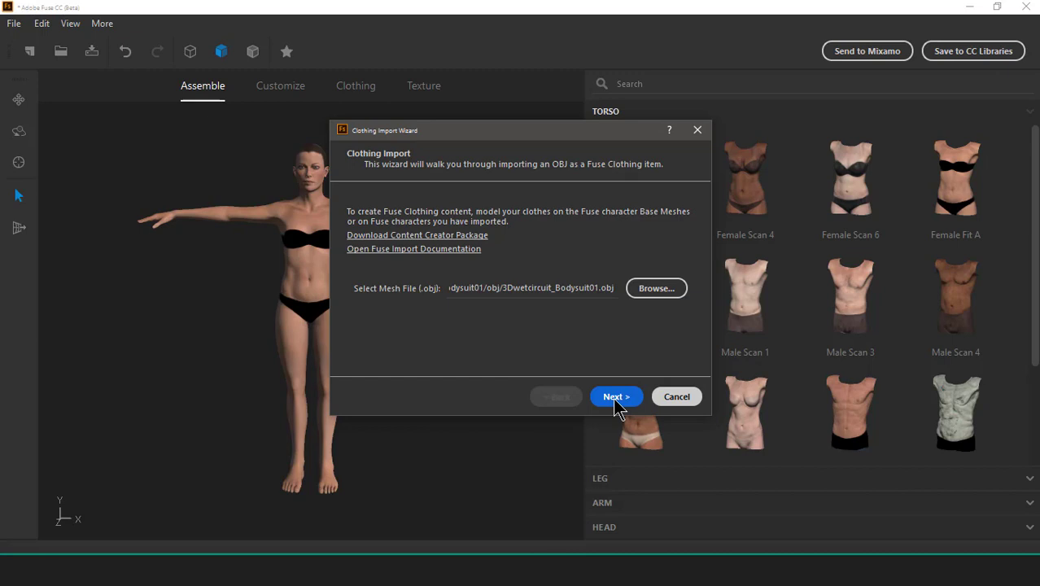
Step: Import the bodysuit as a Tops item on the FemaleFitA base body, skipping textures
click(616, 397)
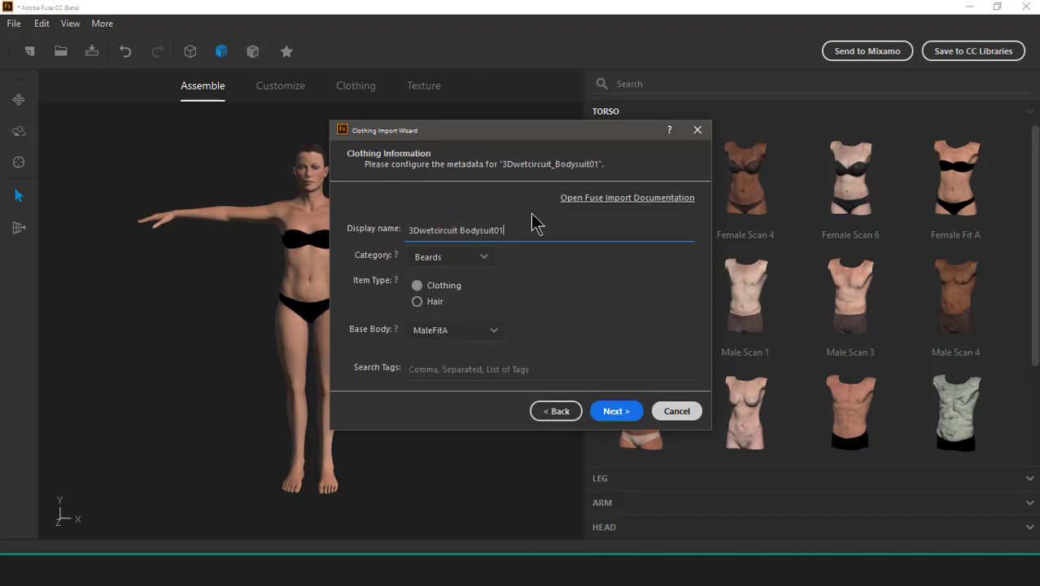
mouse_move(501, 254)
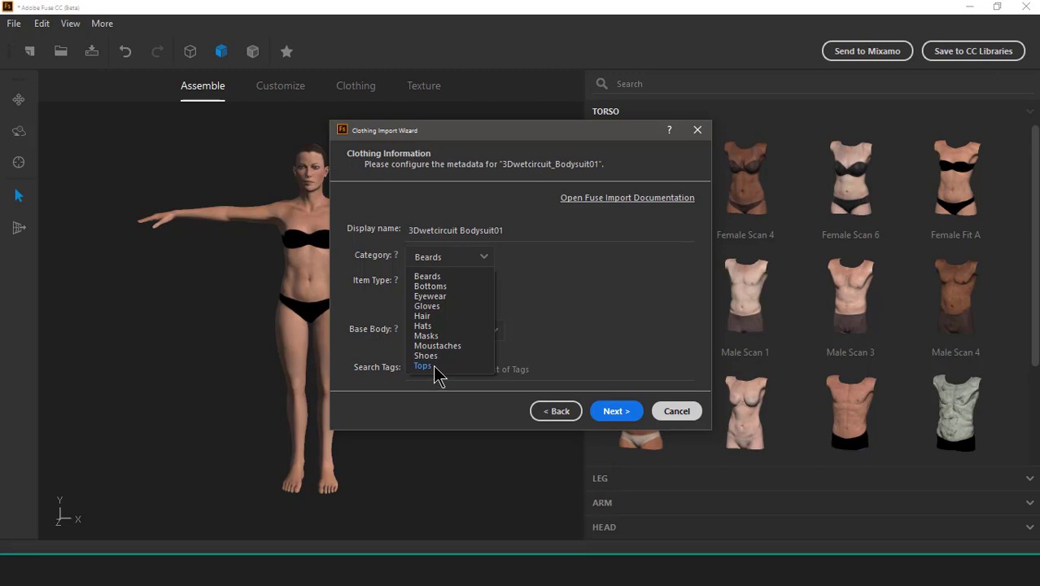
click(423, 366)
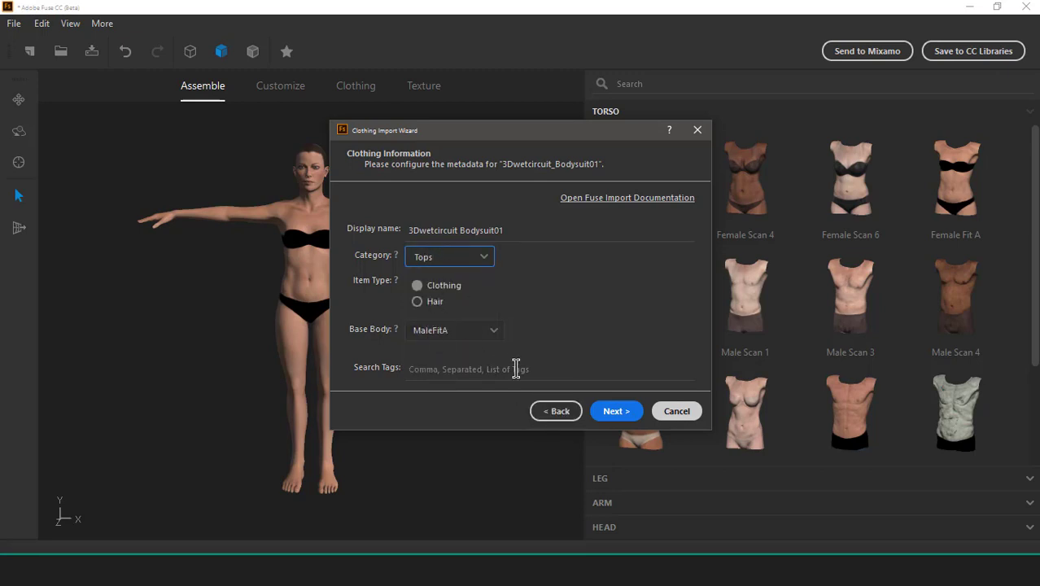
click(455, 330)
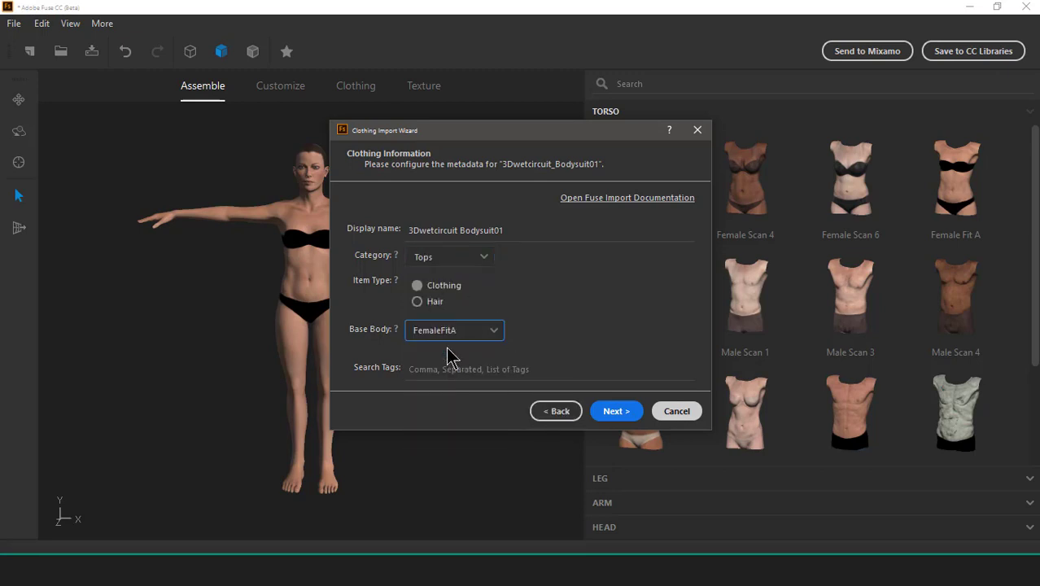
mouse_move(384, 344)
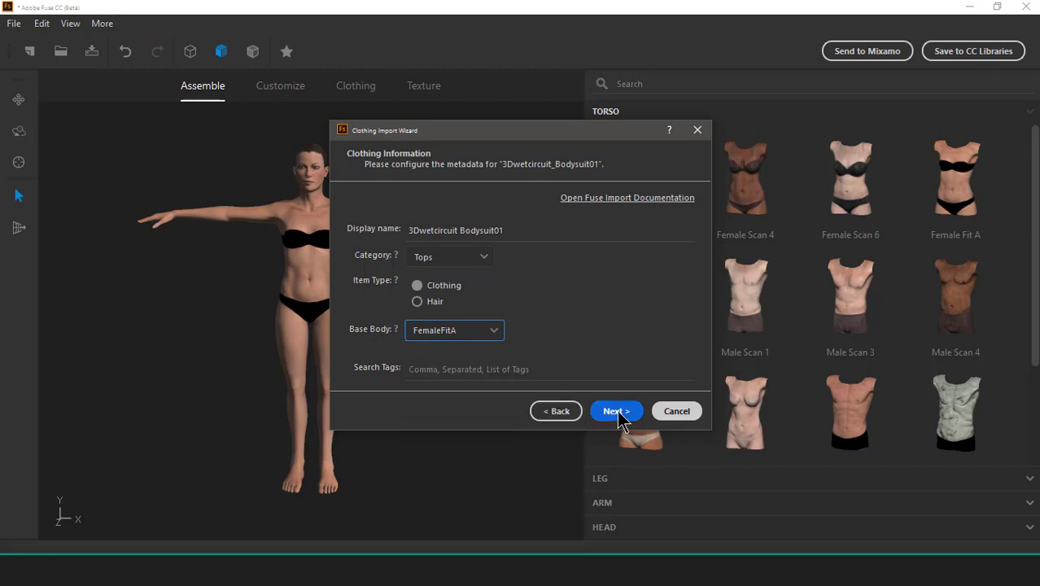
click(616, 412)
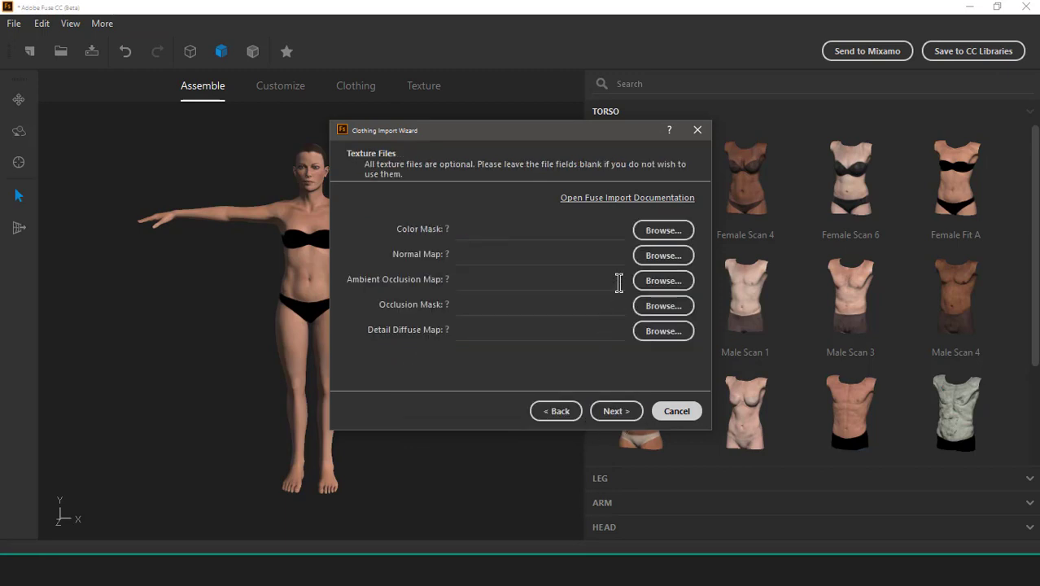
click(617, 410)
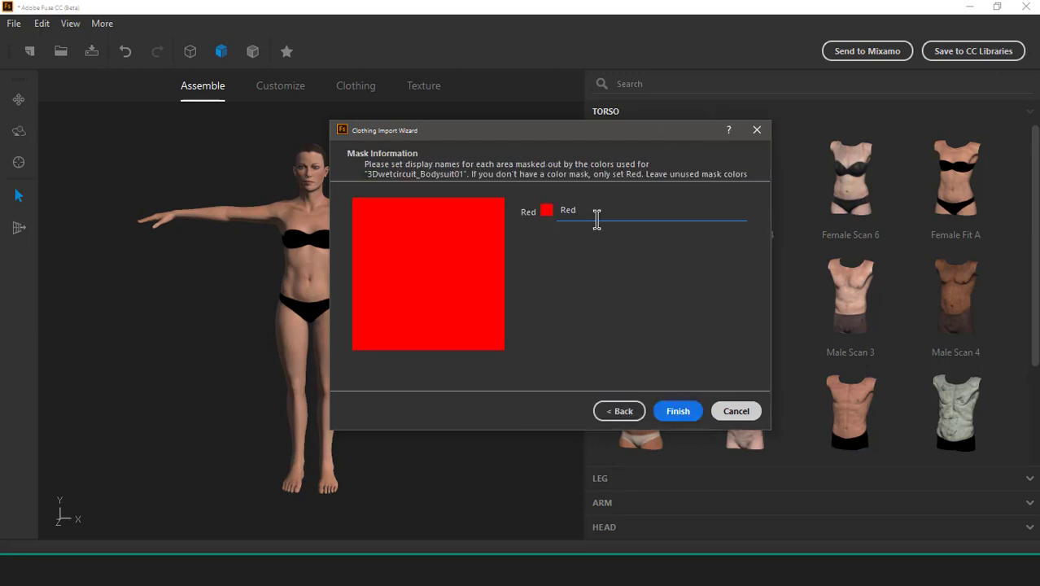
mouse_move(580, 239)
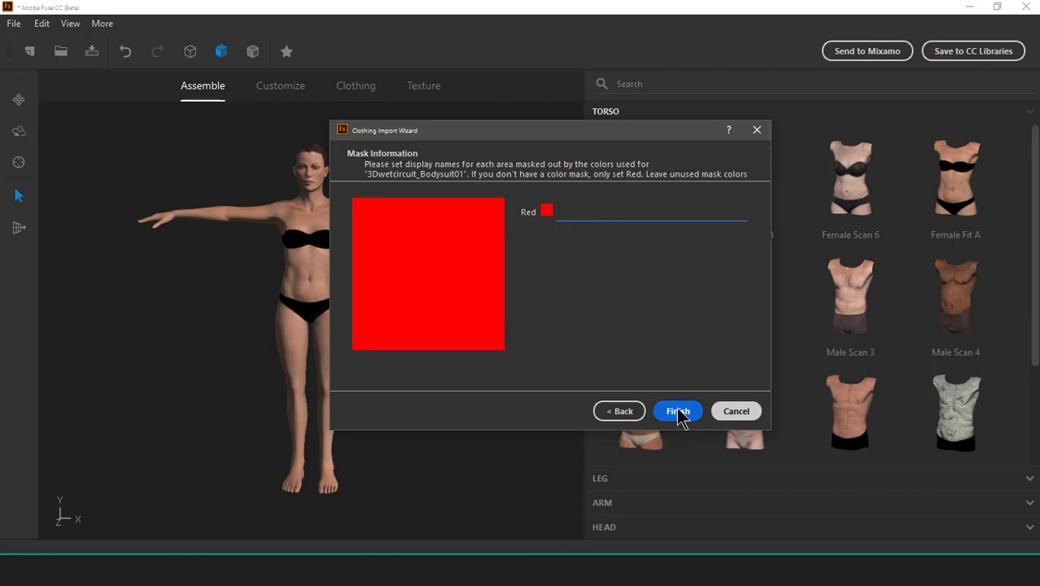
click(678, 410)
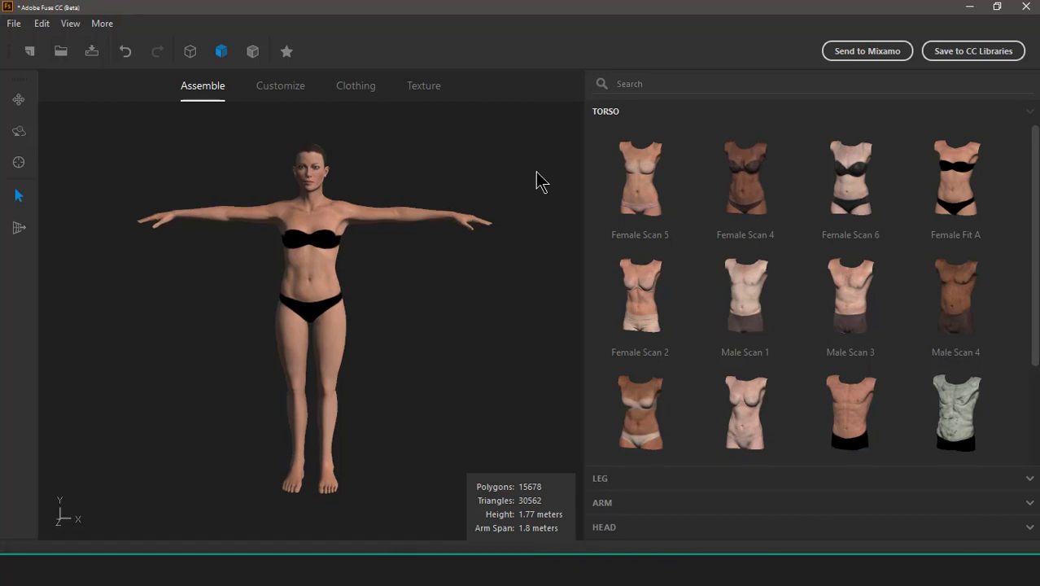
Step: Put the red 3Dwetcircuit Bodysuit01 on the character and zoom in on the torso
click(355, 86)
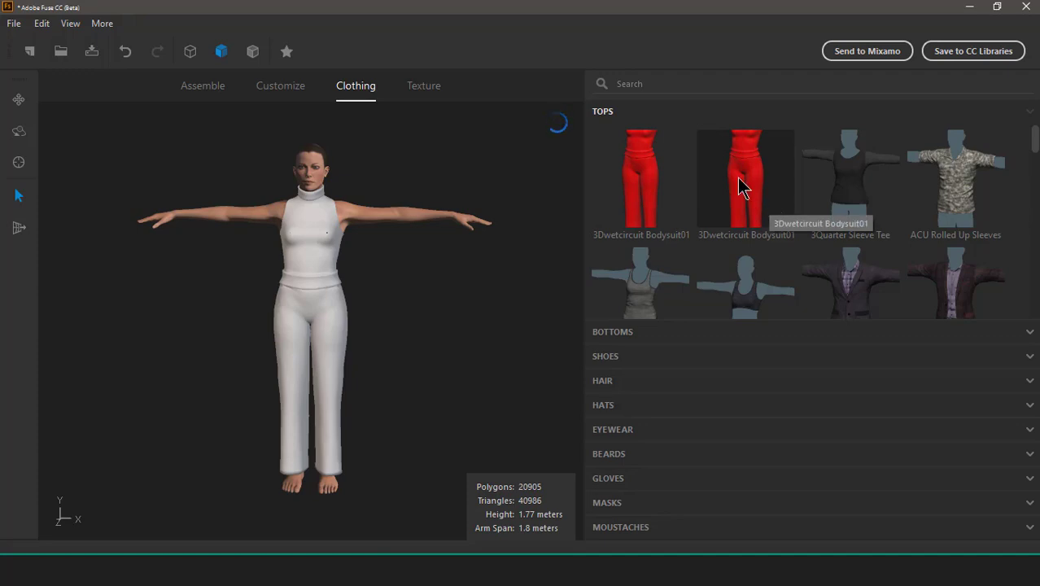
click(745, 179)
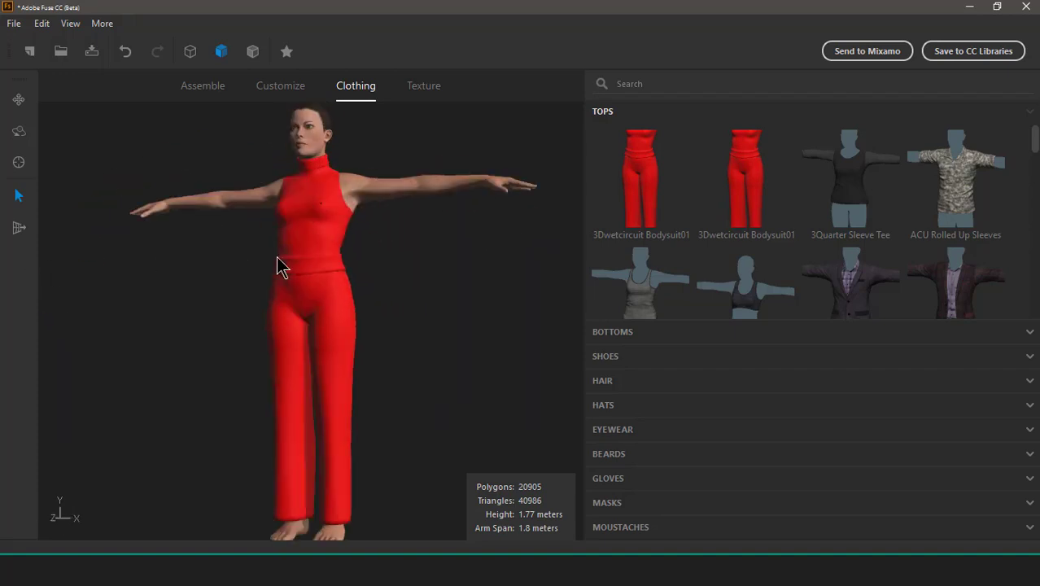
drag(281, 269, 121, 302)
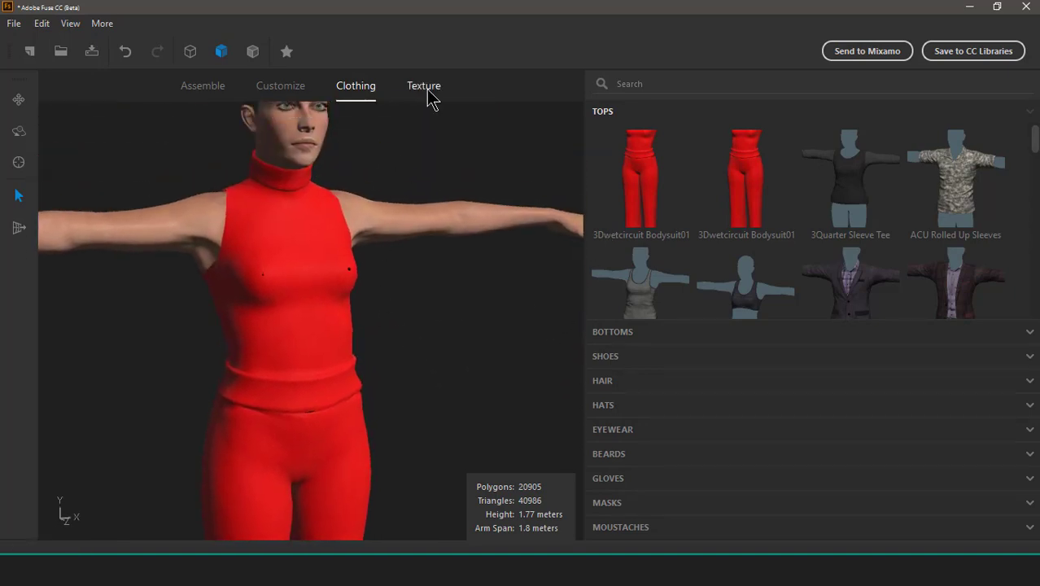
Step: Apply copper brass metal to the bodysuit, then browse synthetic and leather materials
click(423, 85)
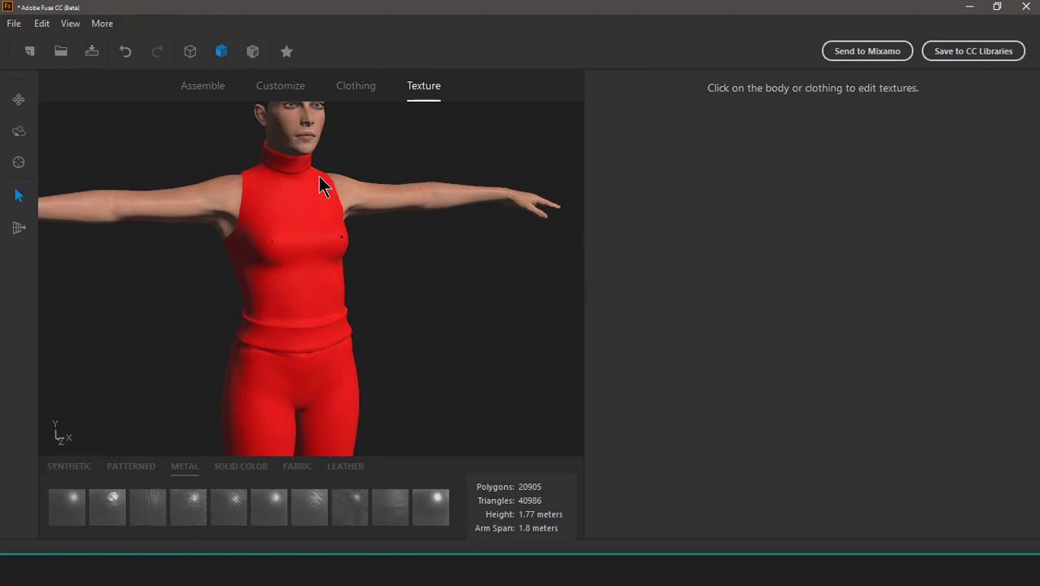
mouse_move(271, 190)
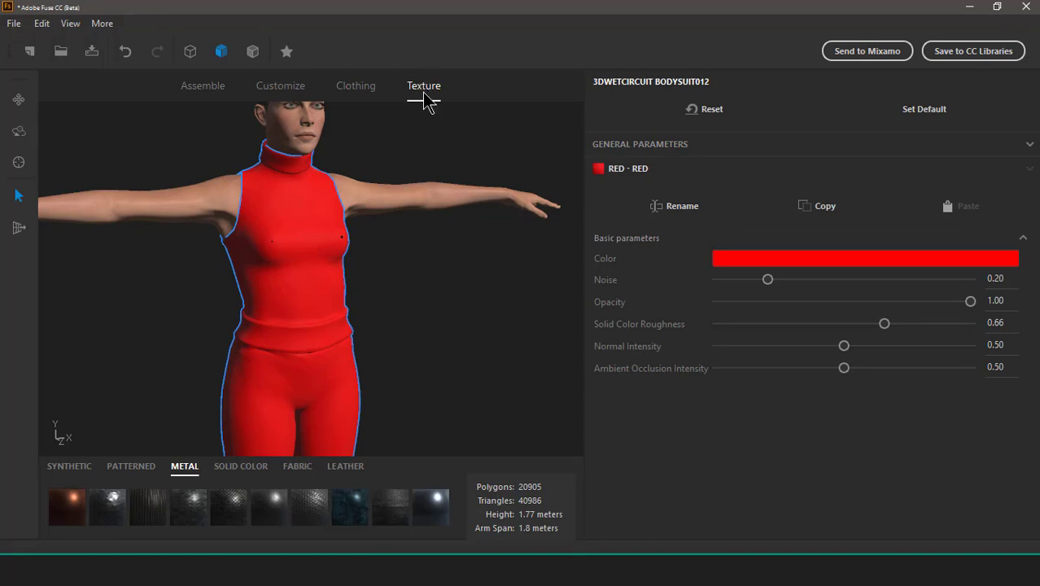
mouse_move(301, 237)
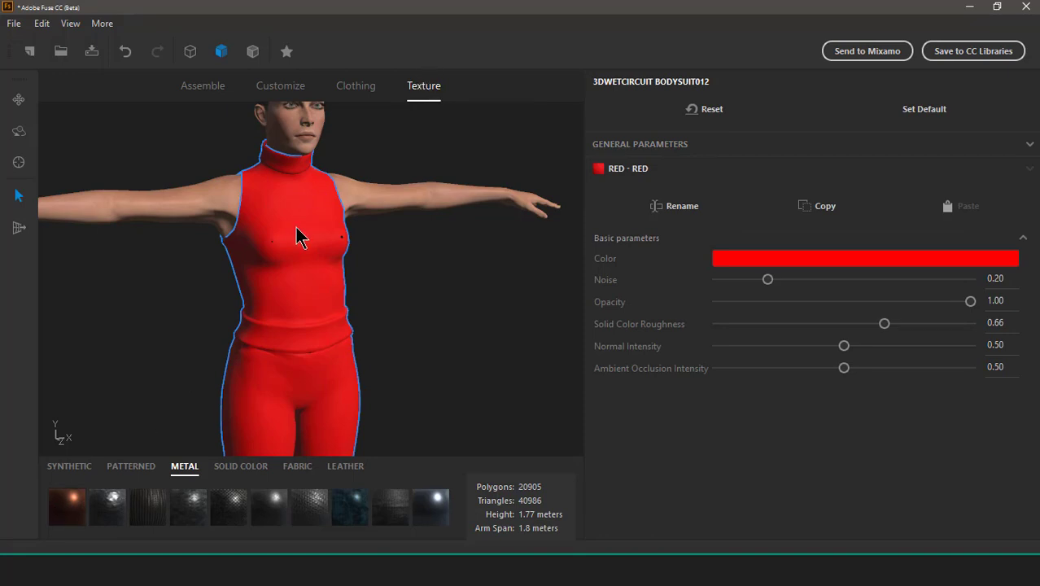
mouse_move(67, 506)
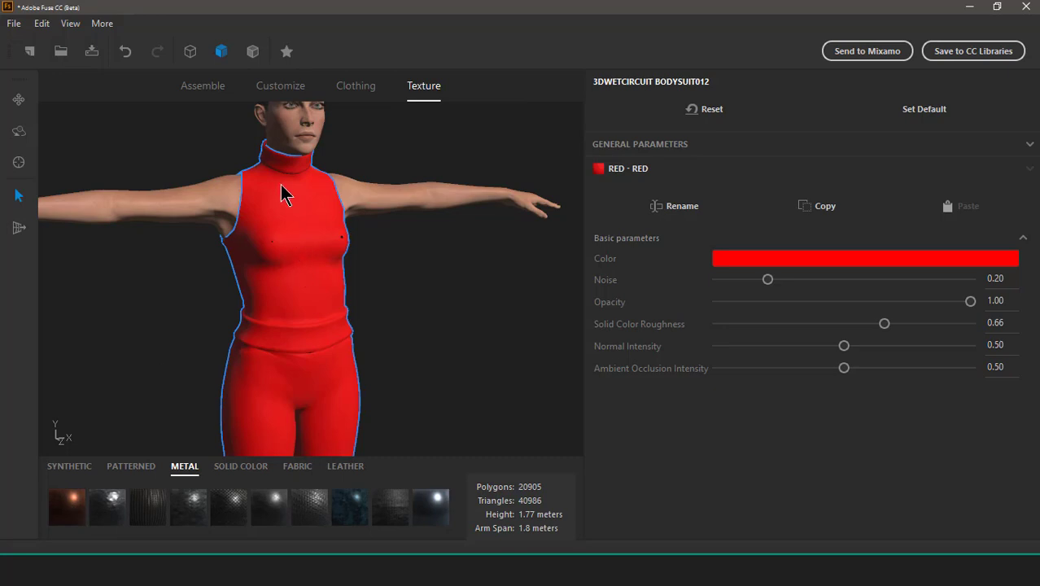
mouse_move(241, 387)
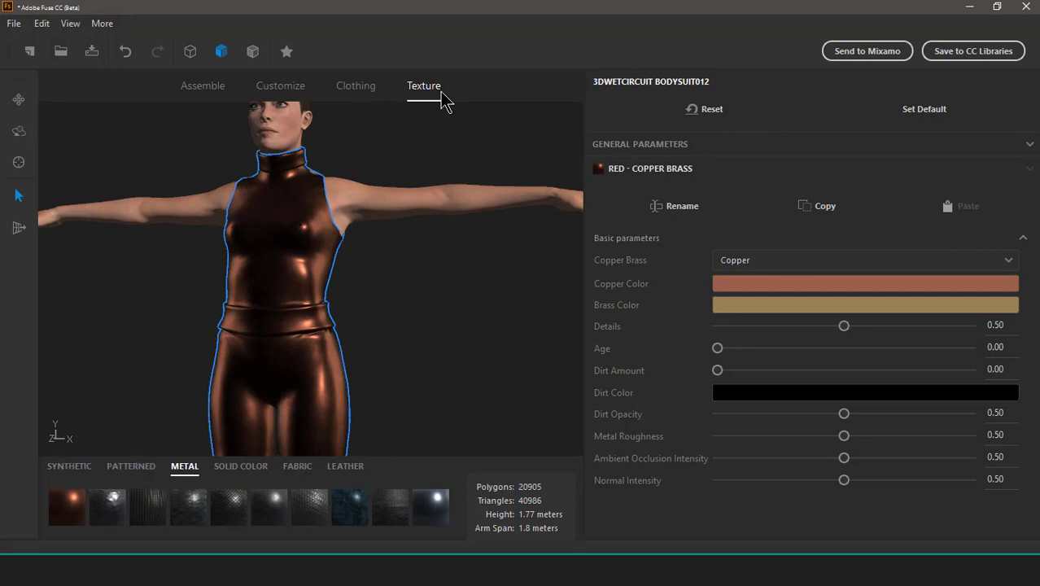
click(70, 466)
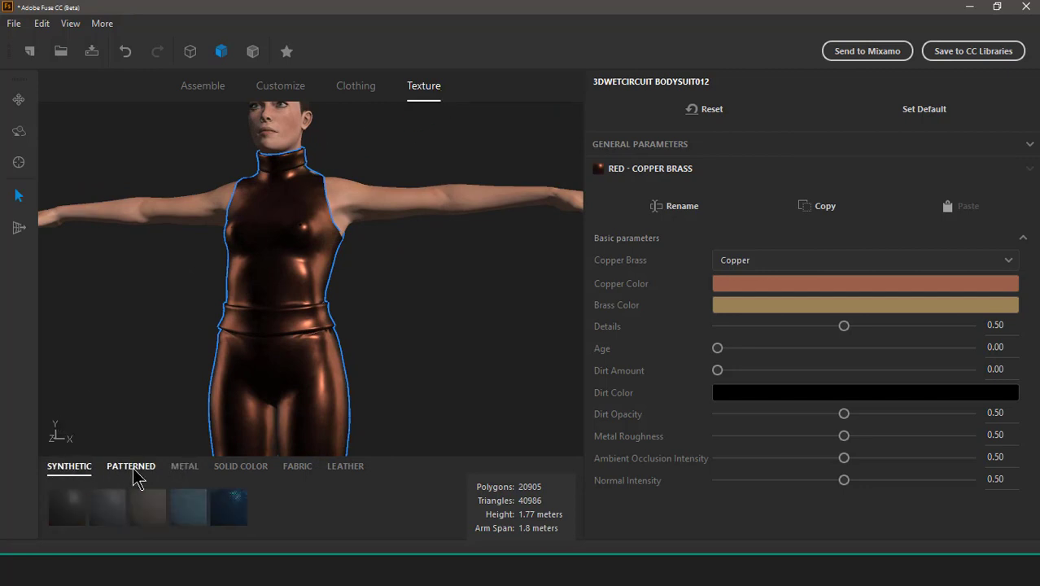
click(184, 466)
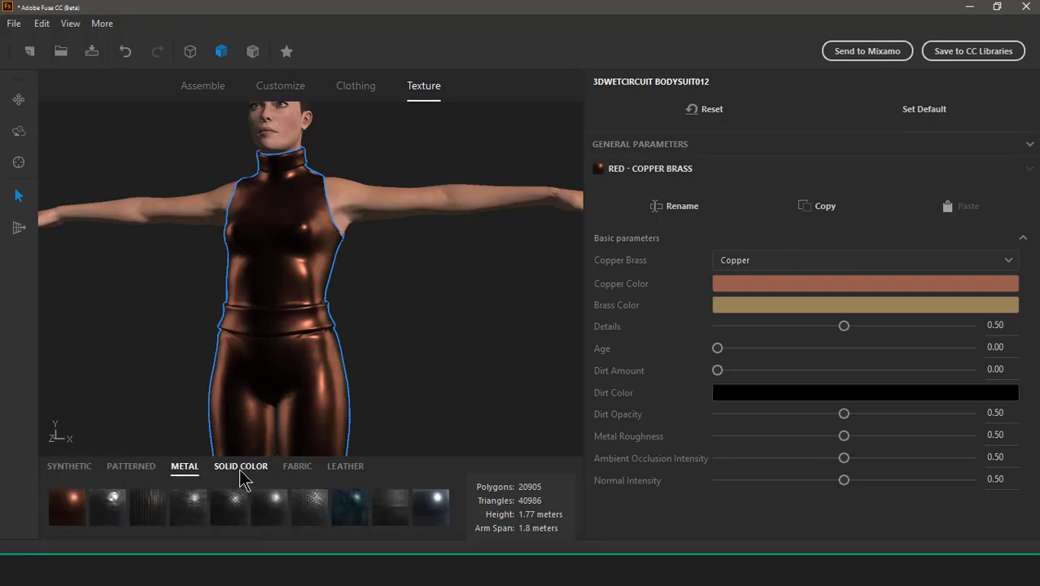
click(345, 466)
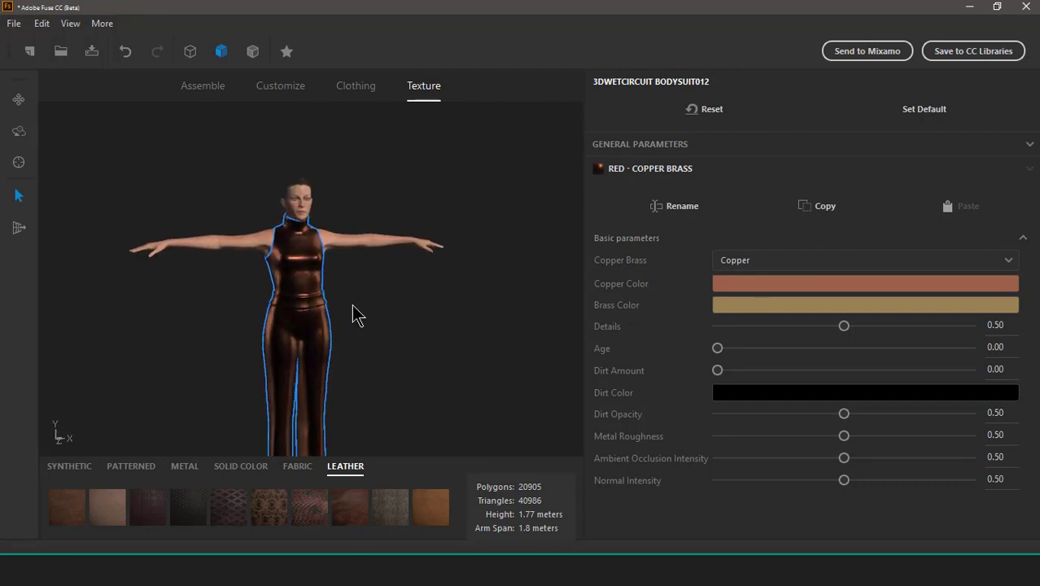
drag(352, 316, 178, 263)
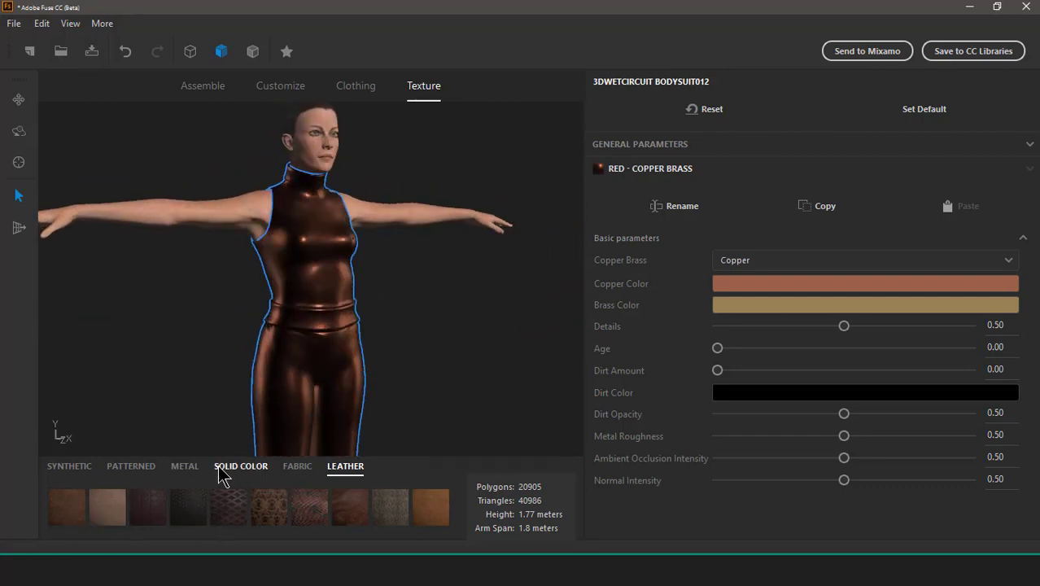
Step: Try patterned and velvet fabric materials on the bodysuit
click(184, 466)
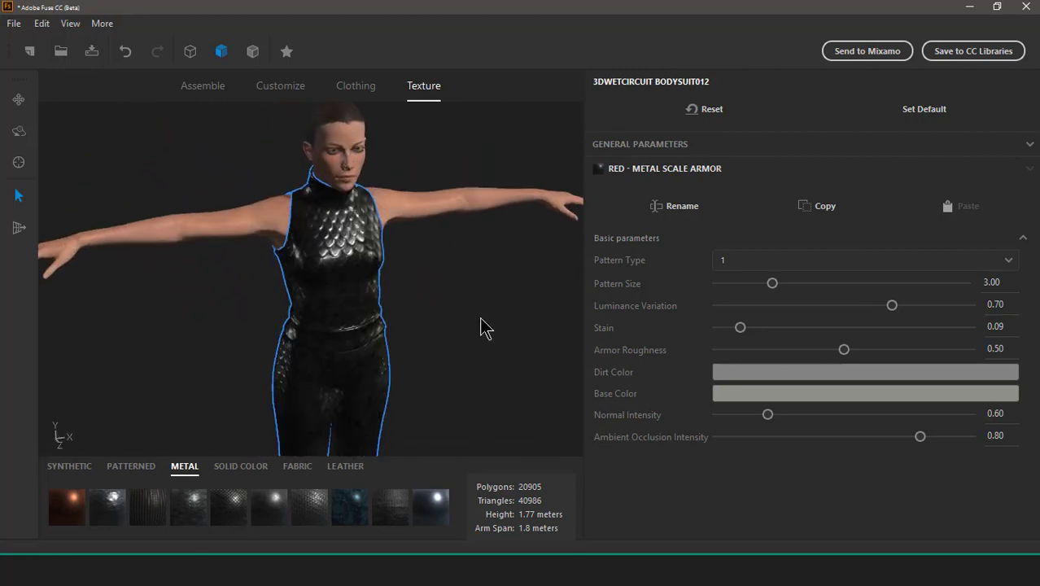
click(297, 466)
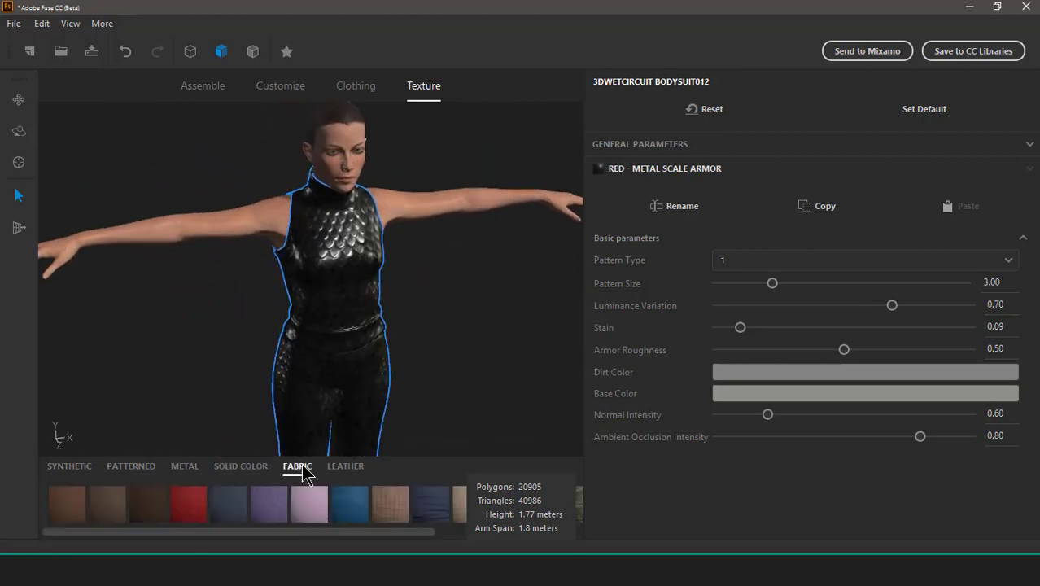
click(131, 466)
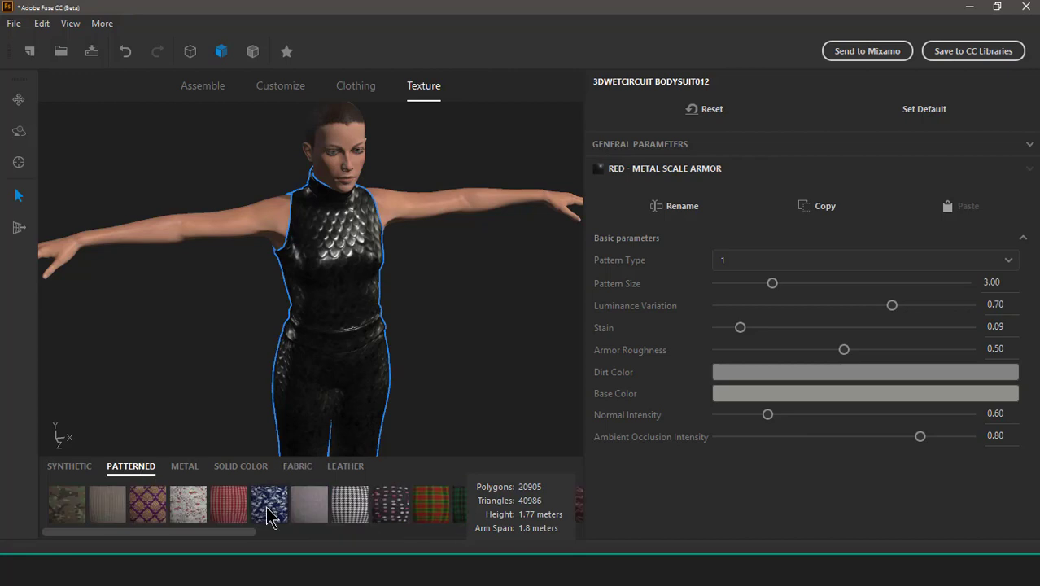
mouse_move(424, 342)
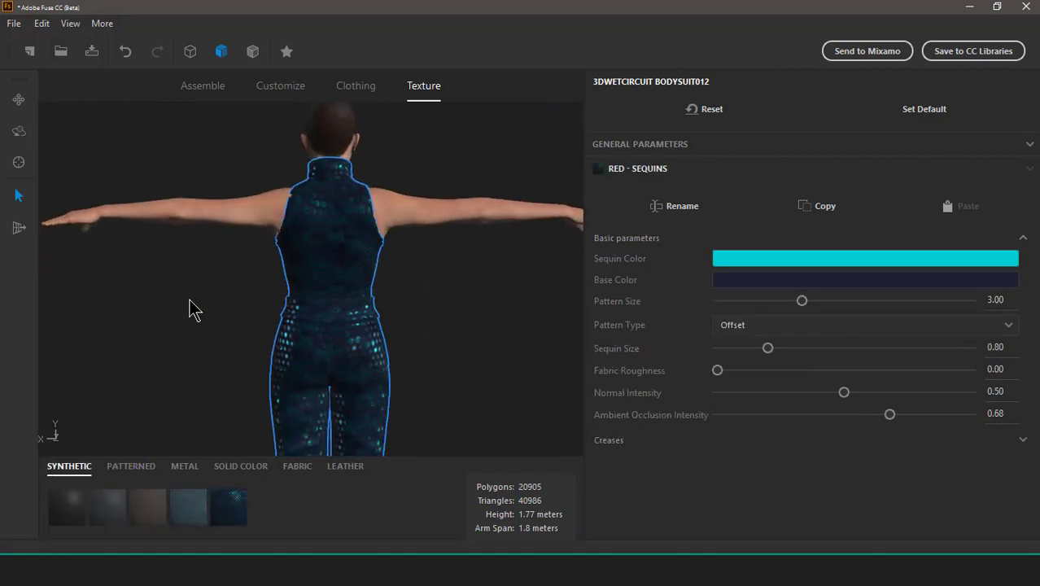
click(297, 466)
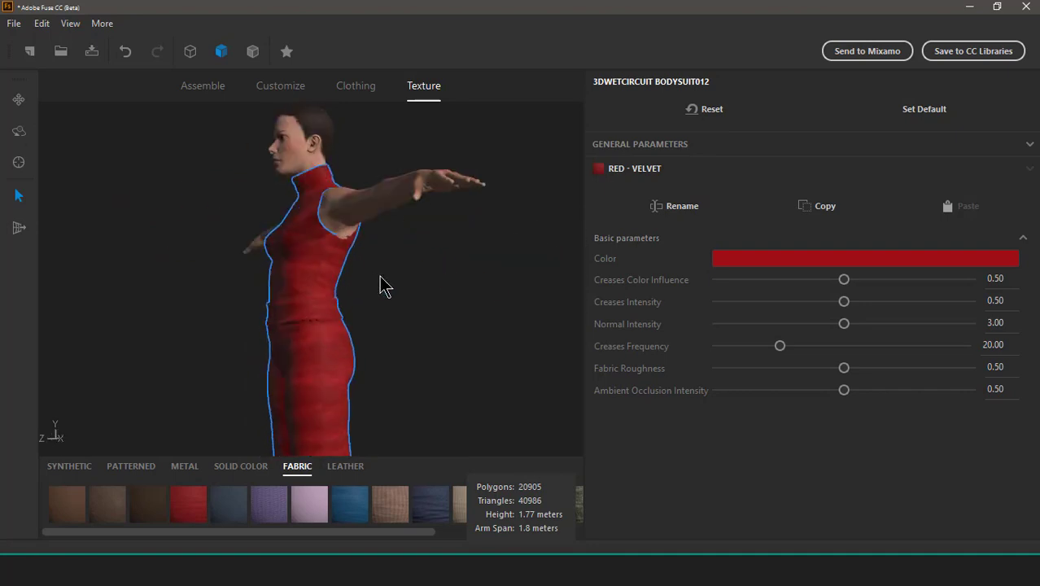
Step: Try solid red, magenta and black, then settle on metal scale armor
click(240, 466)
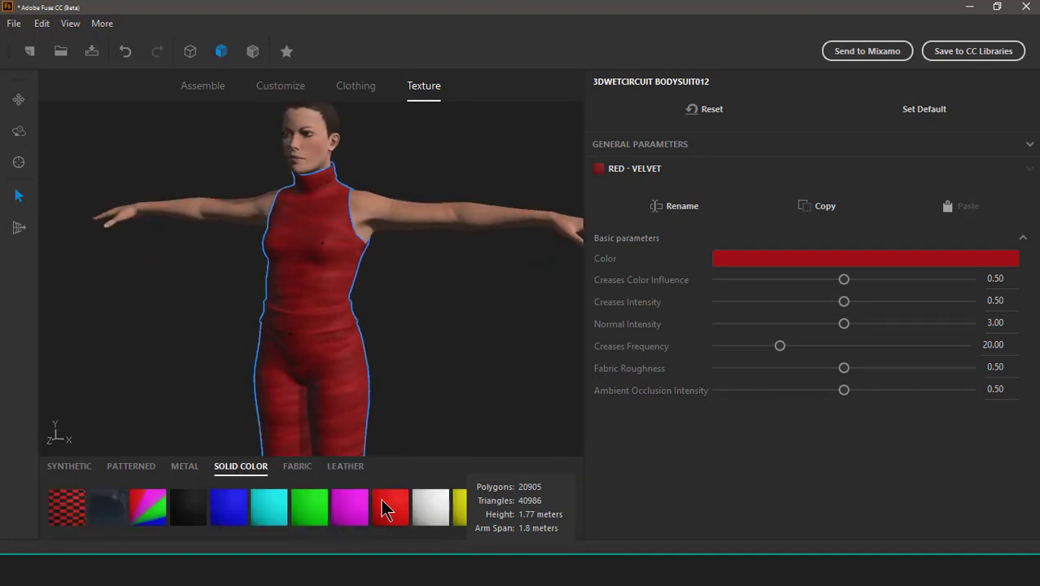
click(390, 507)
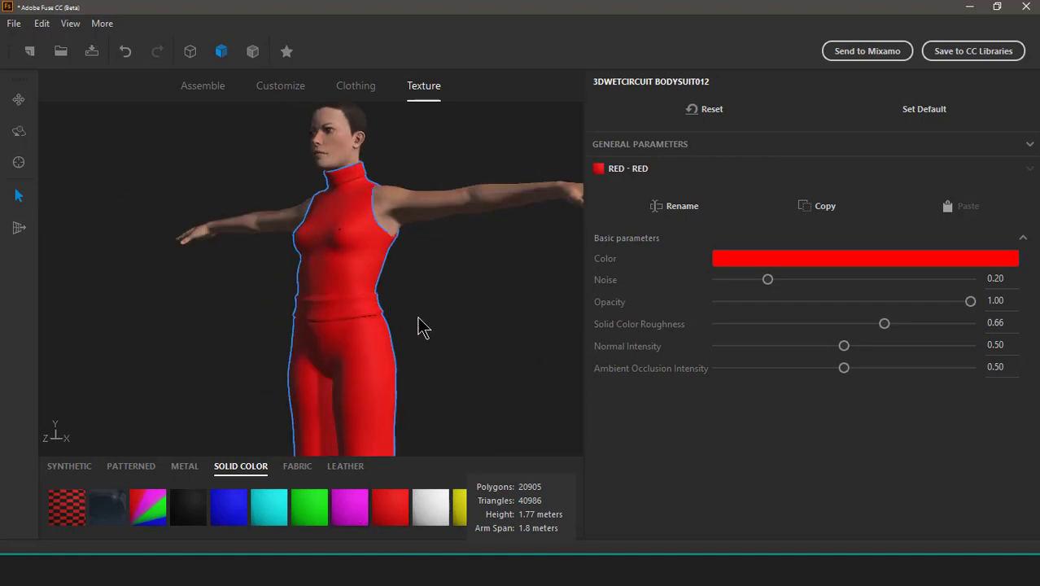
click(351, 506)
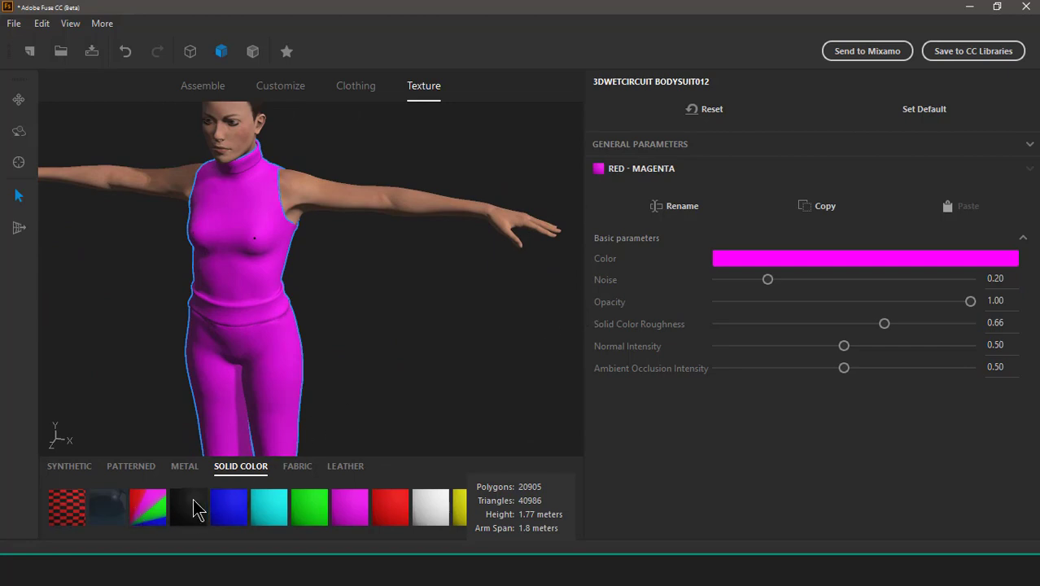
click(188, 508)
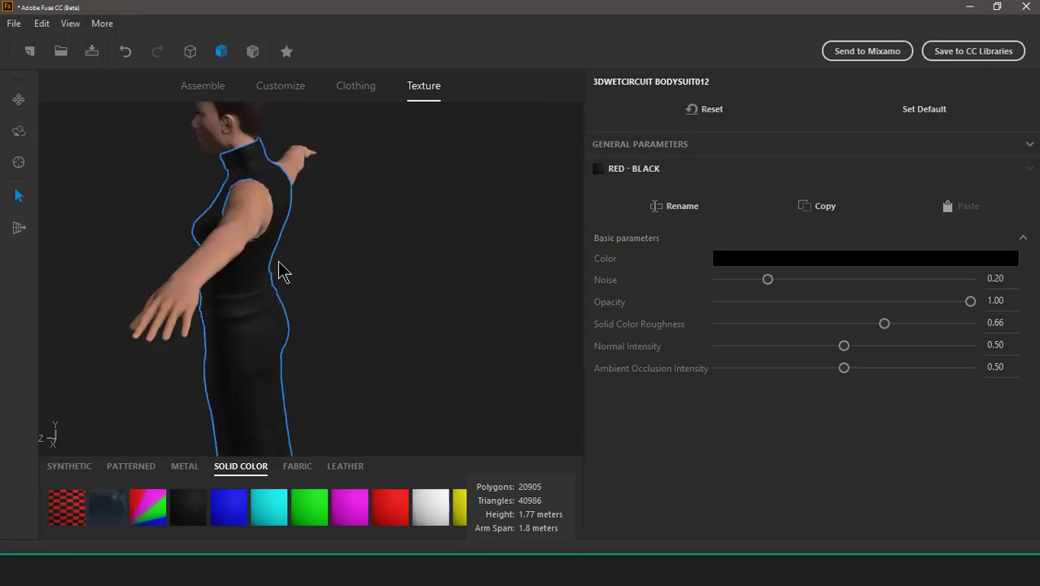
drag(285, 268, 224, 297)
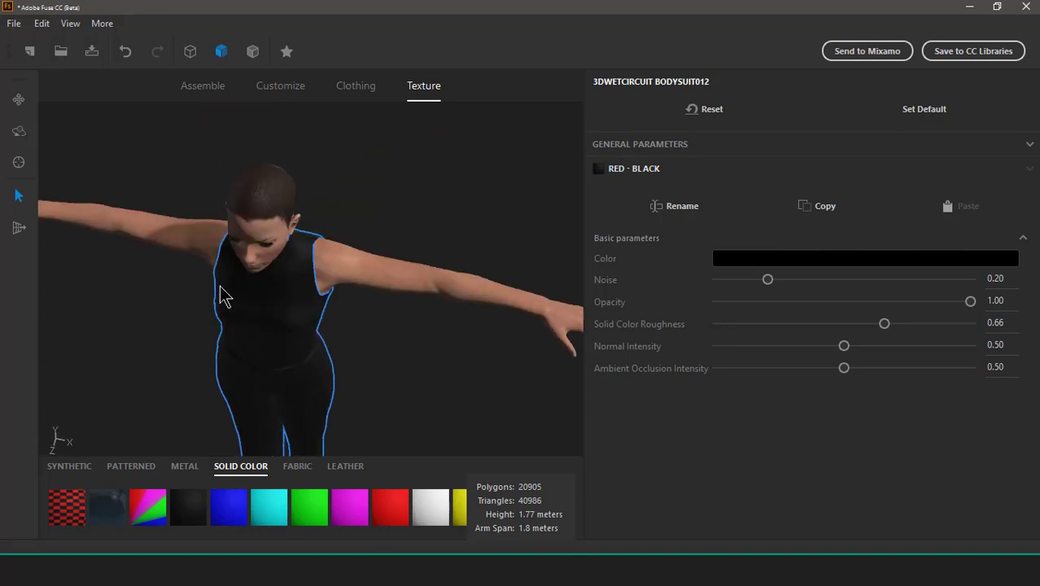
click(184, 466)
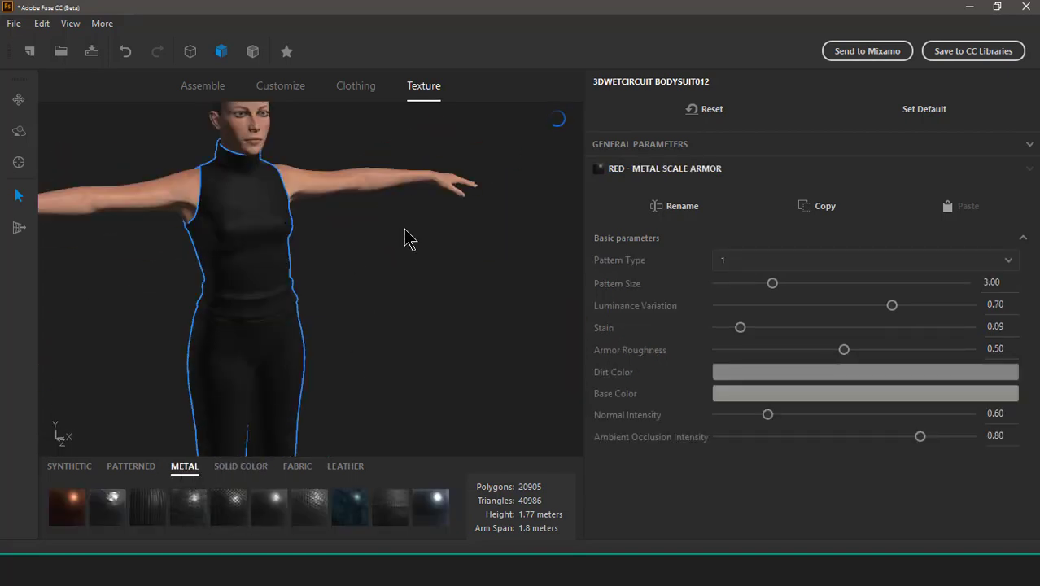
click(202, 85)
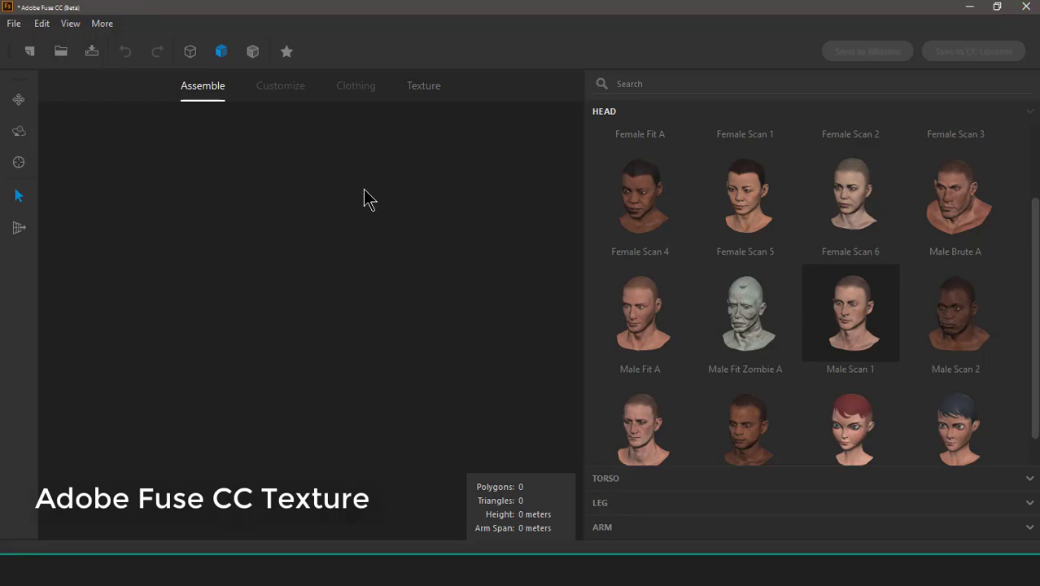
Step: Assemble a male body from Male Scan head and torso, legs and Male Scan 1 arms
click(850, 312)
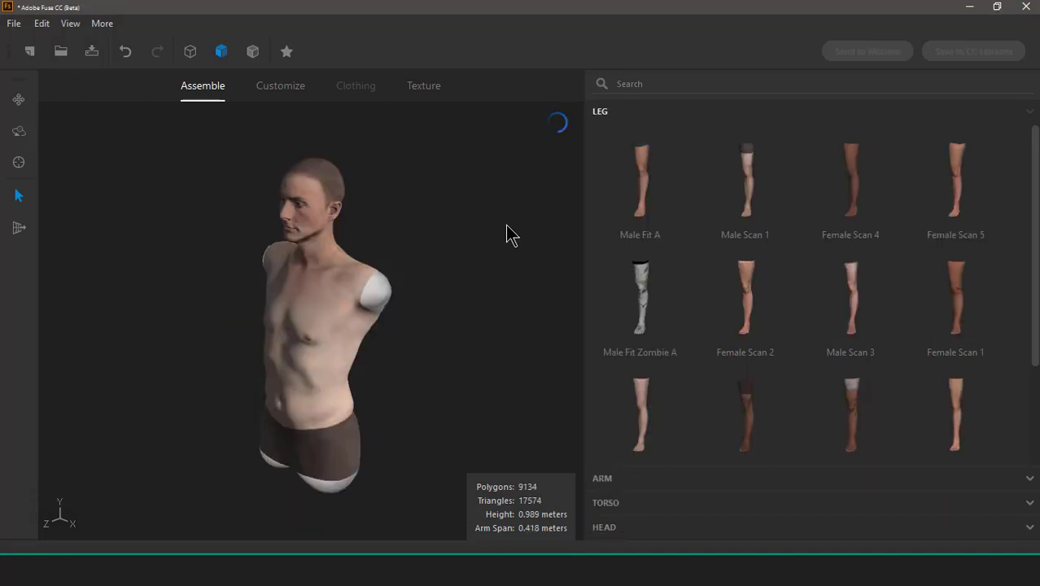
click(640, 179)
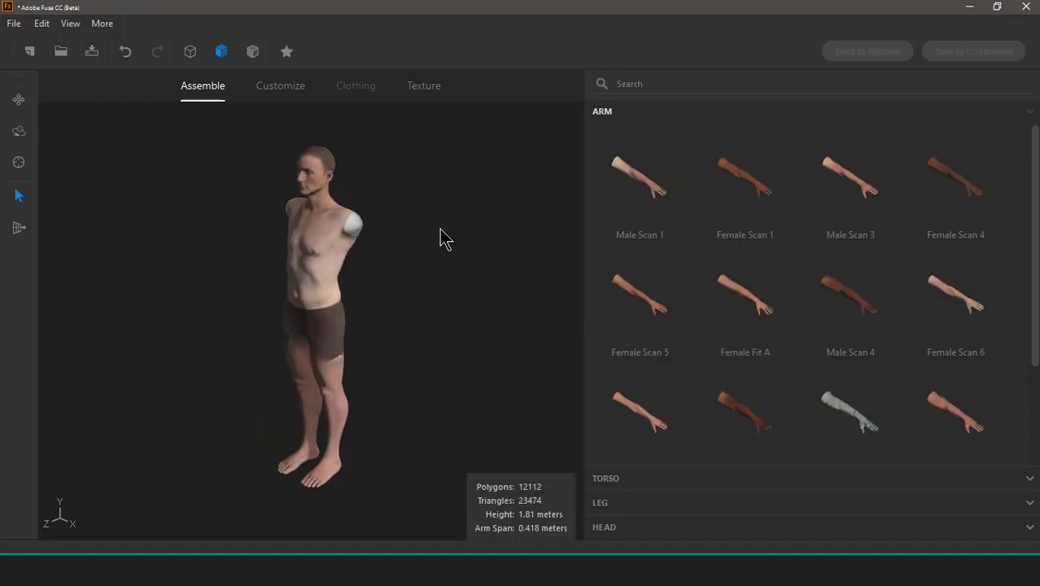
click(640, 177)
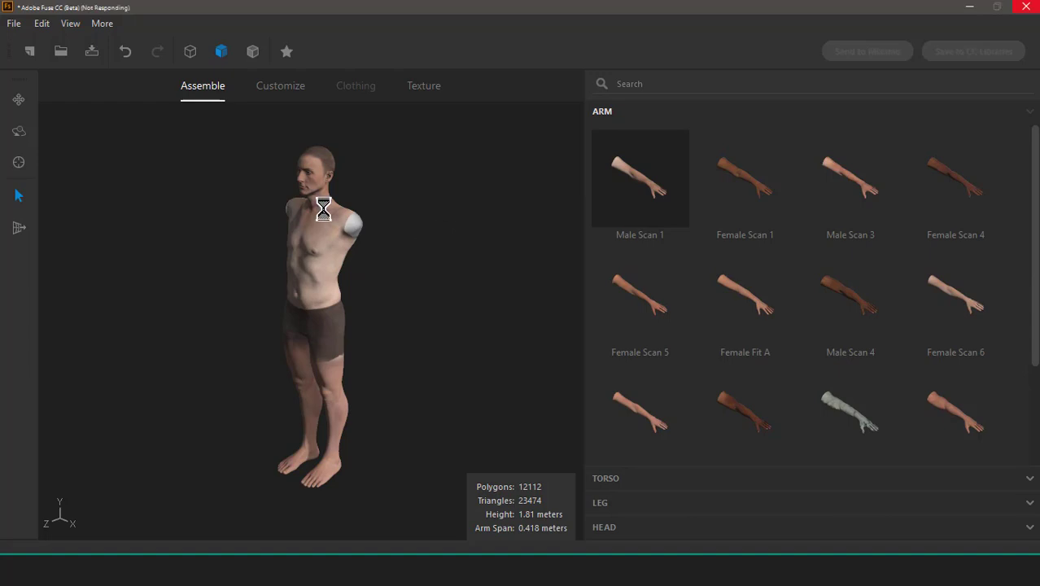
mouse_move(462, 199)
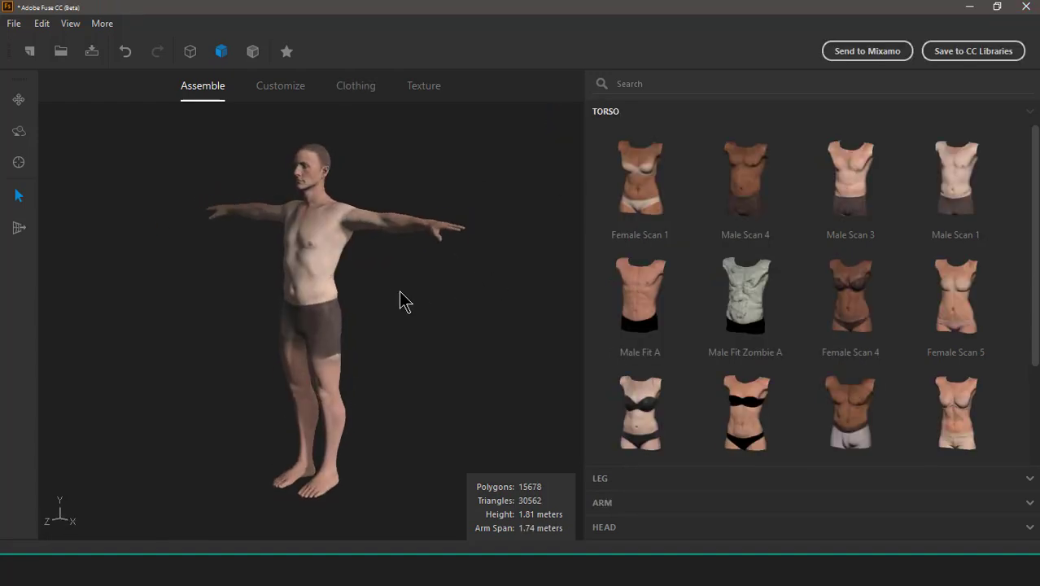
click(356, 86)
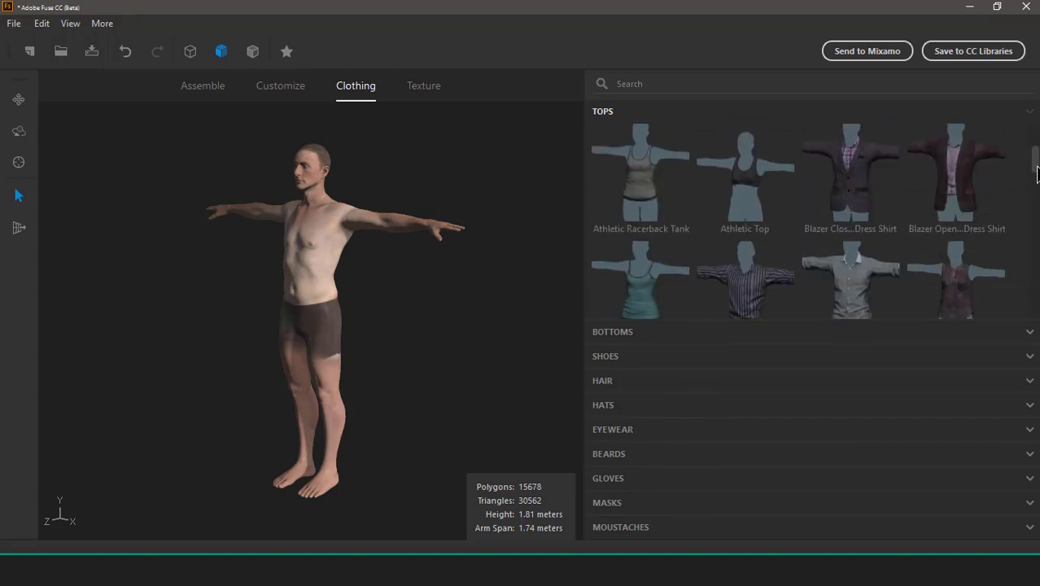
Step: Dress the man in the brown Leather Jacket With Tee and dark blue jeans
scroll(down, 3)
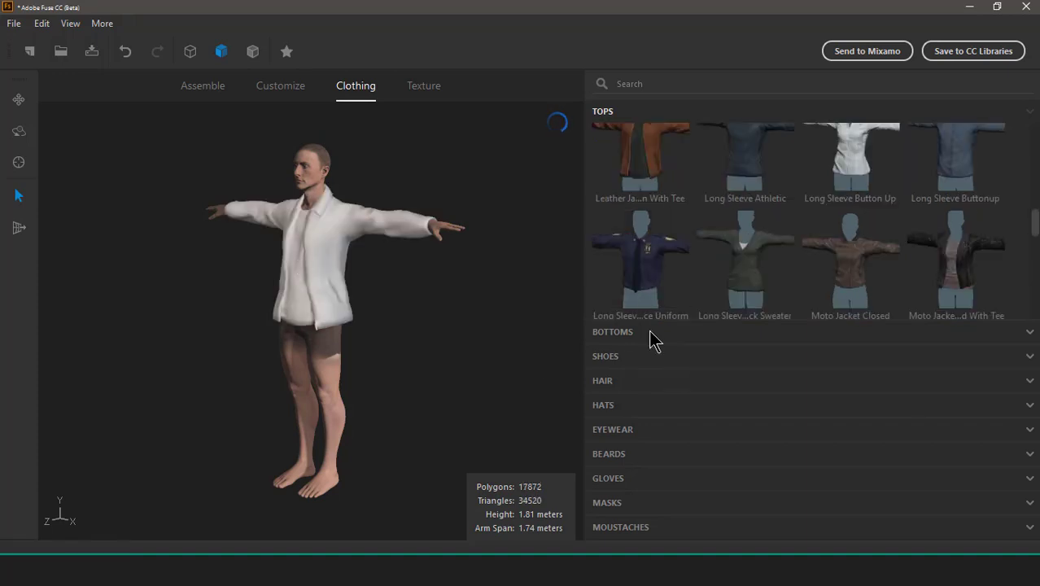
mouse_move(639, 346)
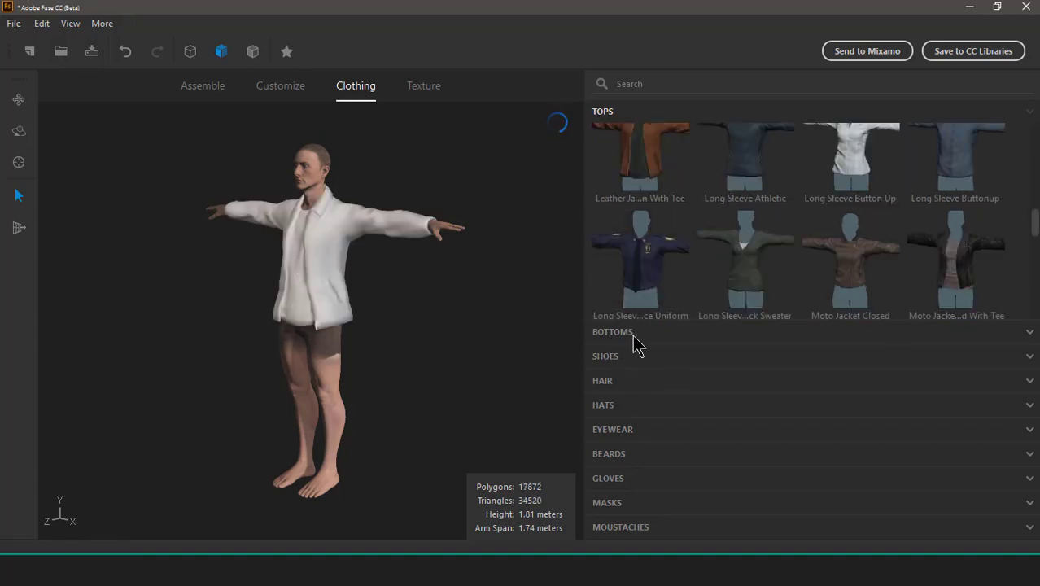
click(641, 157)
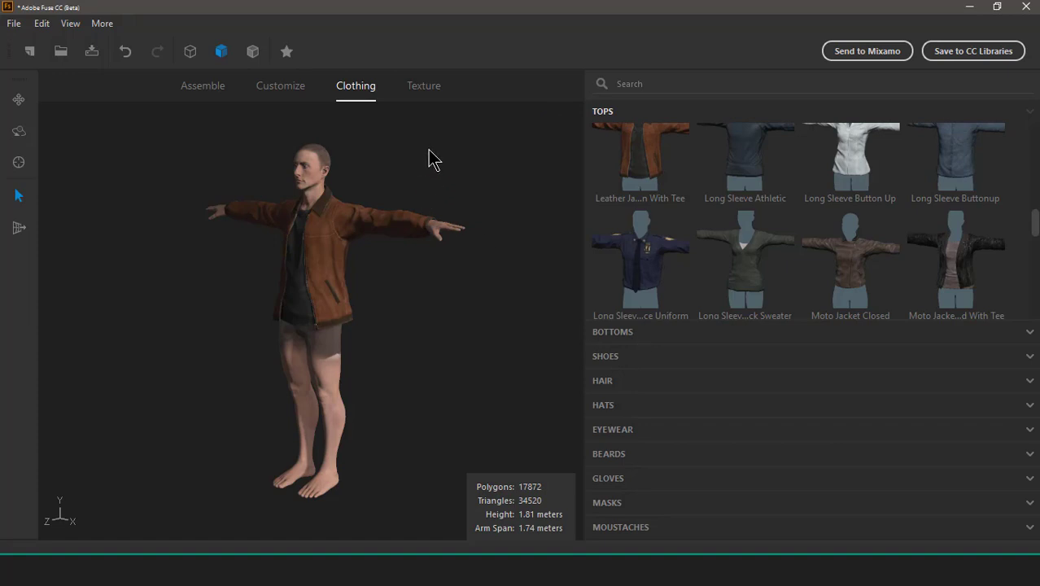
mouse_move(424, 90)
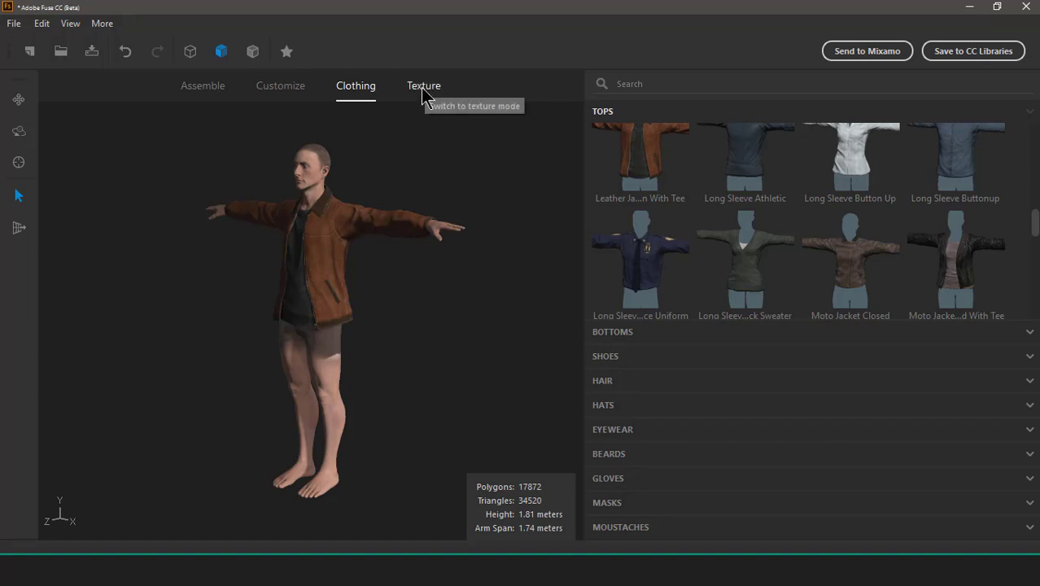
click(612, 135)
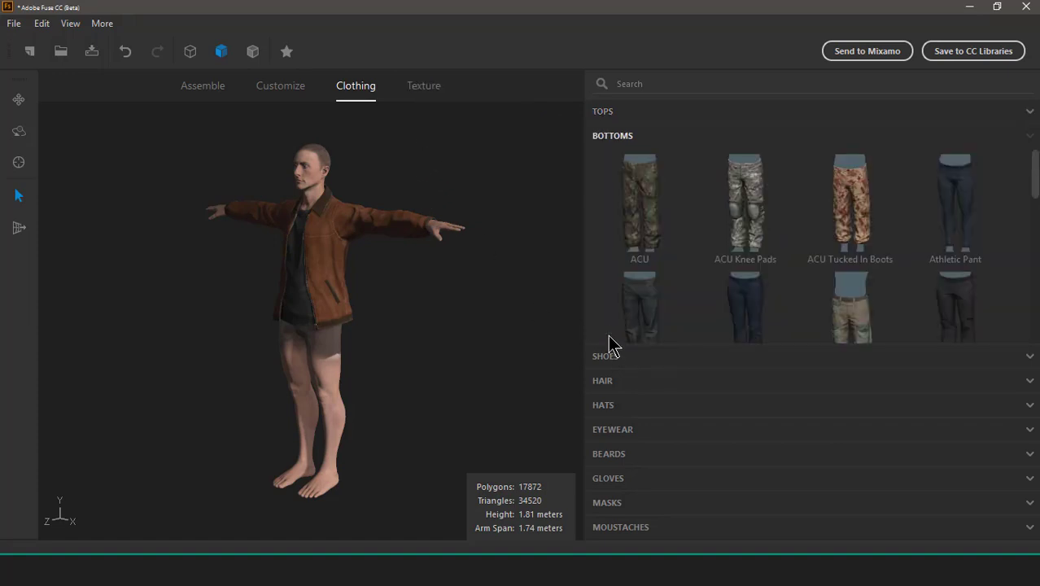
mouse_move(757, 307)
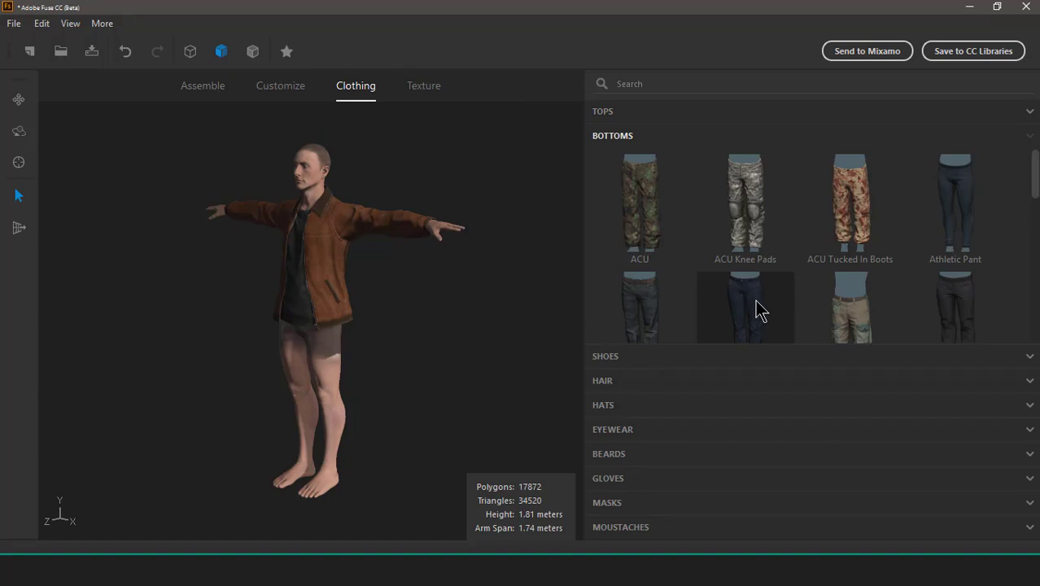
click(745, 308)
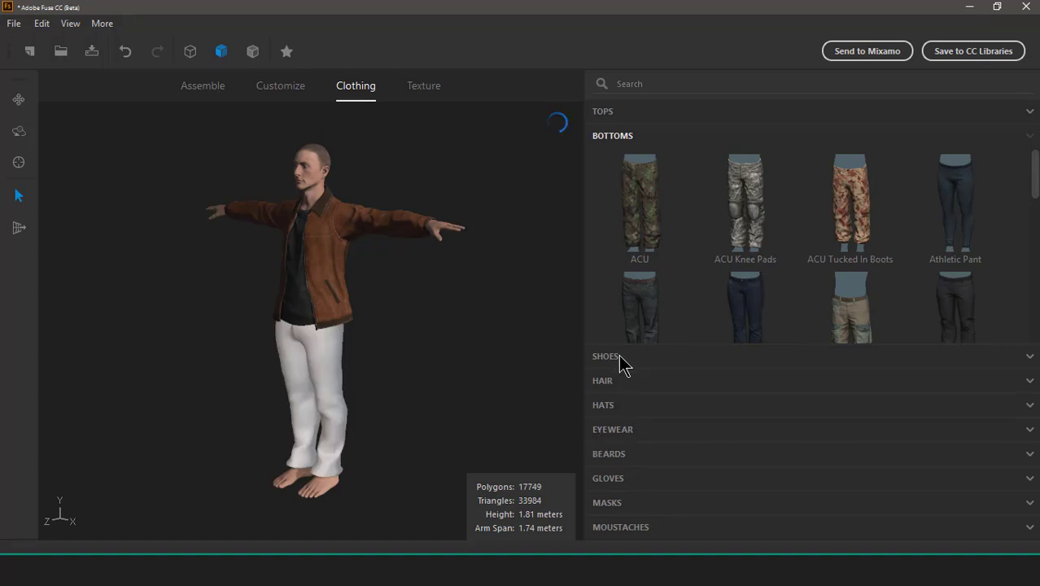
click(607, 356)
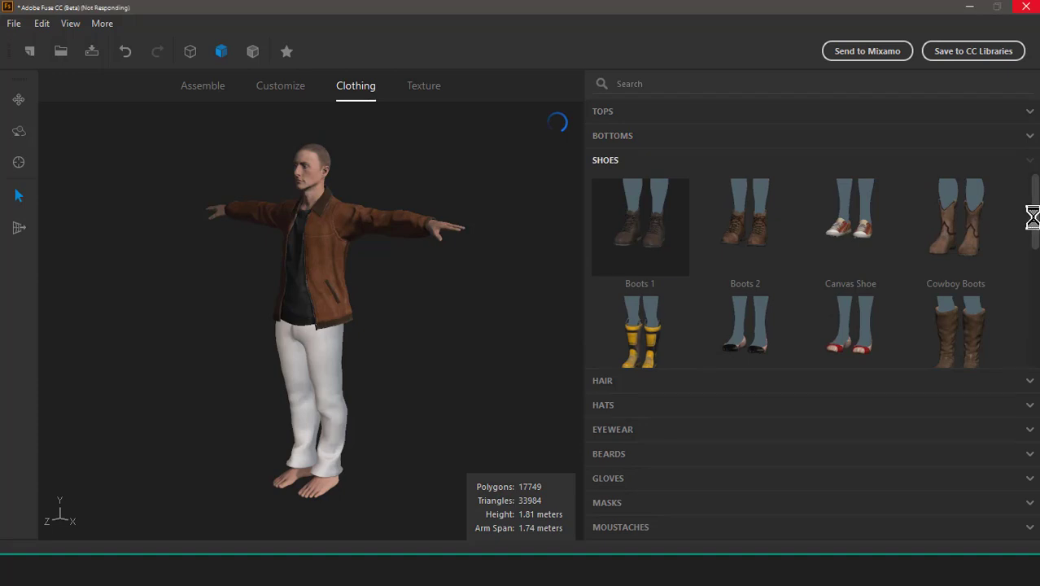
Step: Add brown boots and short brown hair, then put a dark Baseball Cap on the character
scroll(down, 3)
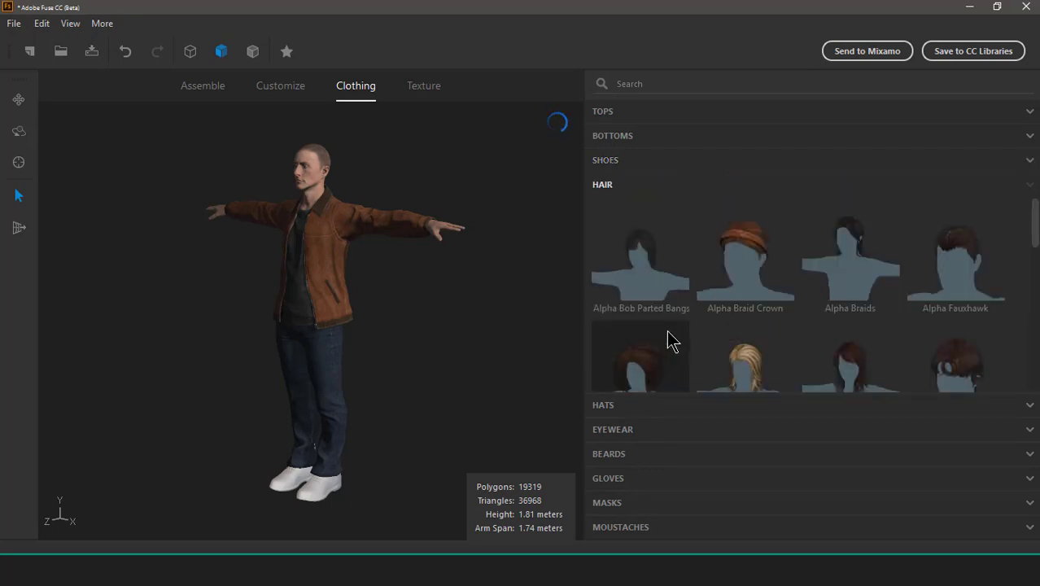
scroll(down, 3)
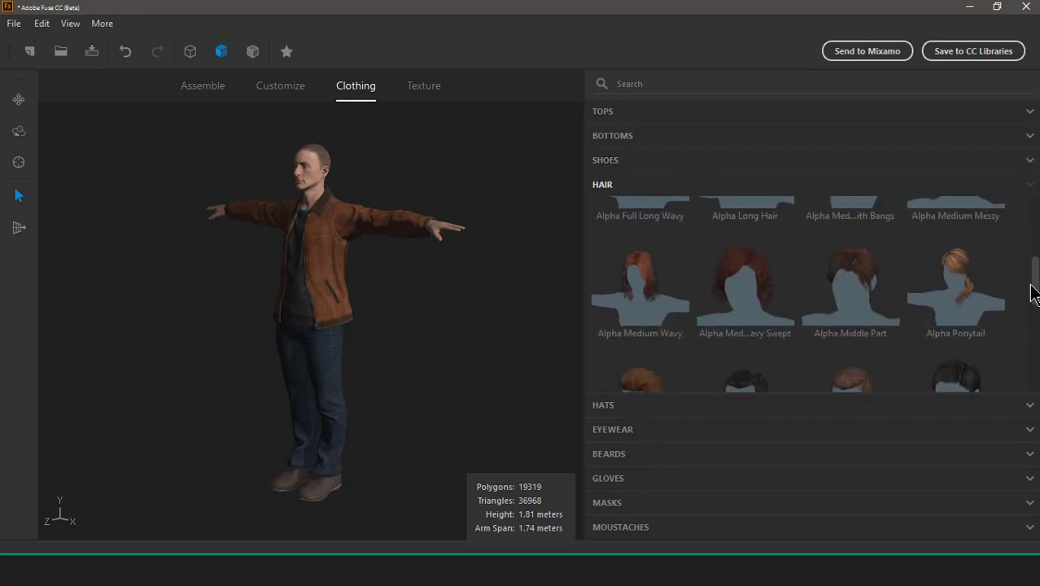
scroll(down, 3)
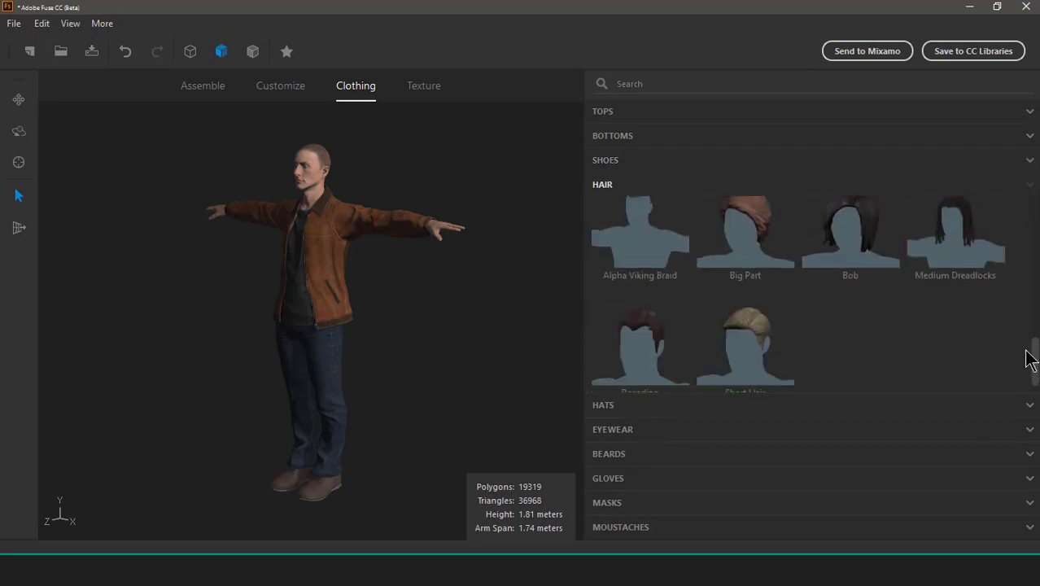
scroll(down, 3)
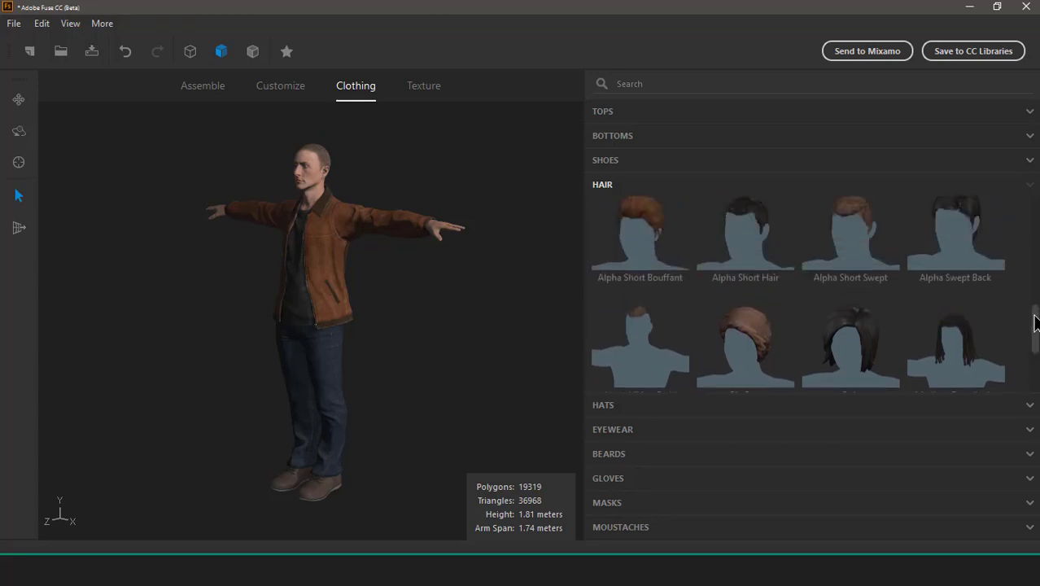
scroll(down, 3)
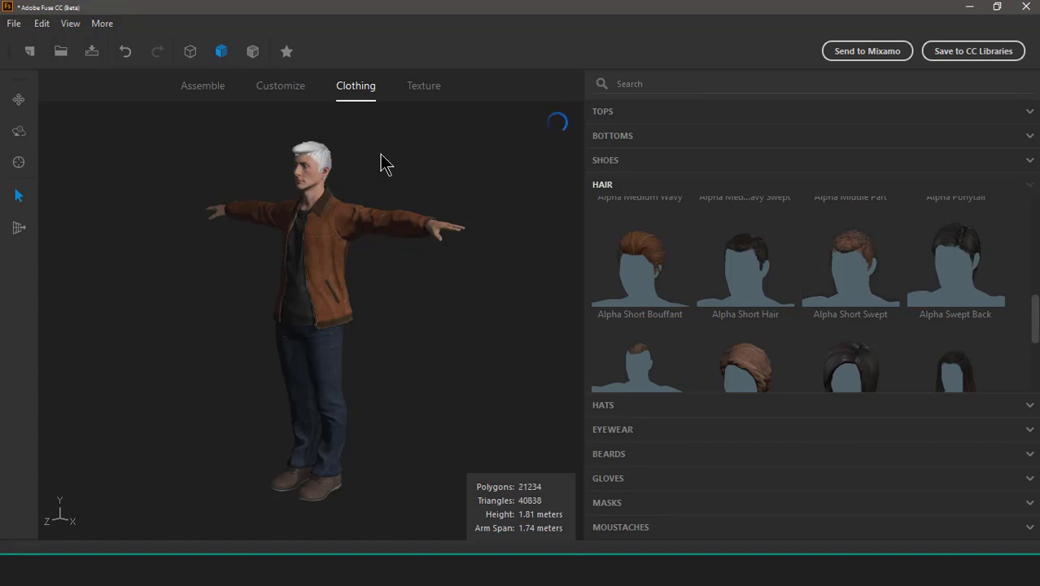
scroll(down, 3)
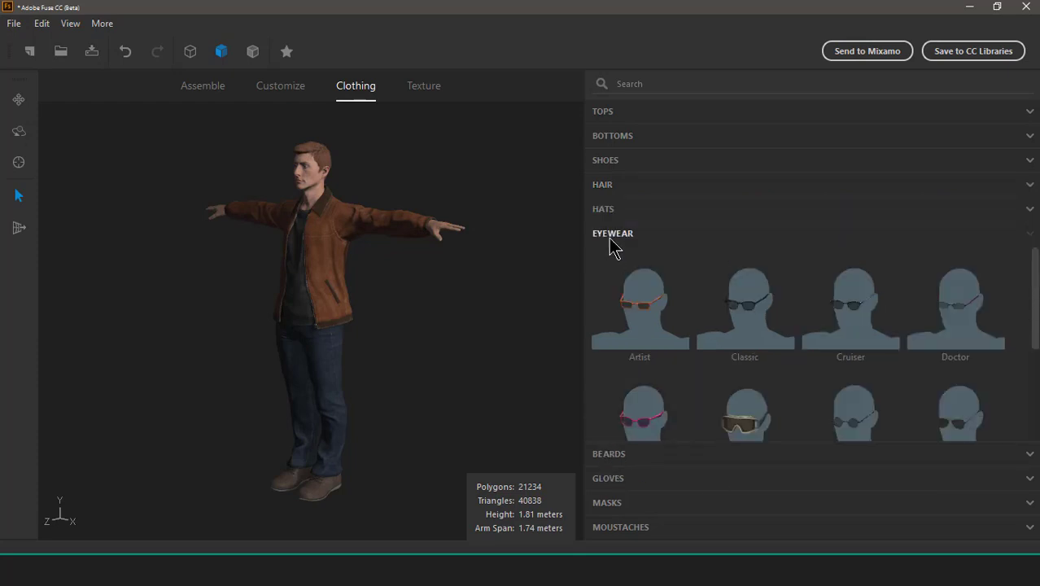
click(603, 208)
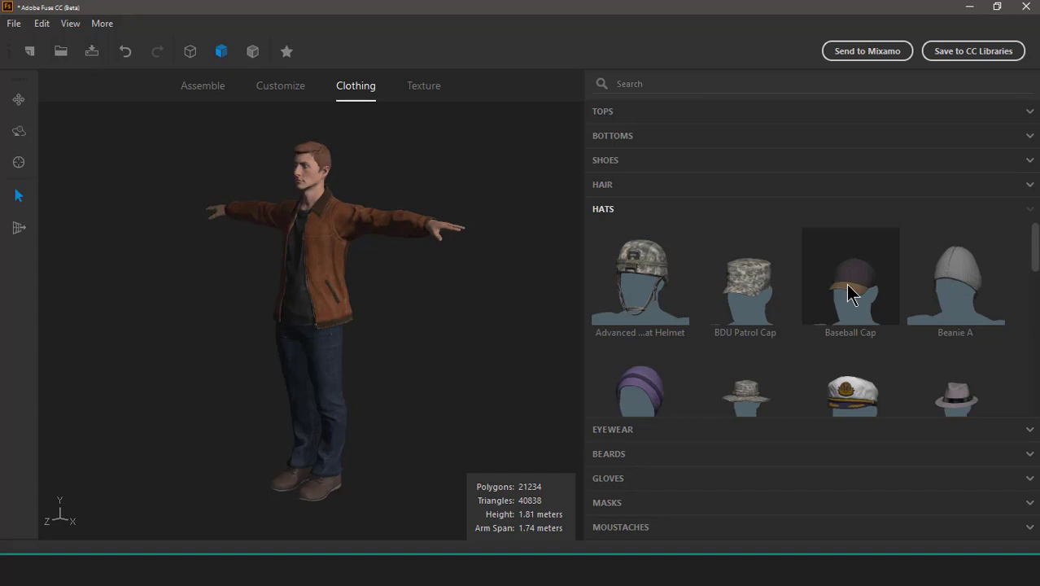
mouse_move(715, 365)
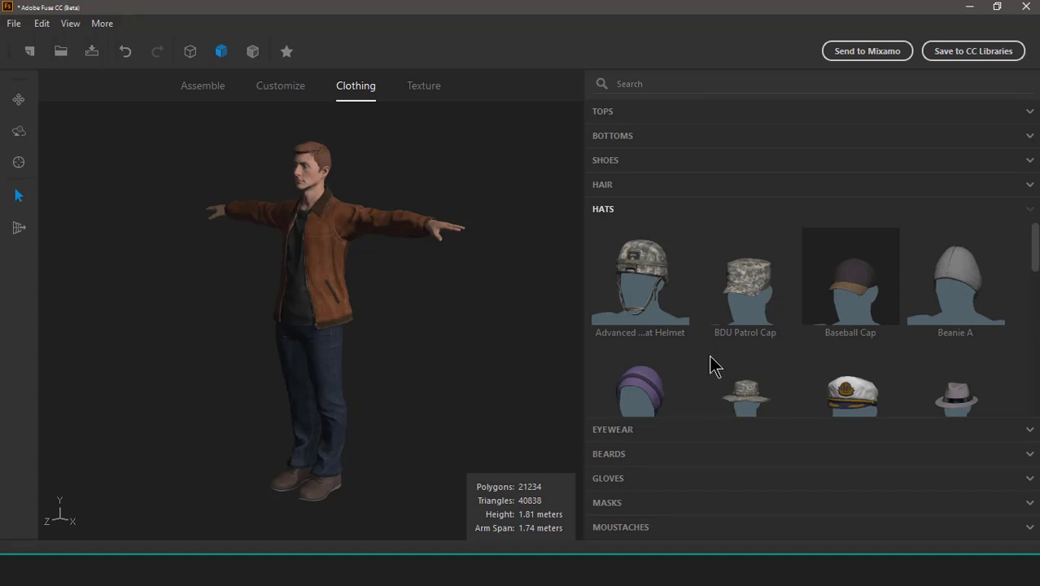
click(850, 281)
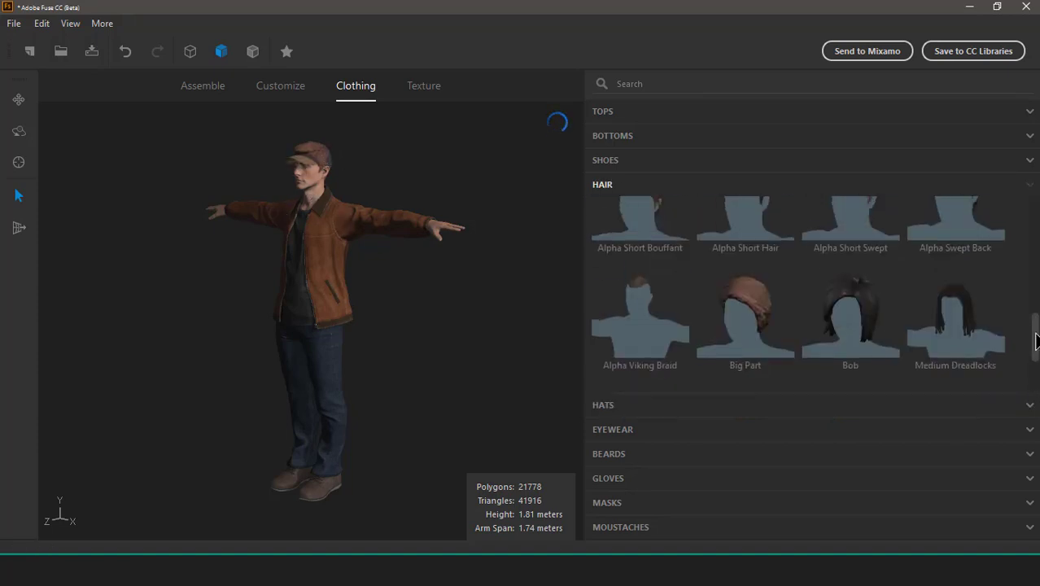
scroll(down, 3)
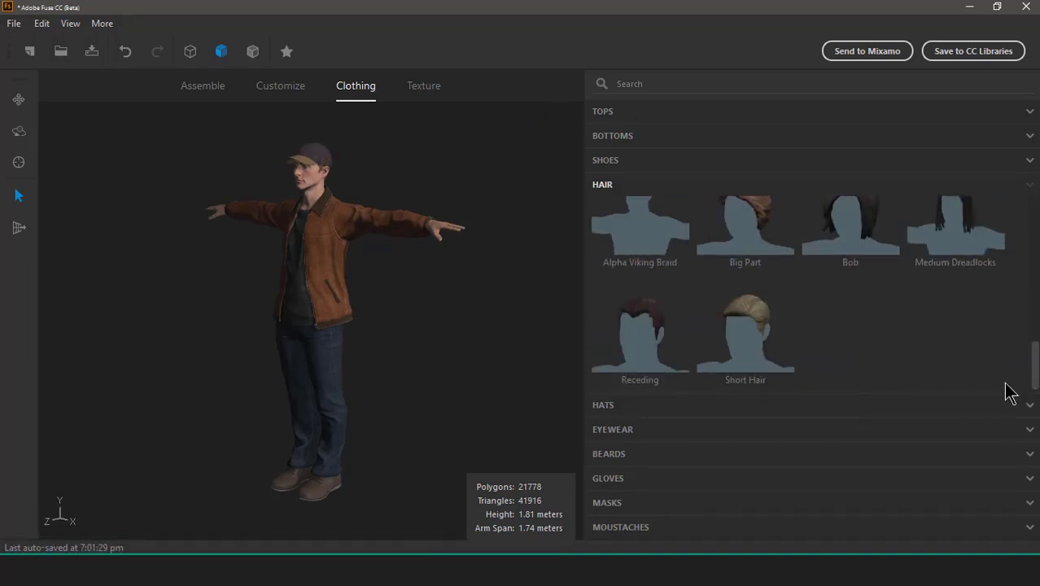
Step: Put sunglasses and a beard on the character, then orbit to view it from the side
click(603, 184)
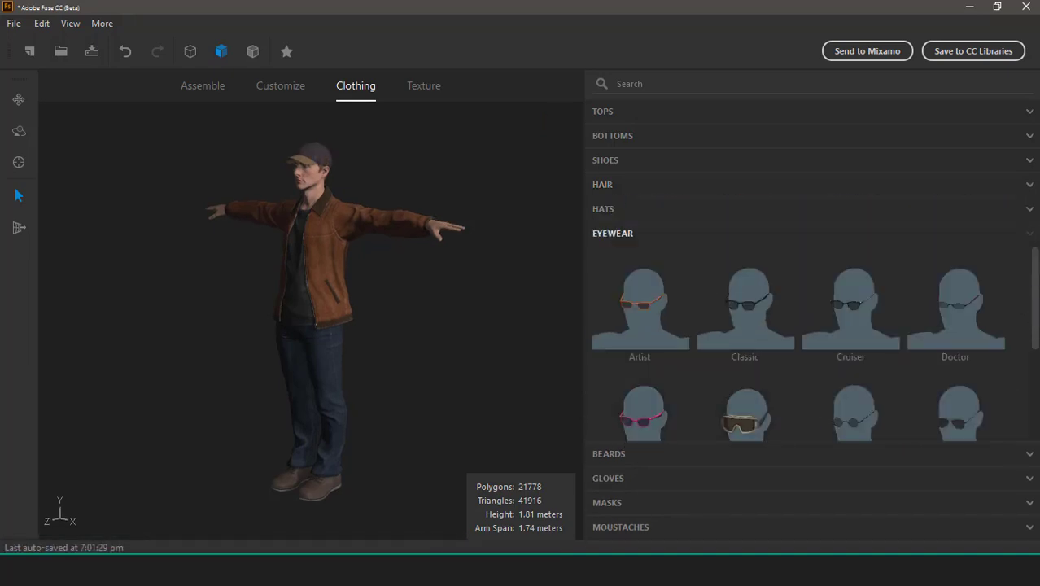
scroll(down, 3)
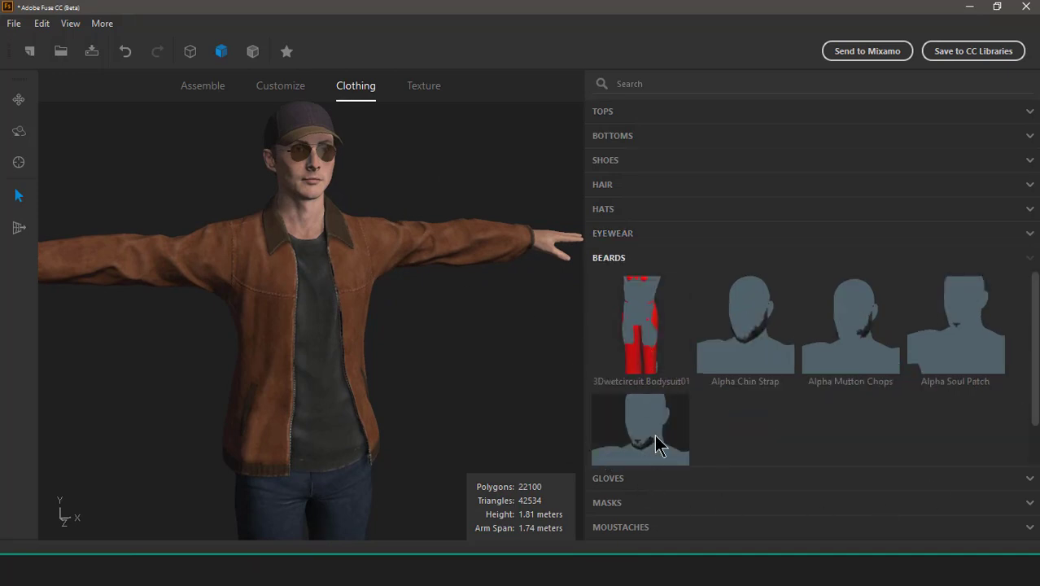
mouse_move(650, 446)
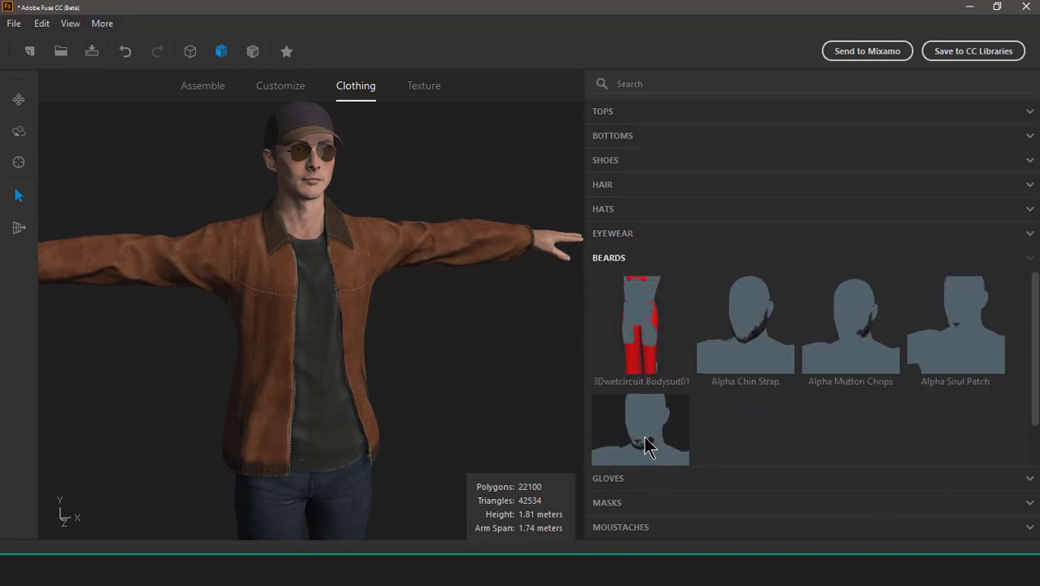
click(640, 429)
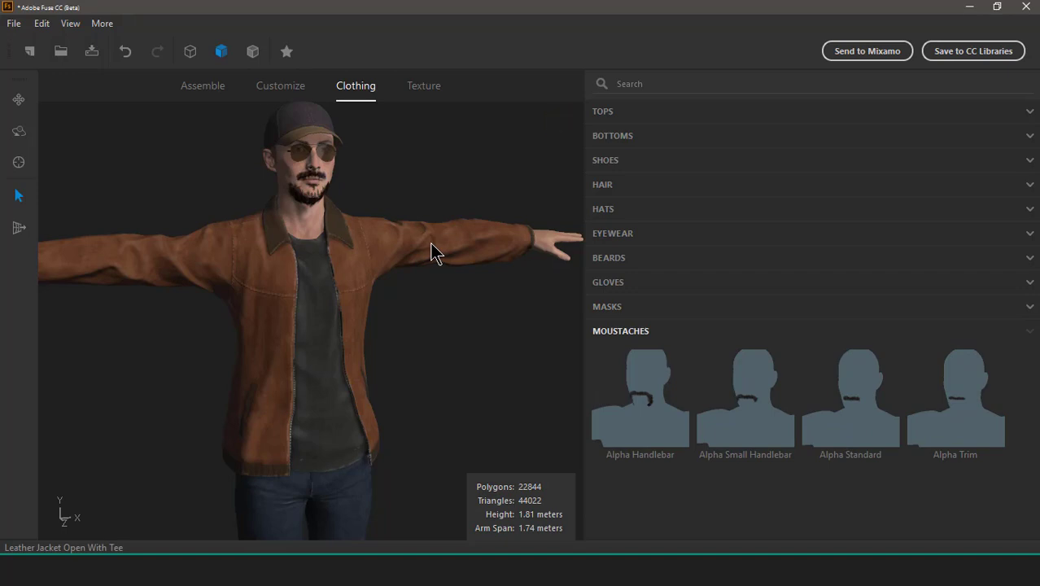
drag(435, 252, 318, 289)
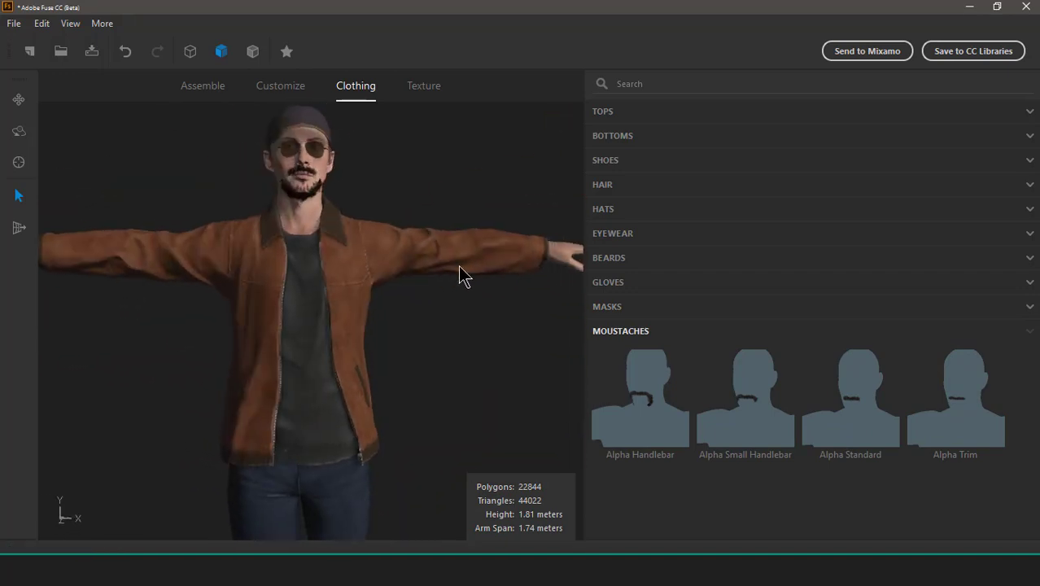
drag(460, 275, 362, 304)
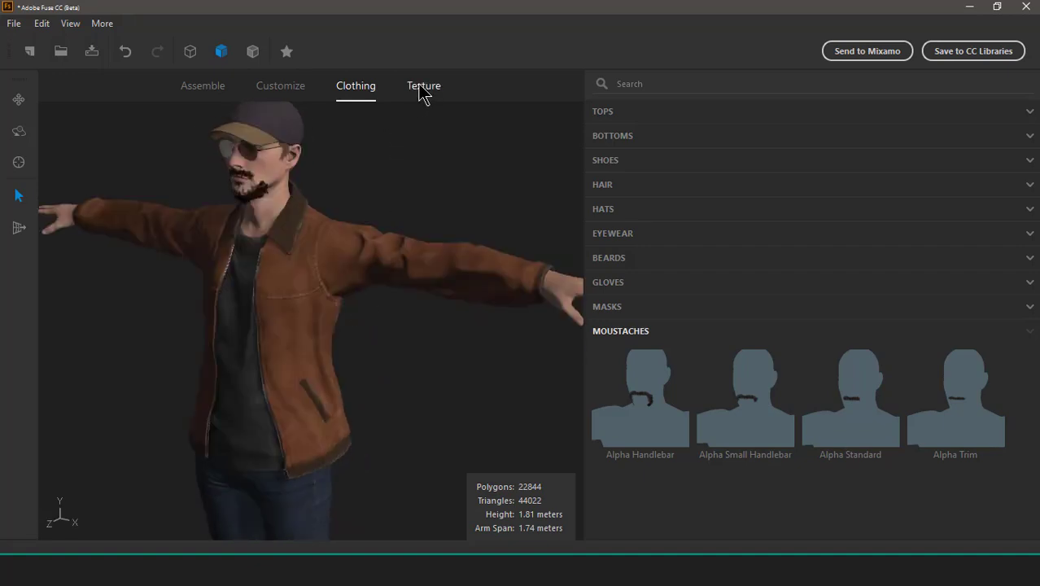
Step: Select the jacket and replace its Copper Brass main fabric with Metal Scale Armor
click(424, 85)
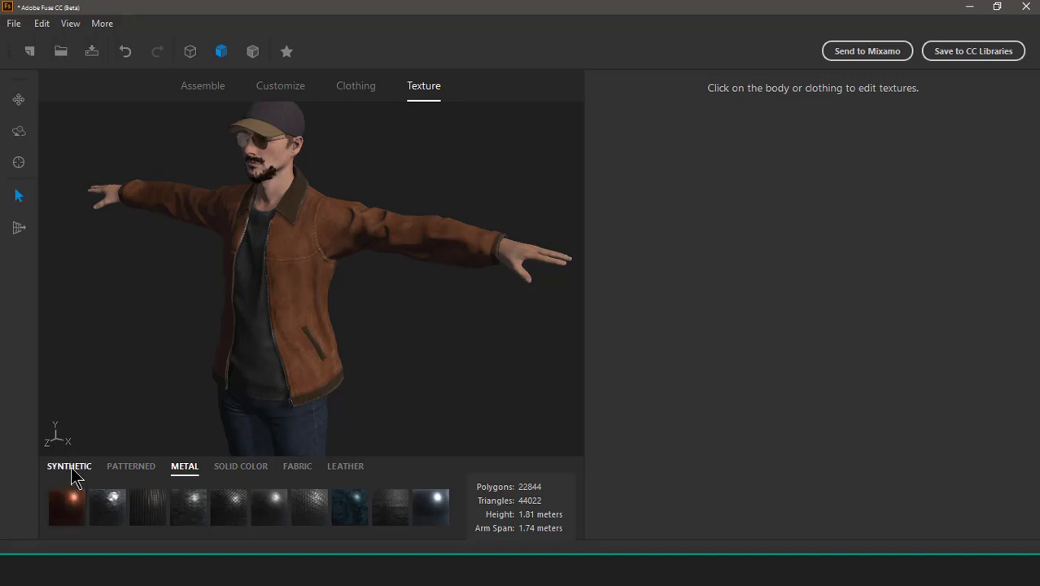
click(69, 466)
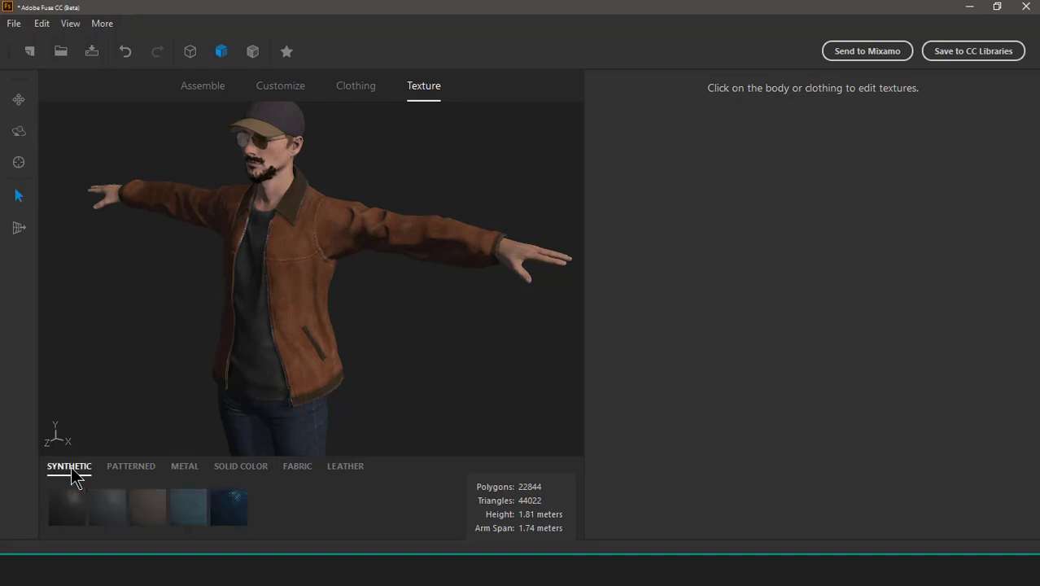
click(184, 466)
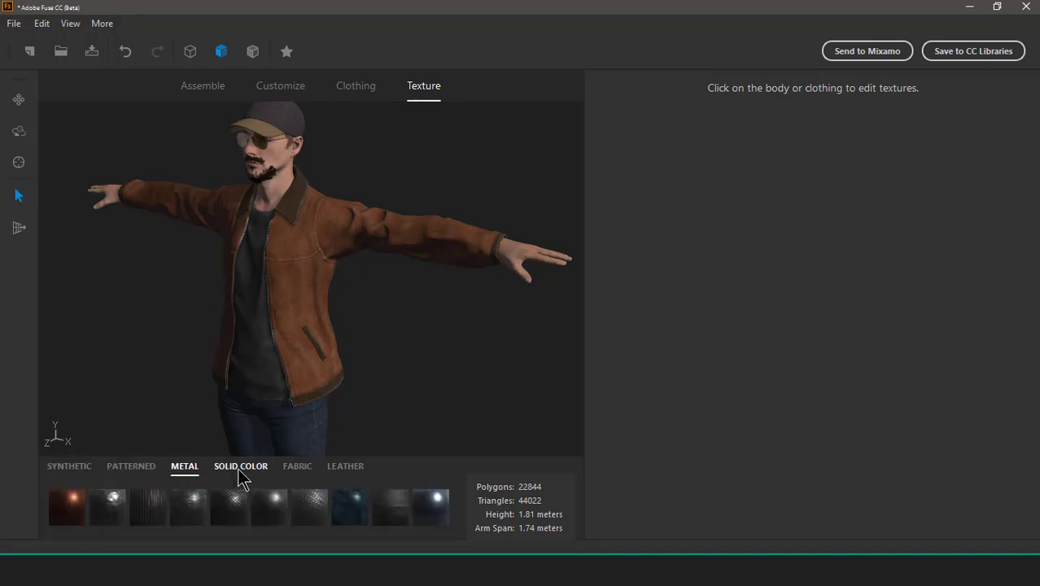
click(345, 465)
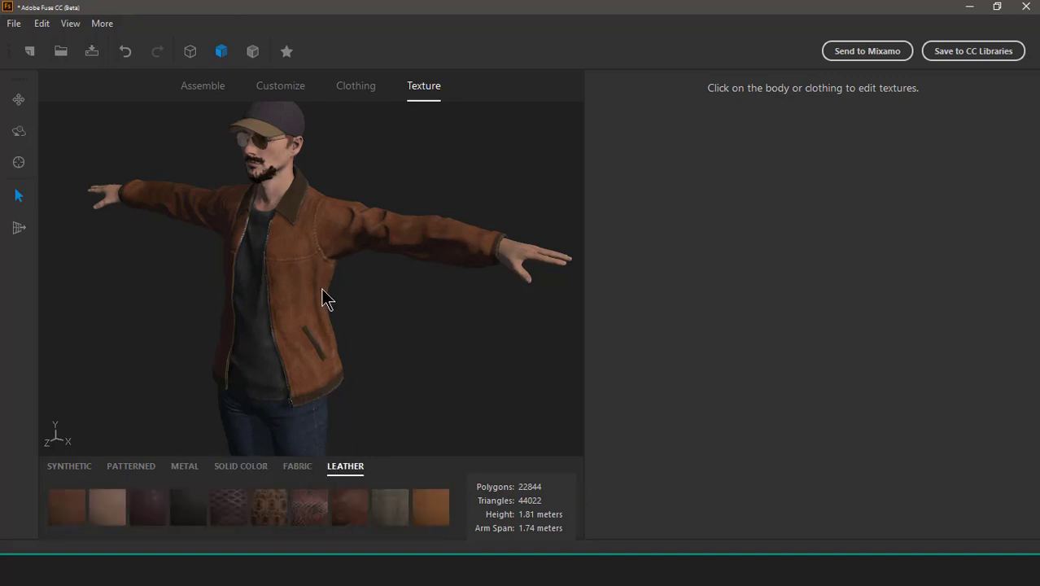
mouse_move(302, 247)
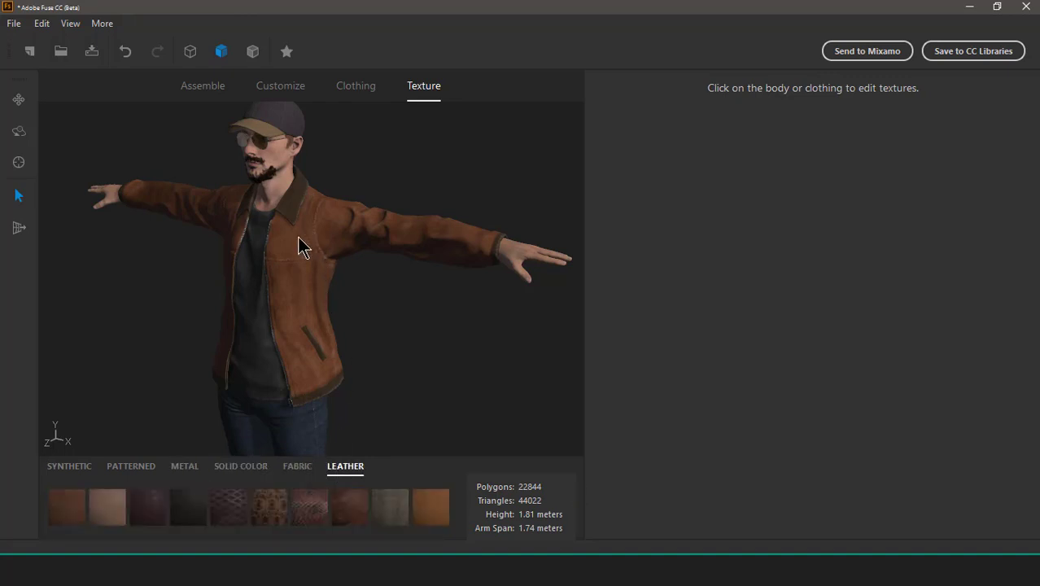
click(301, 244)
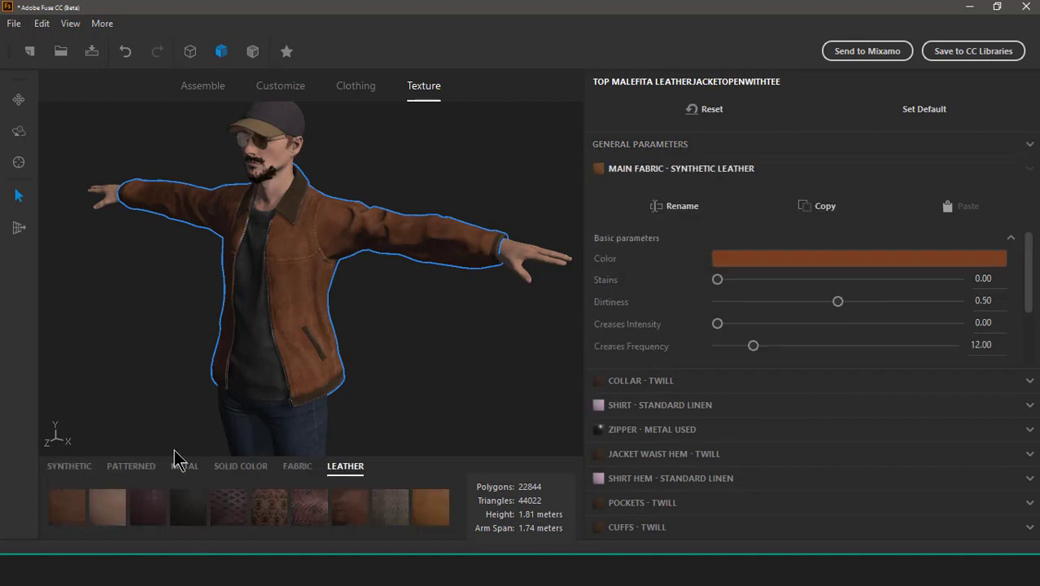
mouse_move(220, 429)
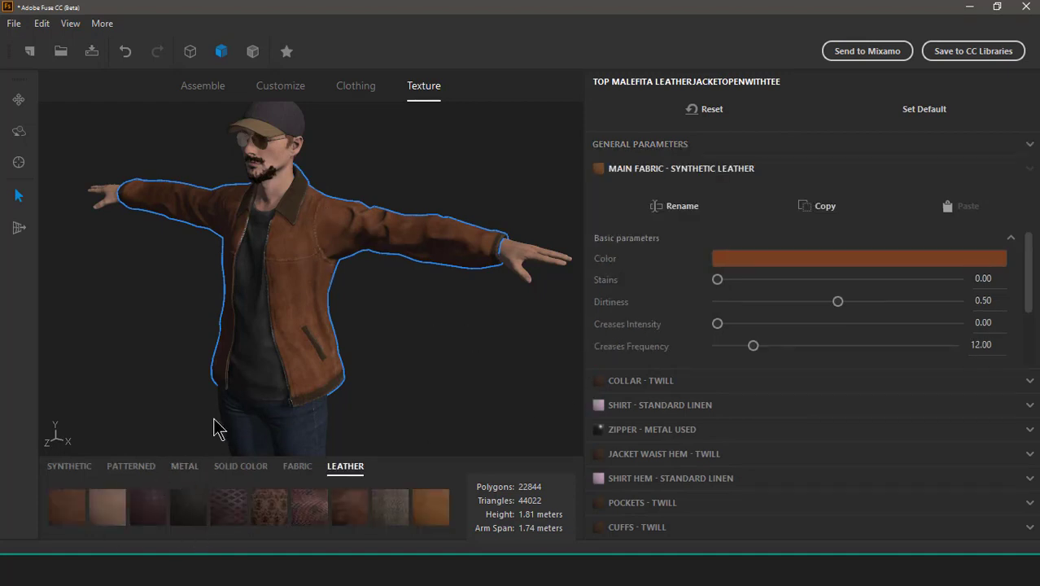
click(184, 466)
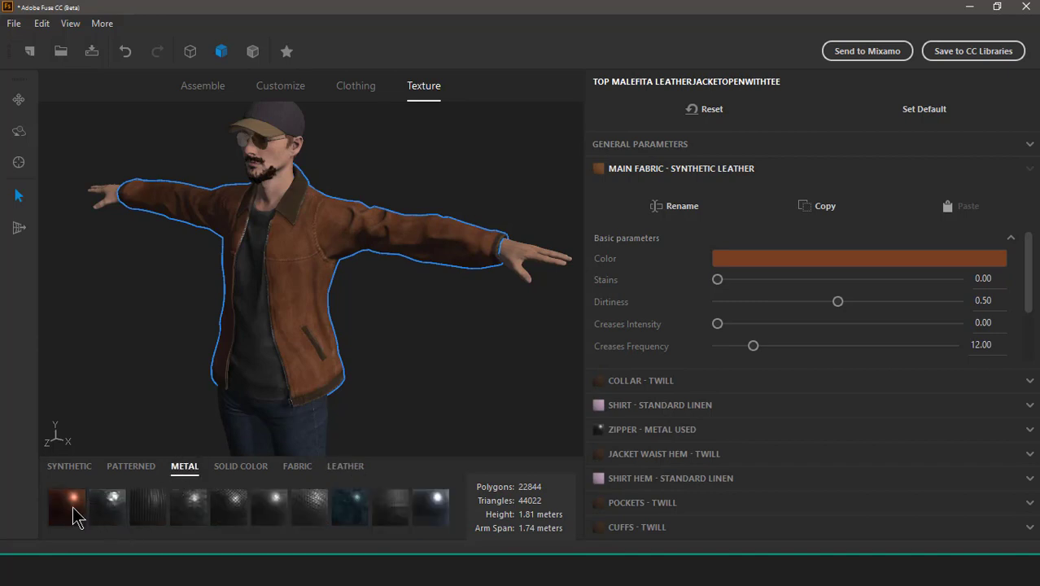
click(66, 508)
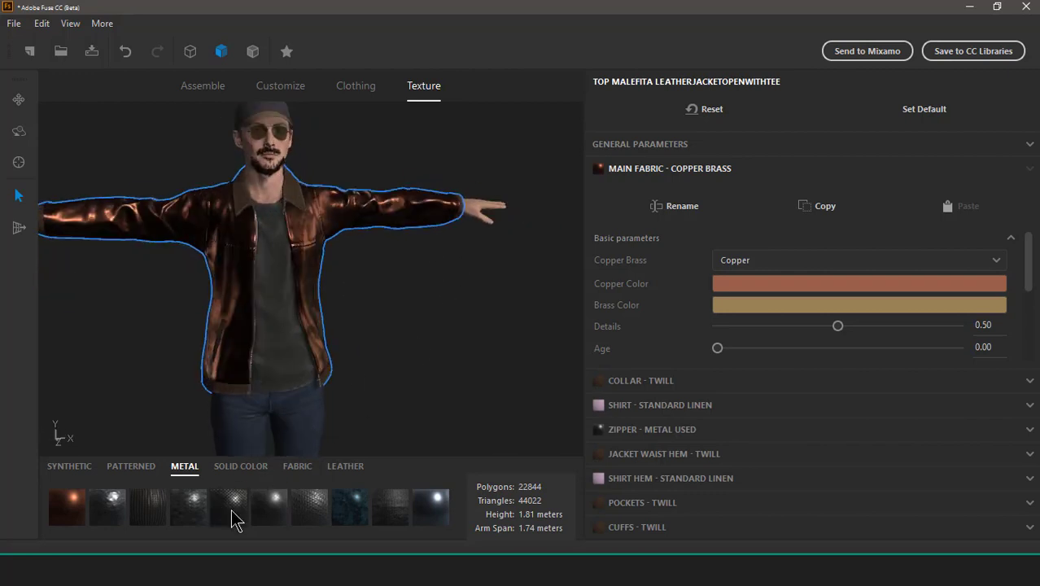
mouse_move(350, 332)
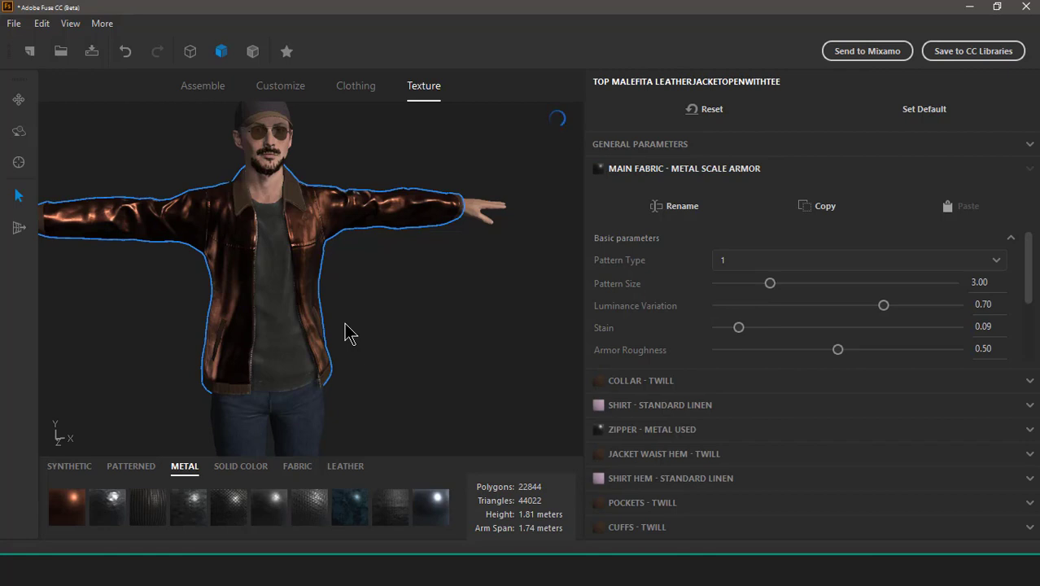
click(431, 505)
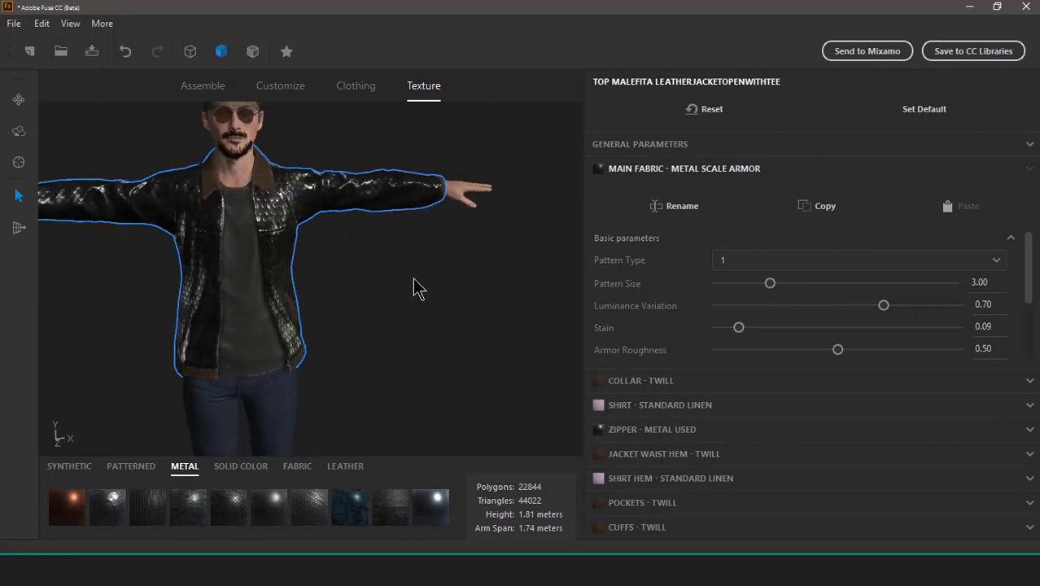
mouse_move(638, 152)
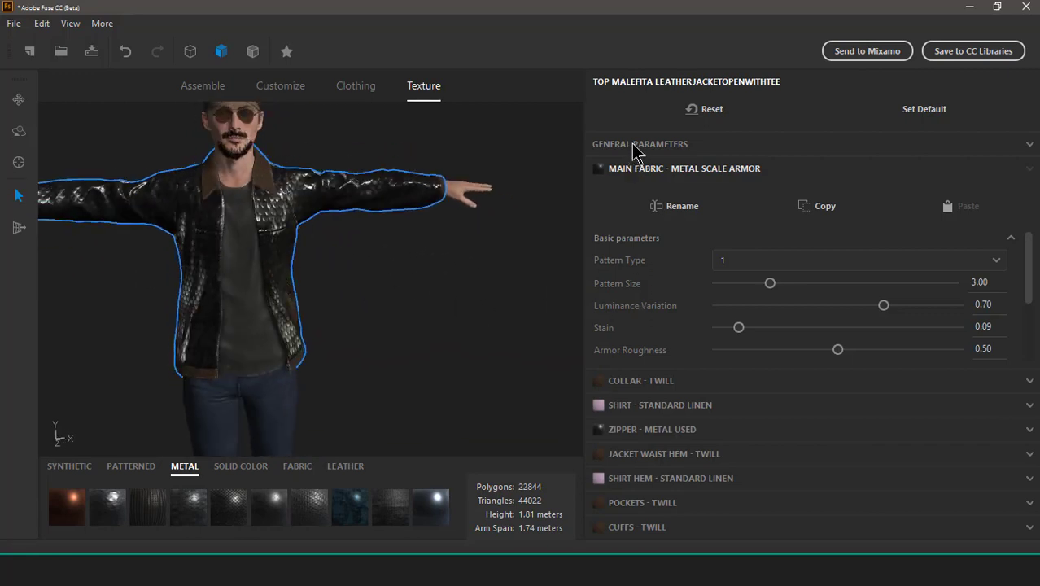
mouse_move(667, 285)
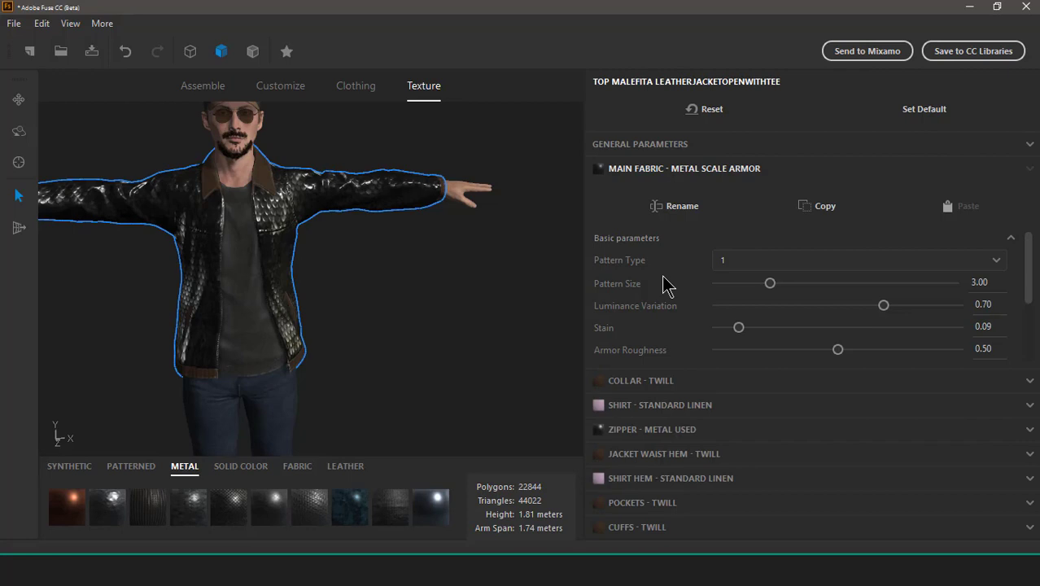
mouse_move(771, 193)
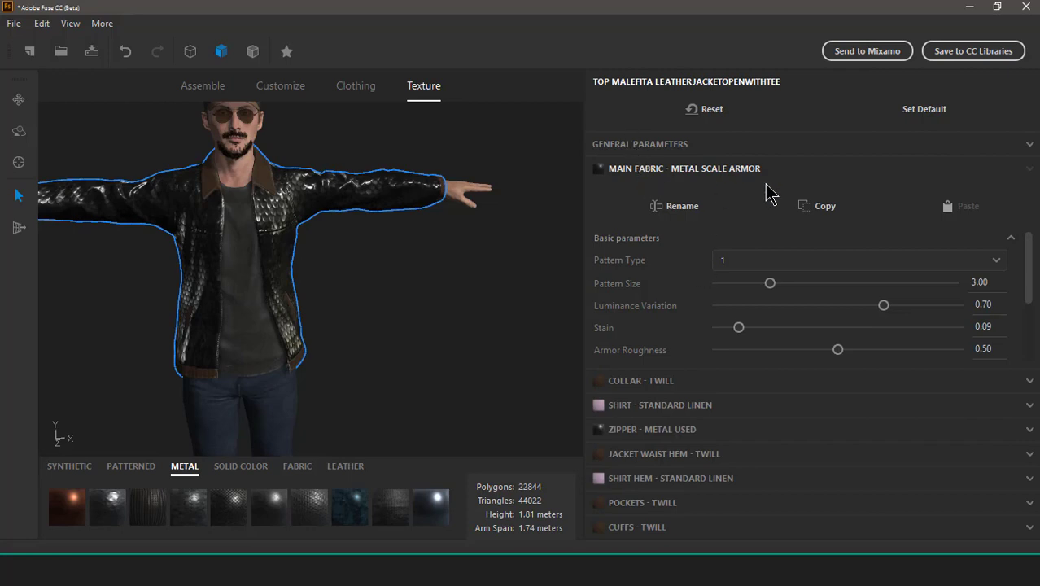
mouse_move(781, 299)
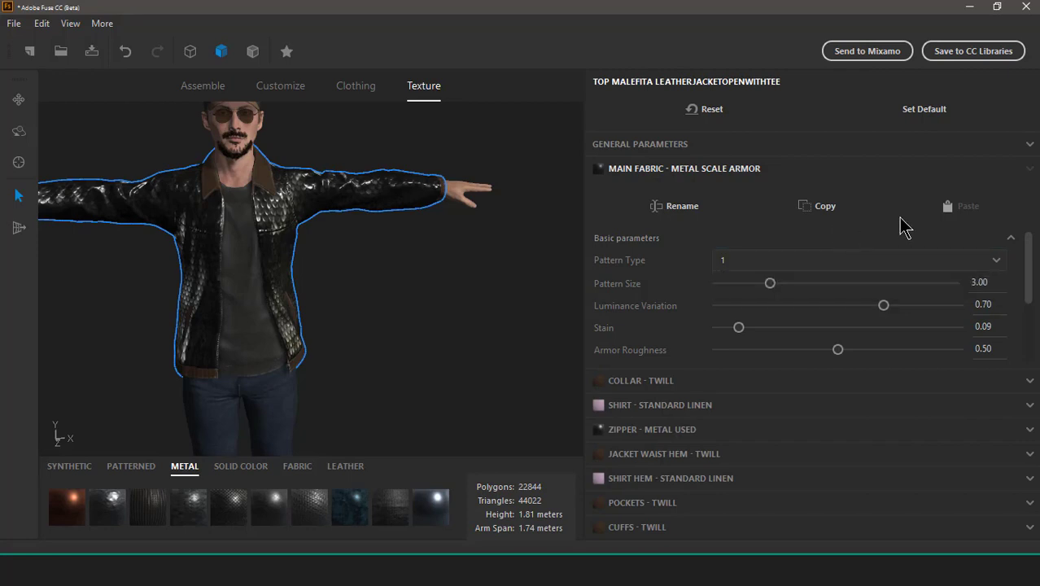
drag(770, 282, 796, 282)
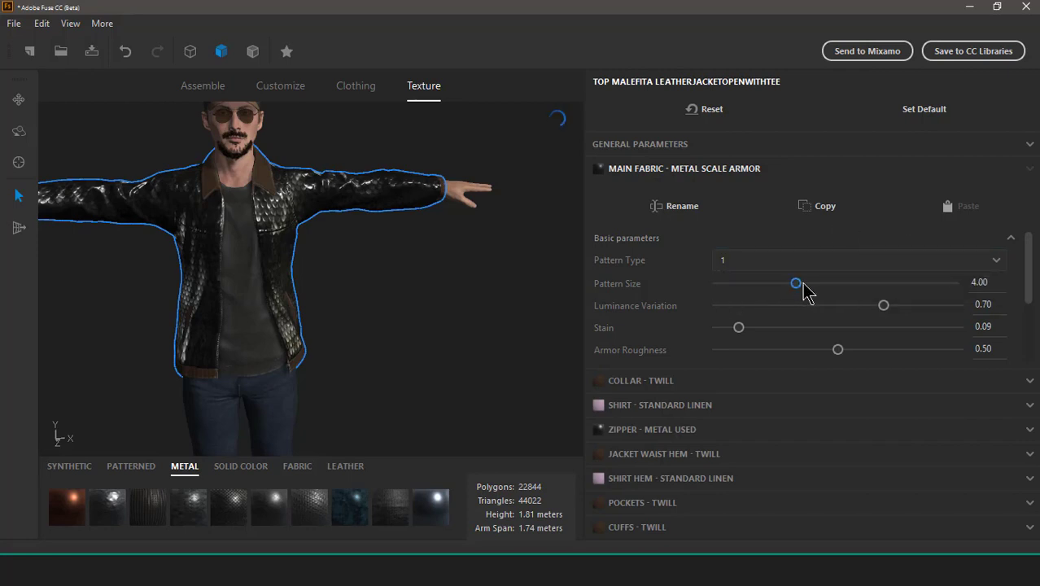
drag(796, 284, 770, 283)
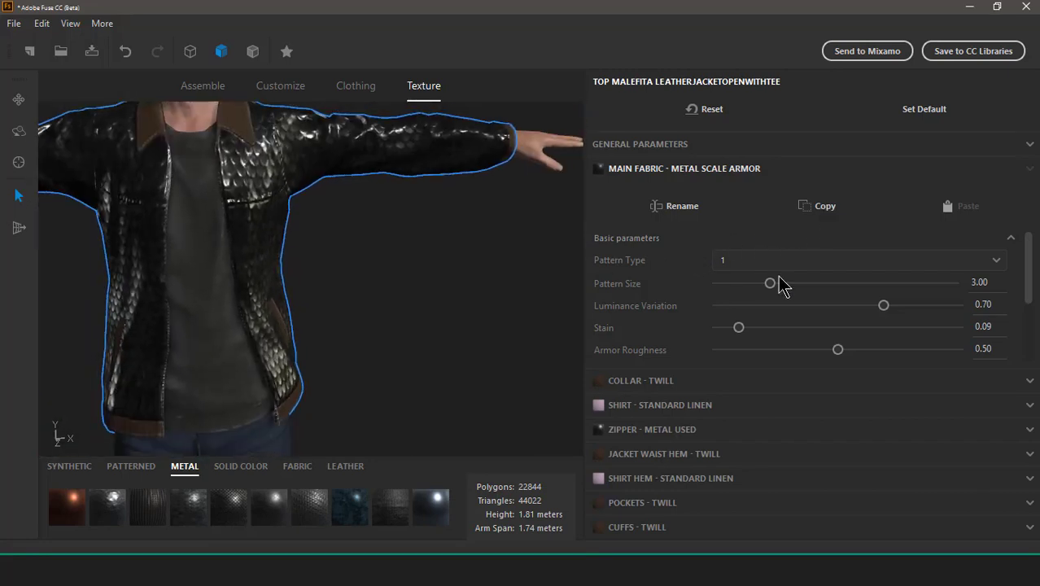
drag(771, 284, 797, 284)
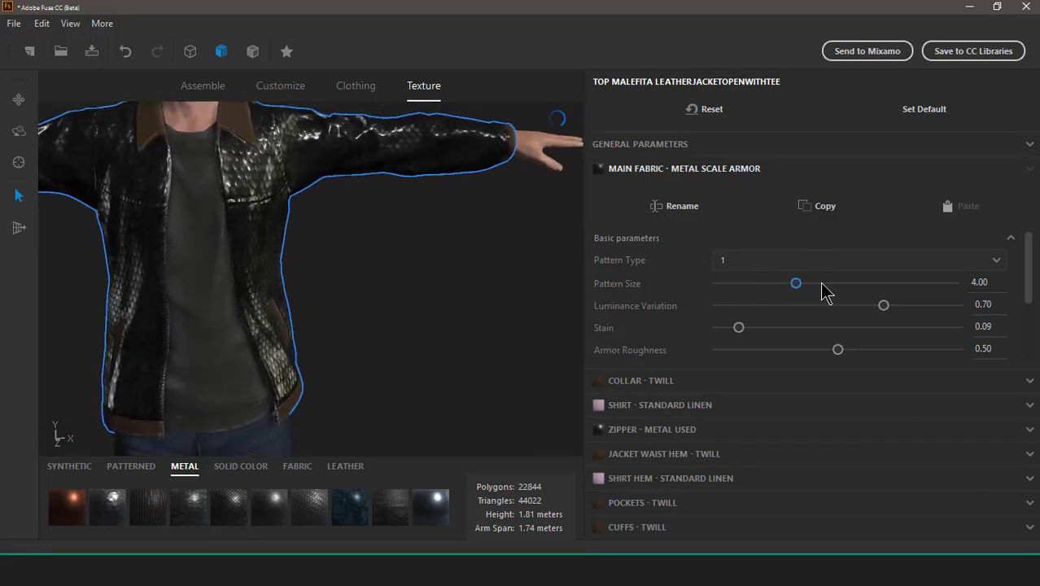
drag(796, 283, 955, 282)
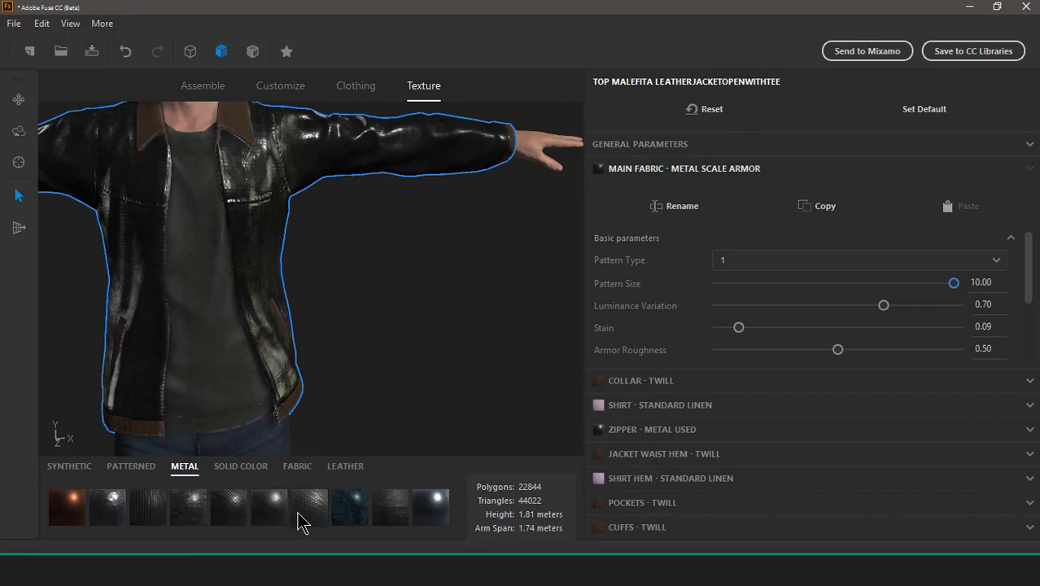
drag(954, 282, 717, 282)
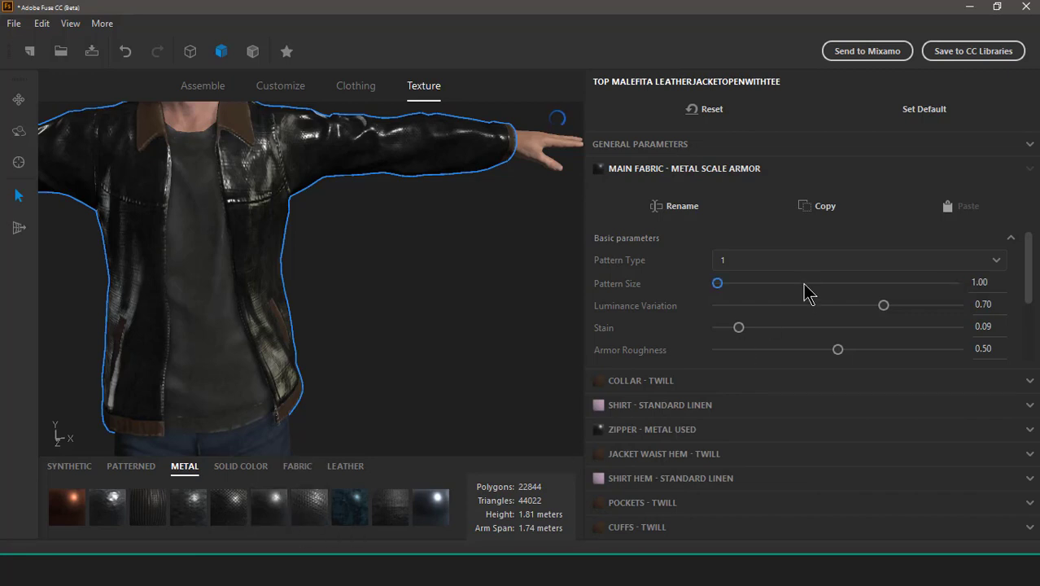
drag(717, 283, 770, 283)
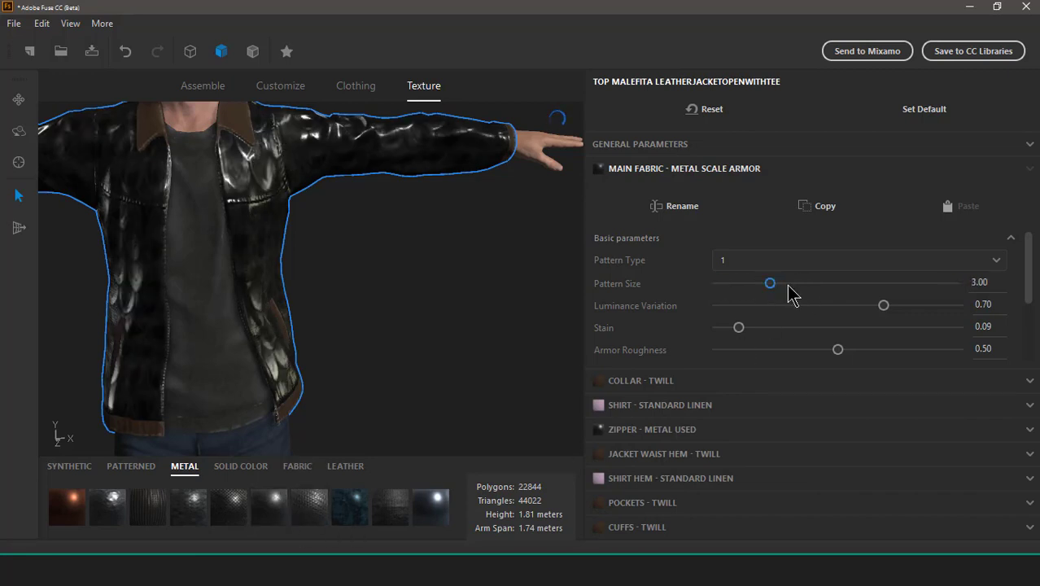
drag(771, 282, 796, 283)
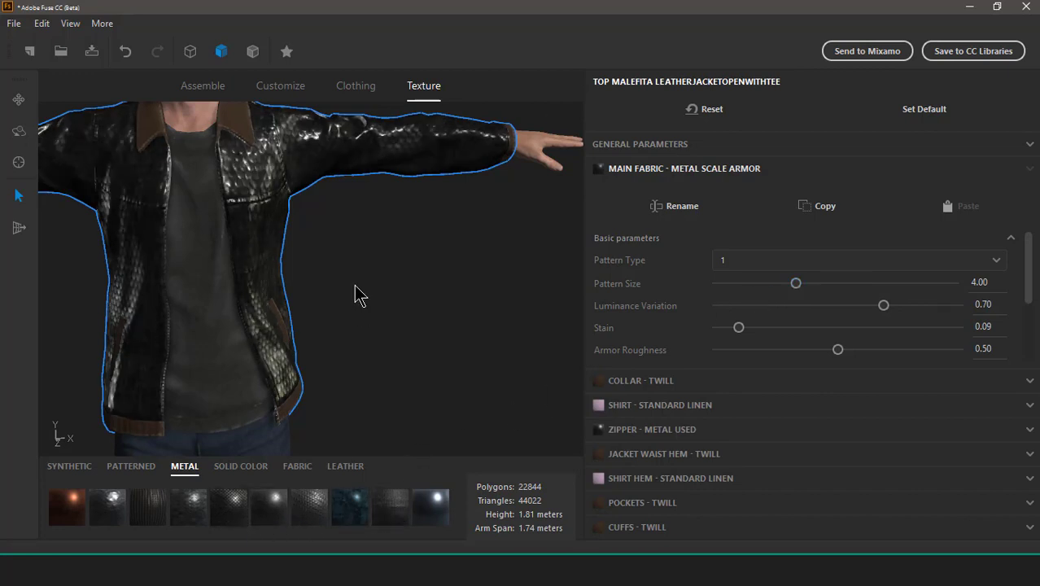
drag(797, 283, 771, 282)
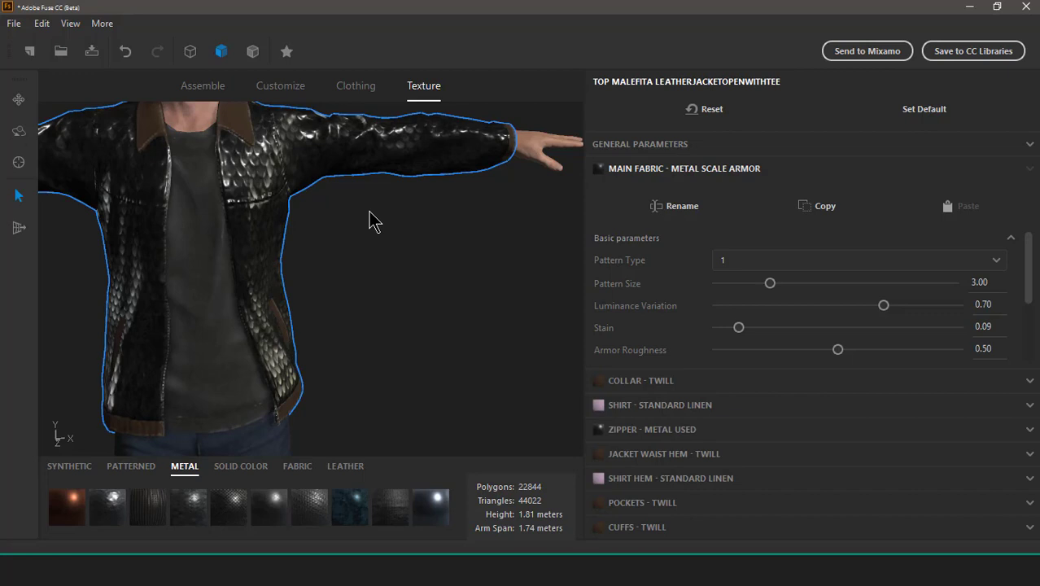
drag(375, 220, 303, 249)
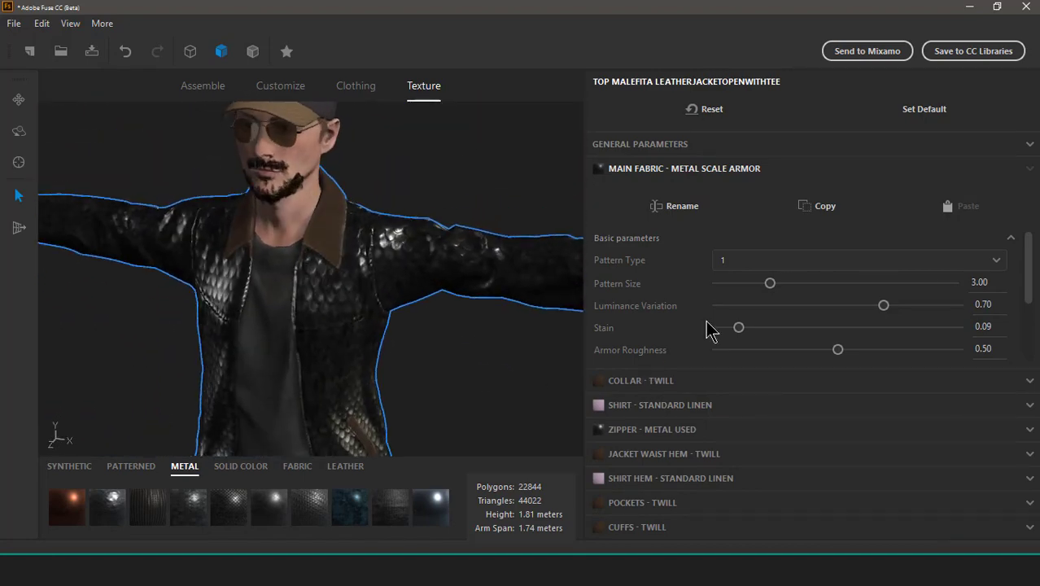
Step: Set the jacket scale armor to Pattern Size 4, Luminance Variation 0.23 and Stain 0.43
drag(739, 327, 784, 327)
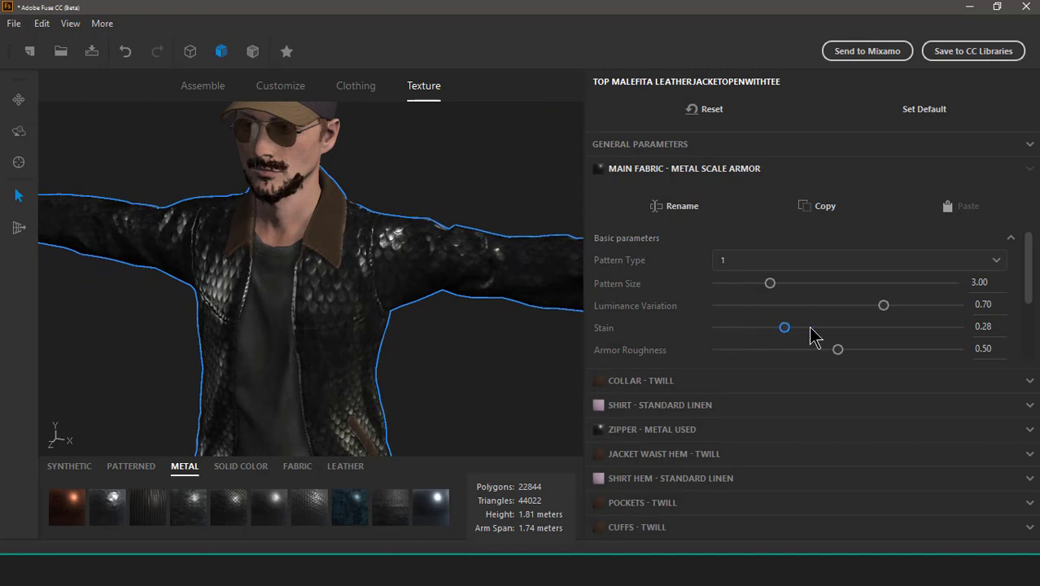
mouse_move(752, 341)
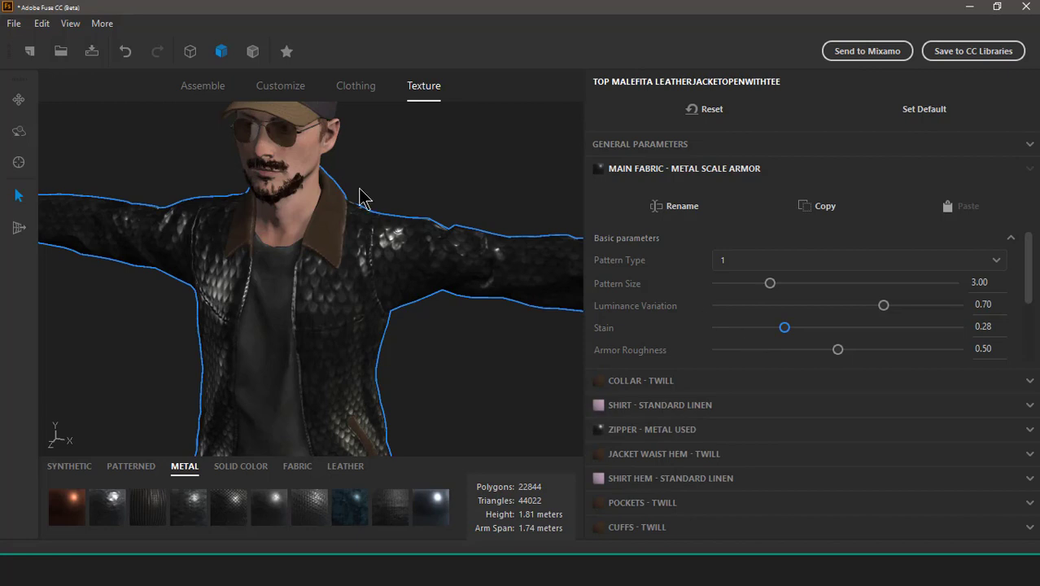
mouse_move(436, 244)
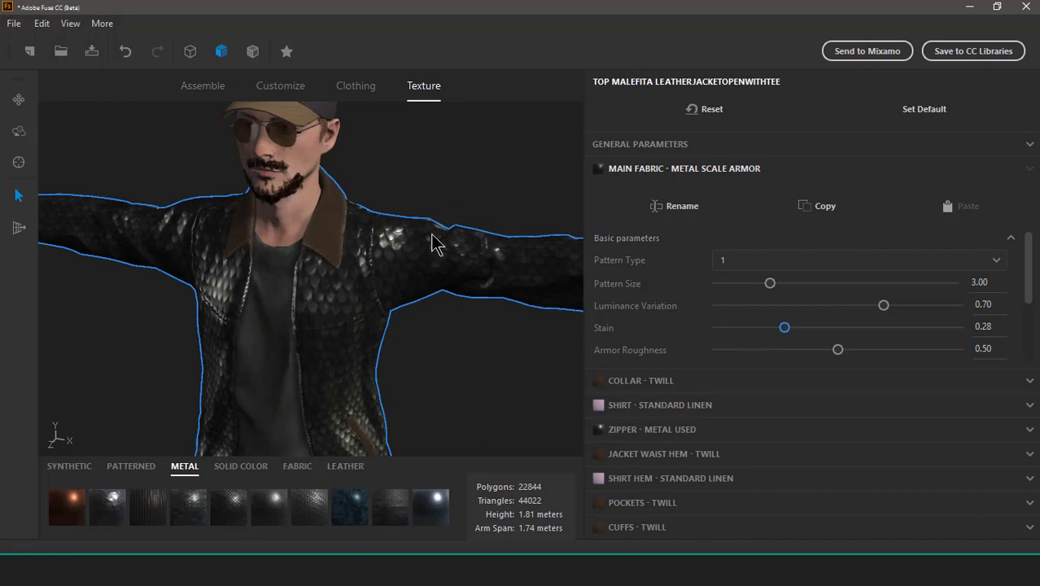
drag(785, 328, 807, 327)
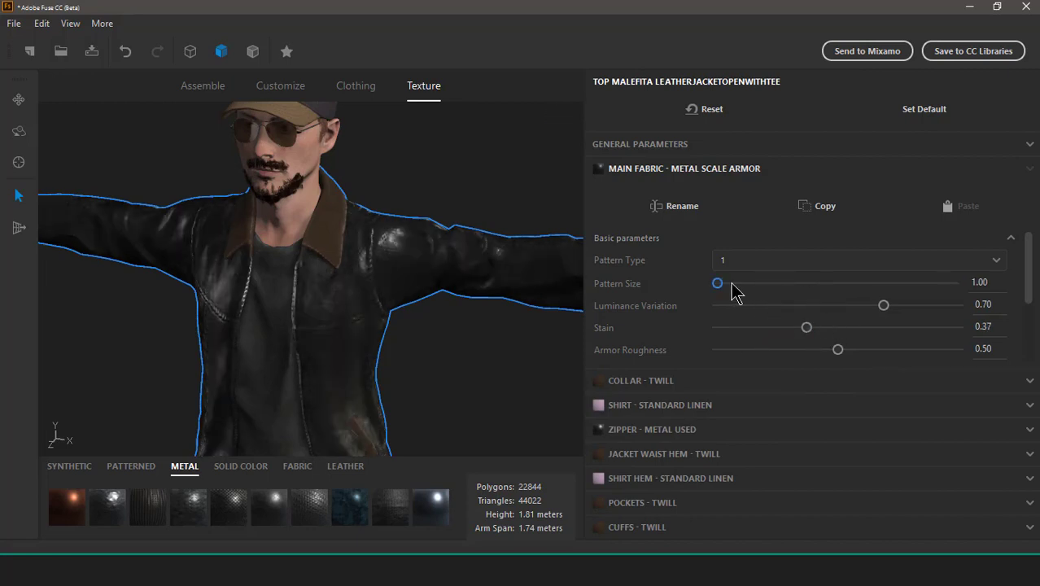
drag(717, 282, 796, 283)
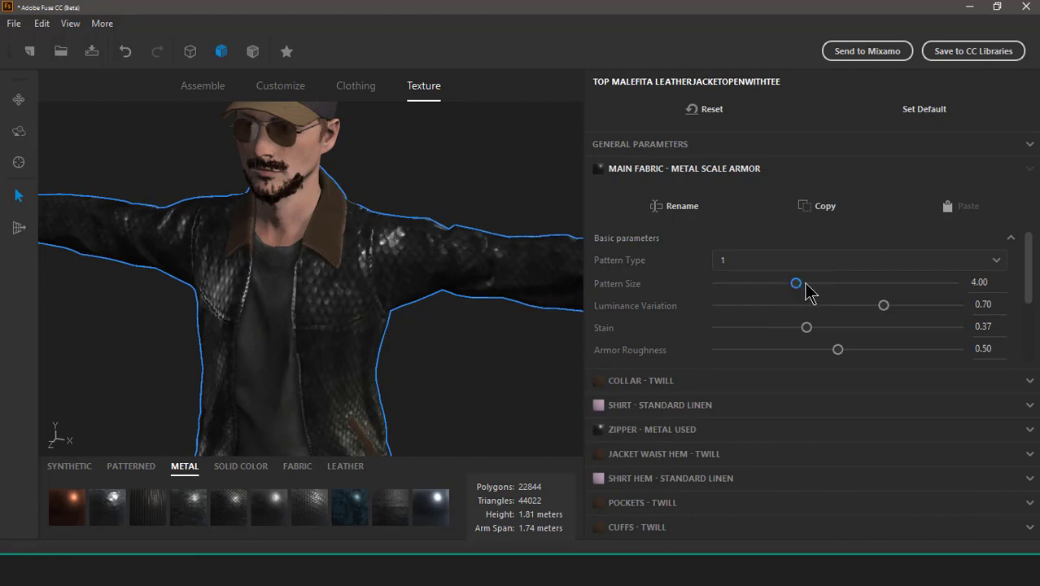
drag(796, 284, 822, 284)
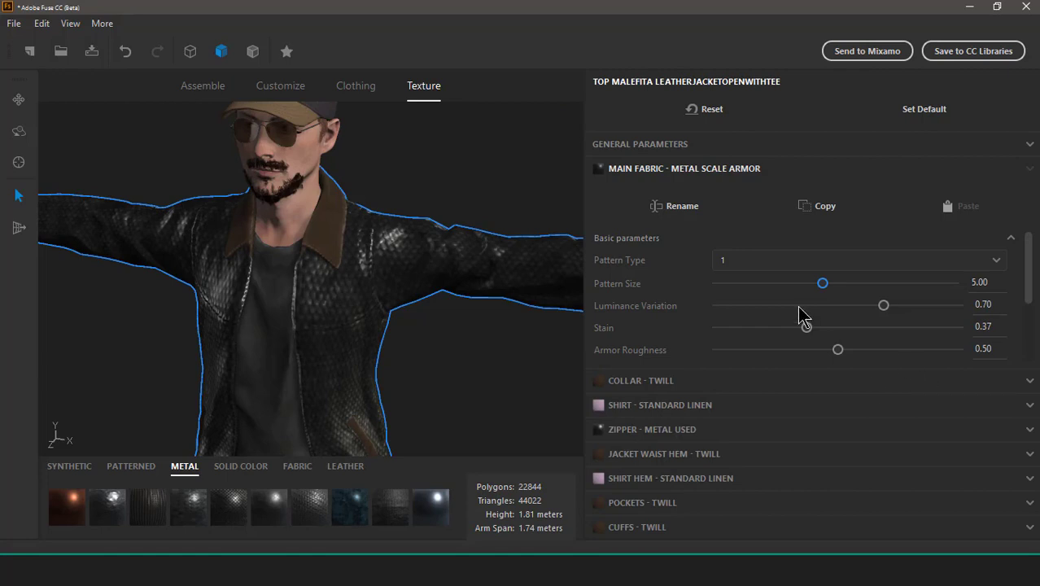
drag(884, 304, 804, 304)
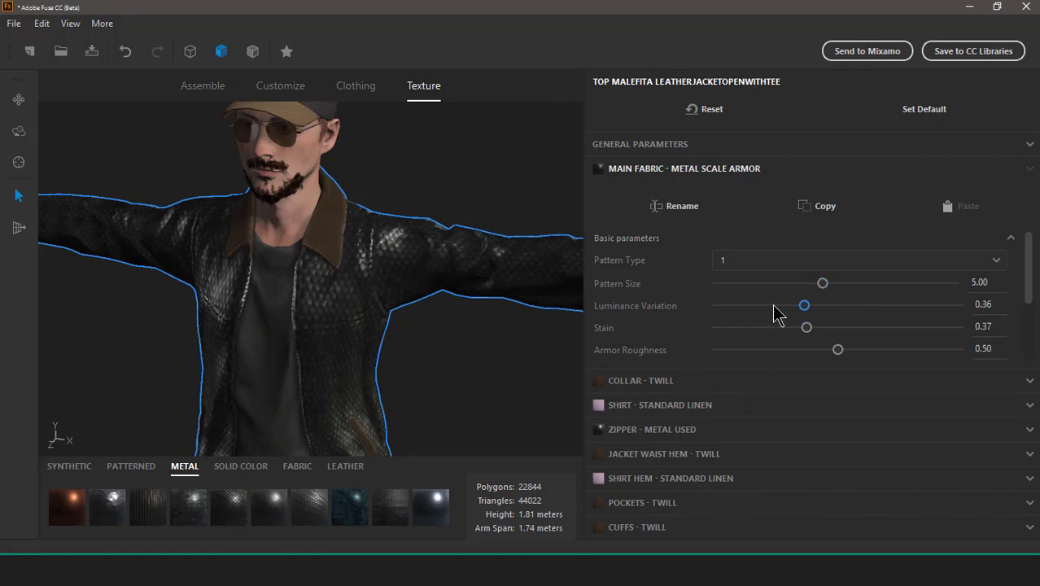
drag(805, 305, 774, 306)
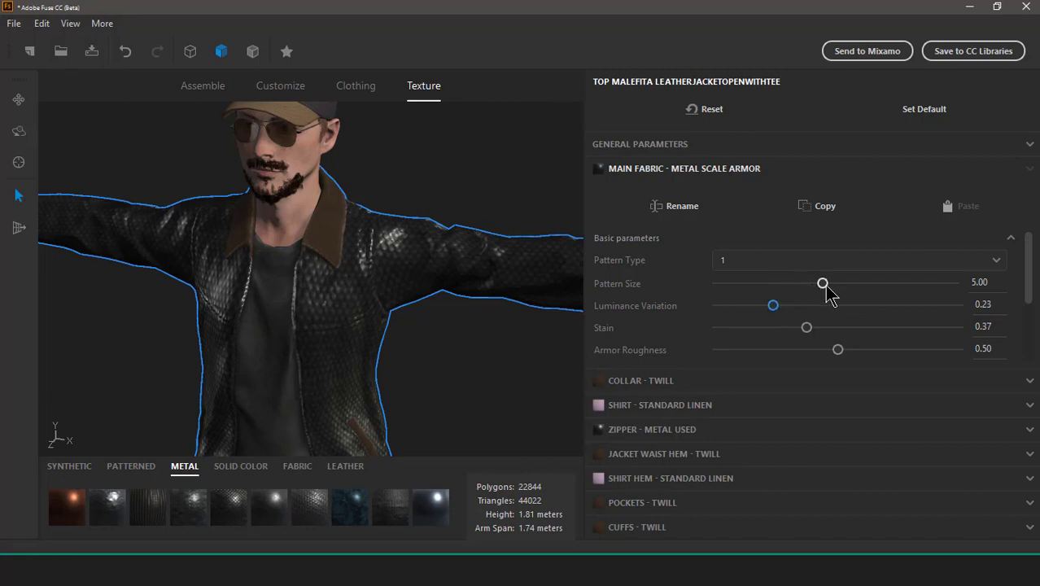
drag(823, 283, 796, 283)
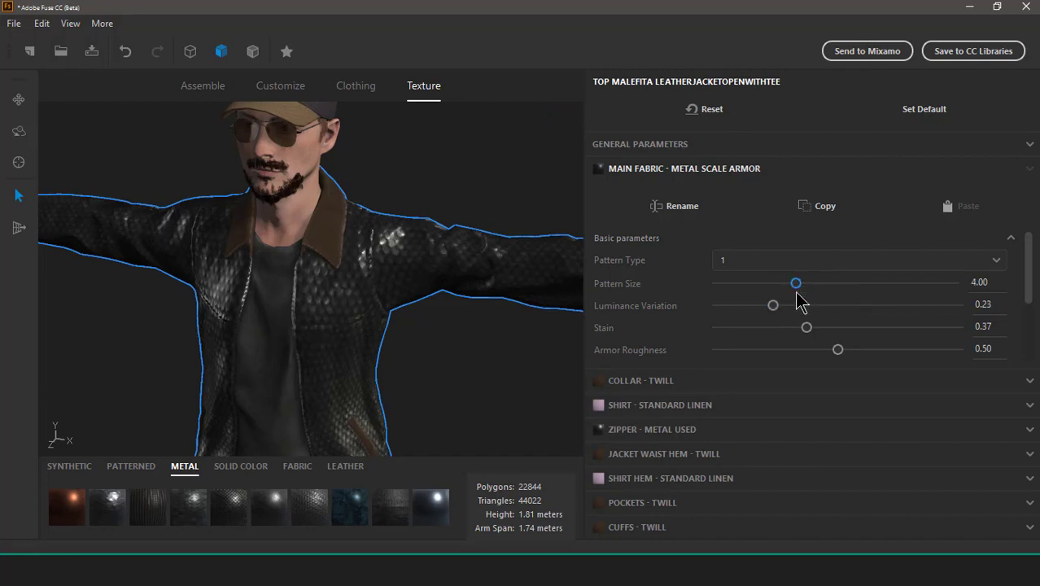
drag(807, 327, 750, 327)
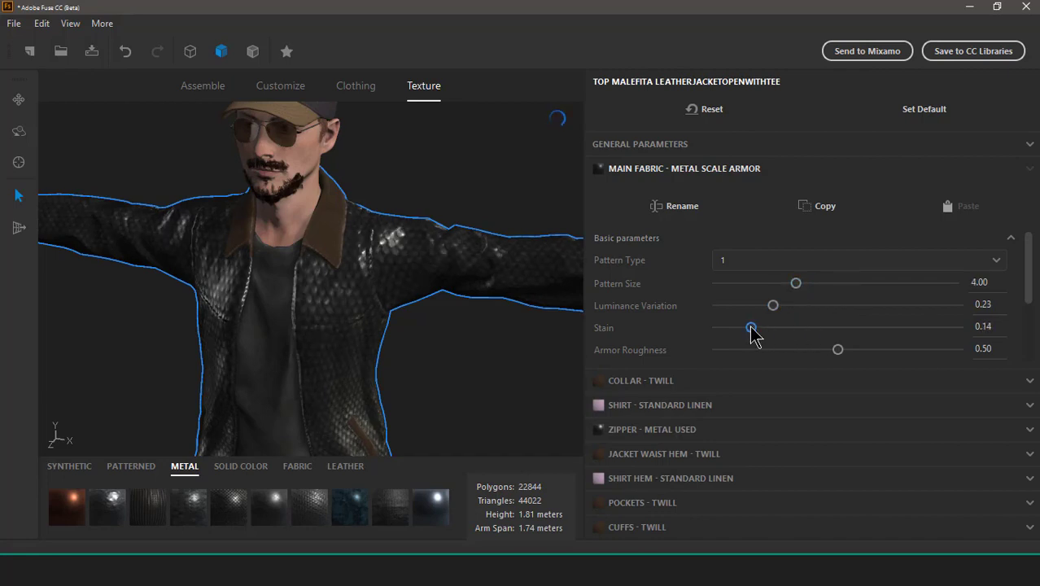
drag(751, 327, 849, 328)
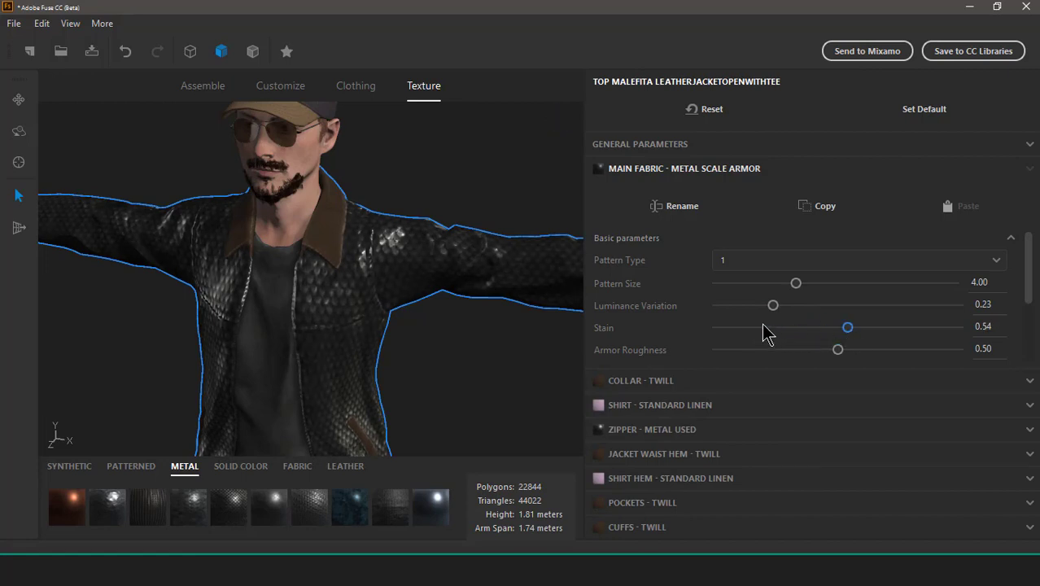
drag(848, 326, 821, 327)
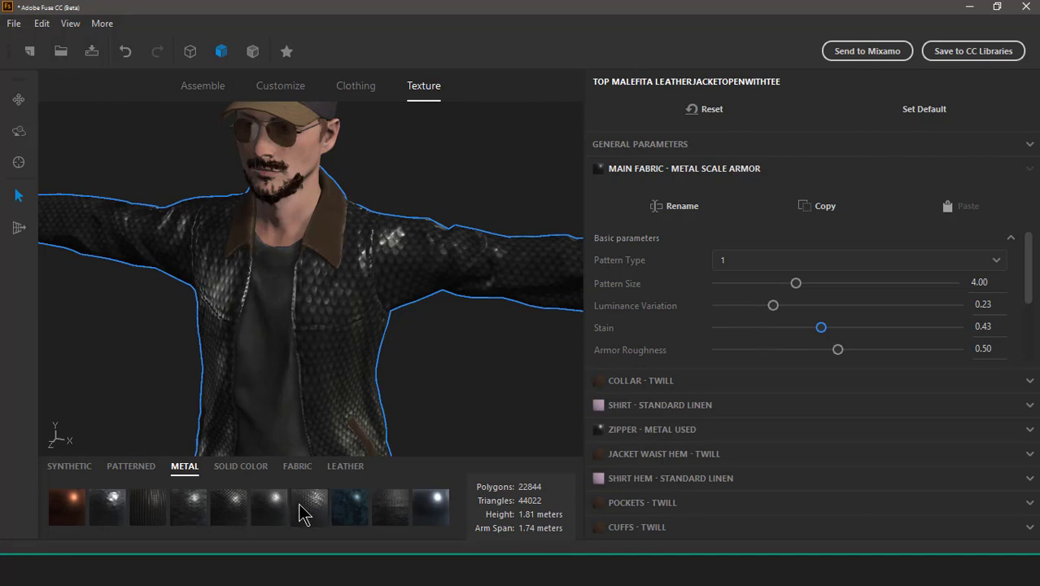
mouse_move(354, 518)
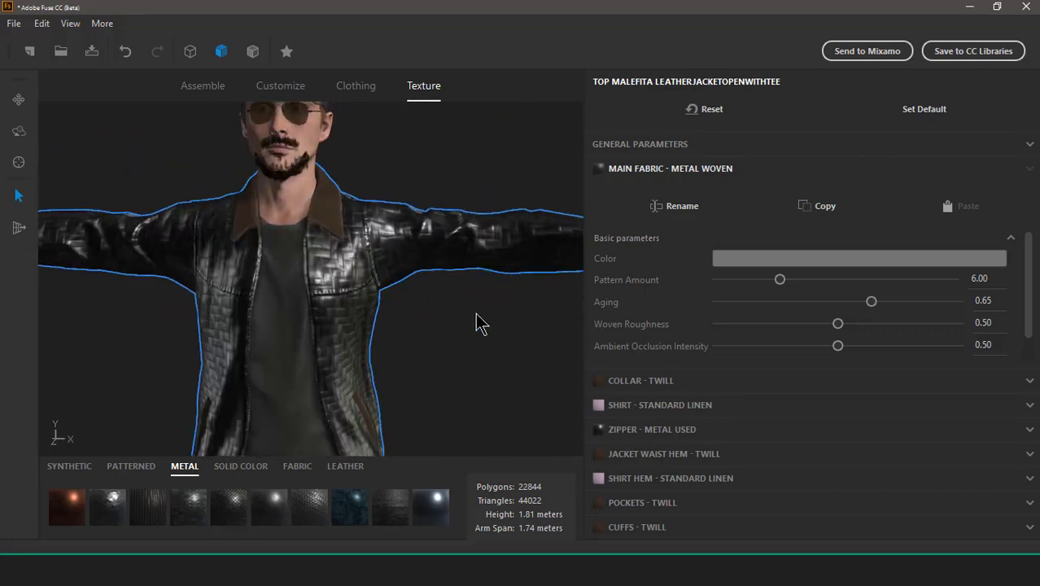
Step: Set the woven metal jacket fabric's aging to 0.55 and Ambient Occlusion Intensity to 0.25
drag(480, 322, 318, 326)
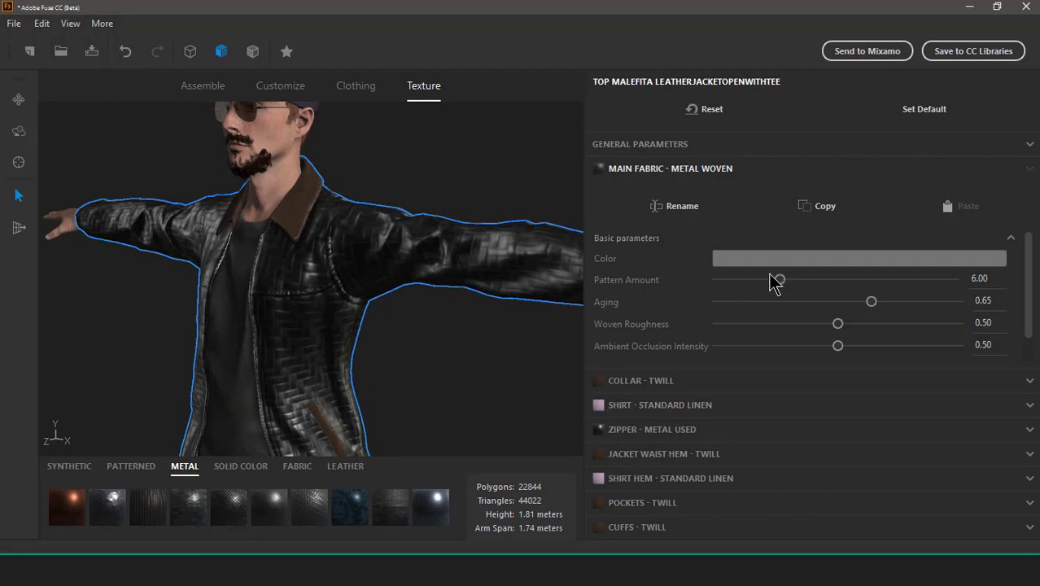
drag(871, 302, 894, 302)
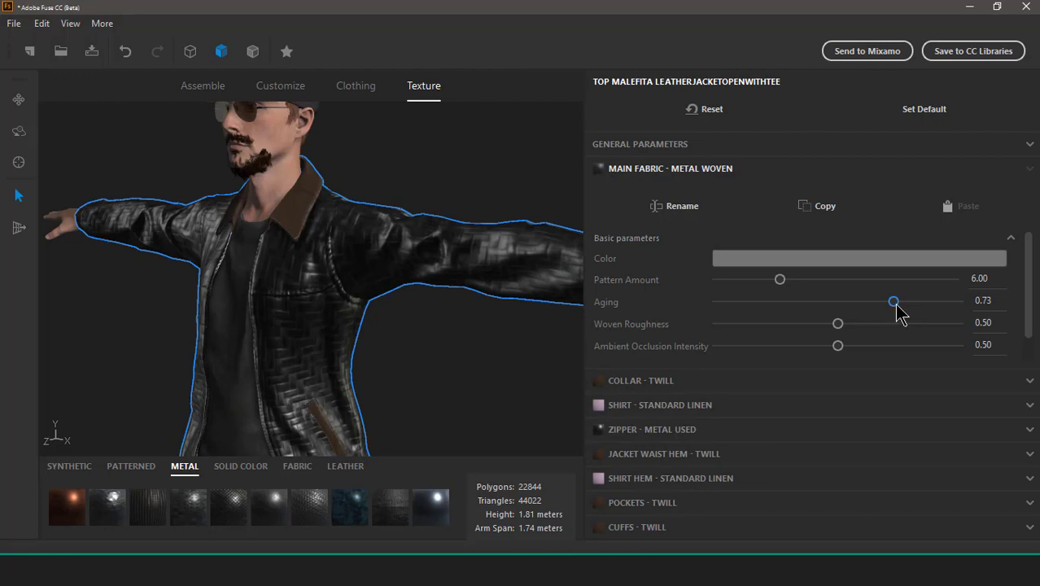
drag(894, 301, 850, 301)
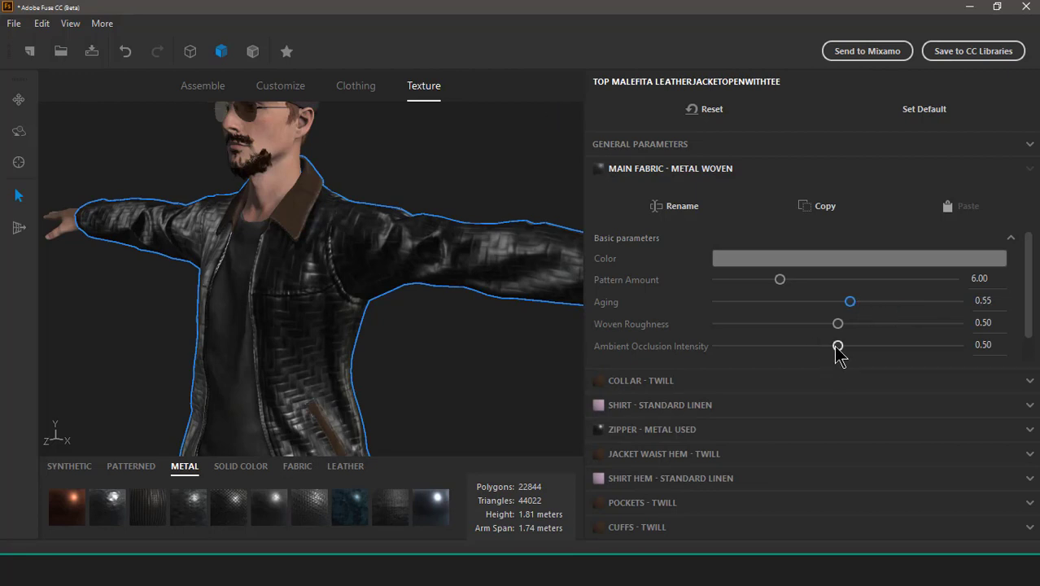
drag(838, 346, 784, 346)
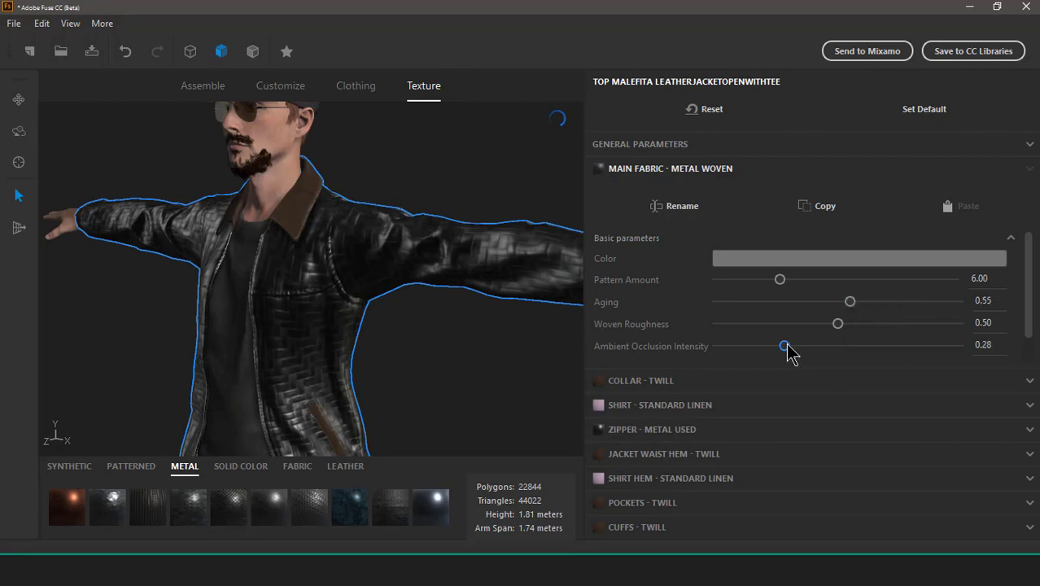
drag(784, 347, 776, 347)
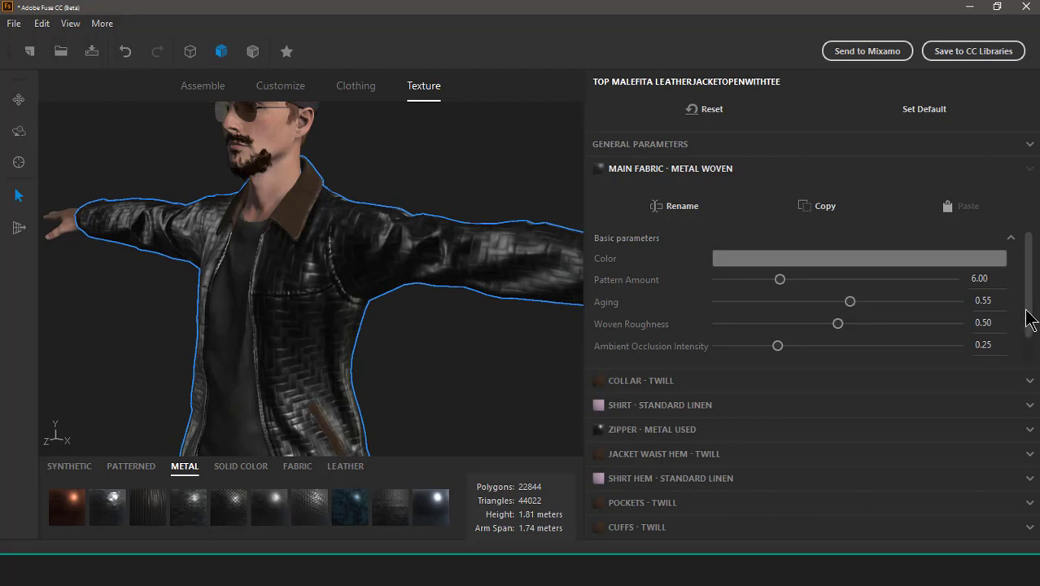
mouse_move(1020, 337)
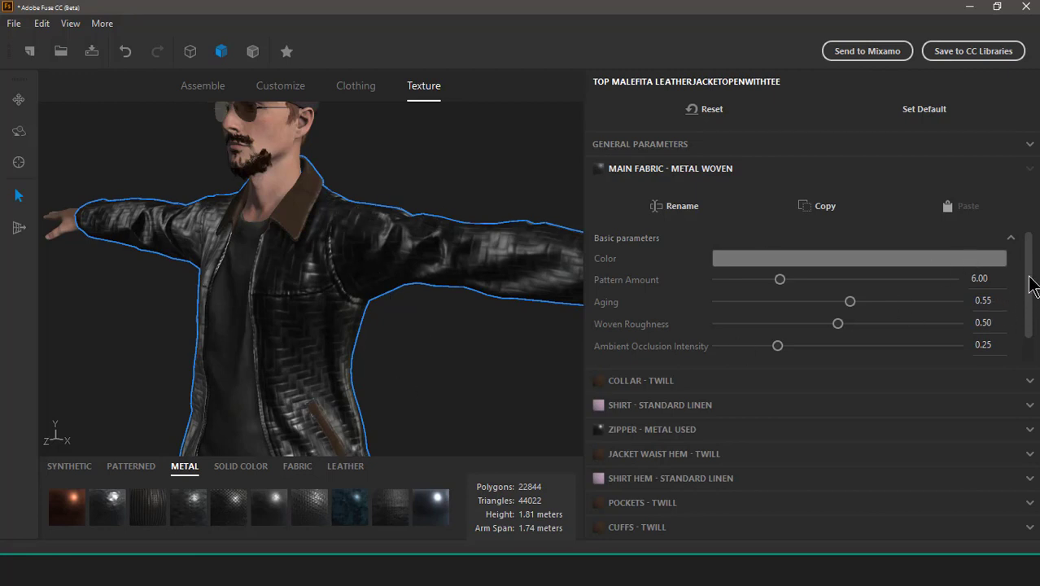
Step: Set the woven metal Pattern Amount to 9 and Woven Roughness to 0.46
drag(780, 279, 792, 279)
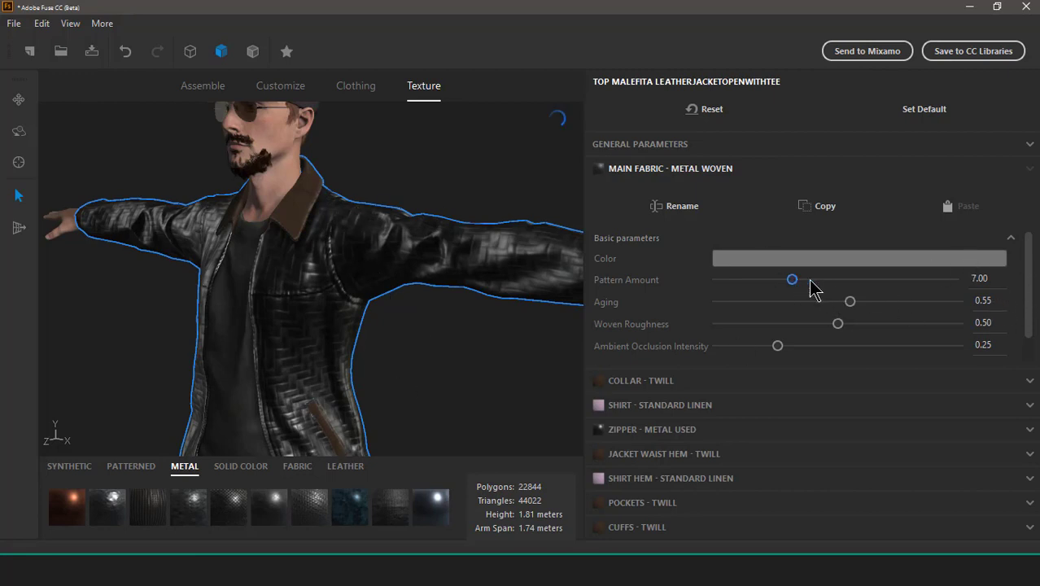
drag(793, 279, 817, 279)
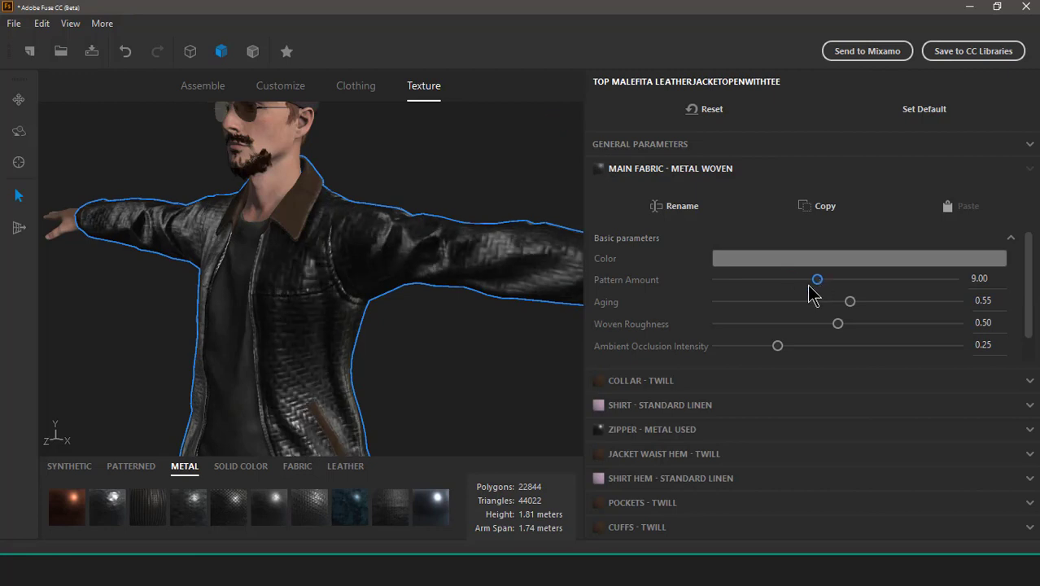
drag(839, 323, 814, 323)
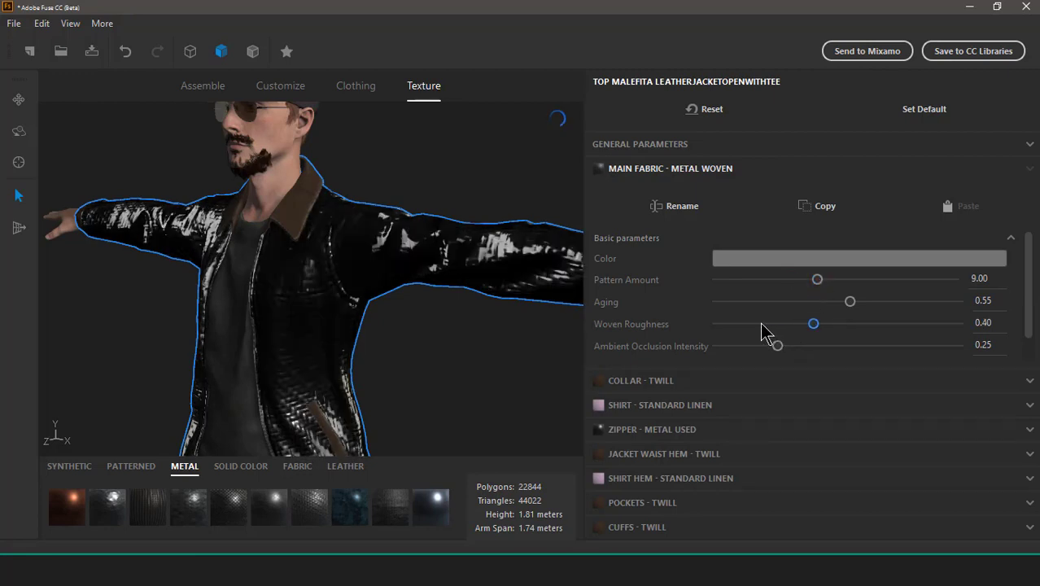
drag(814, 324, 799, 323)
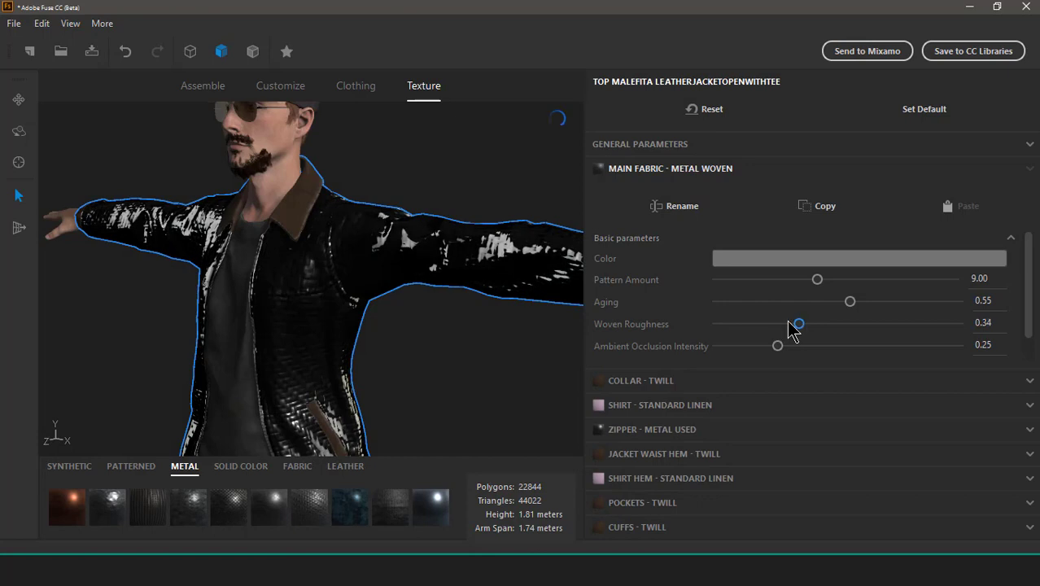
mouse_move(827, 338)
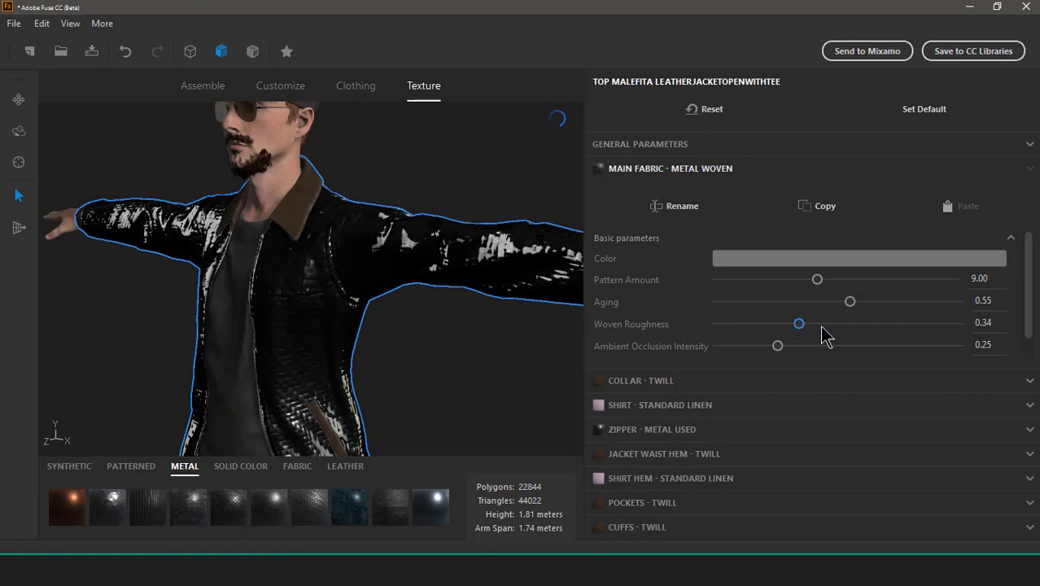
drag(798, 323, 821, 324)
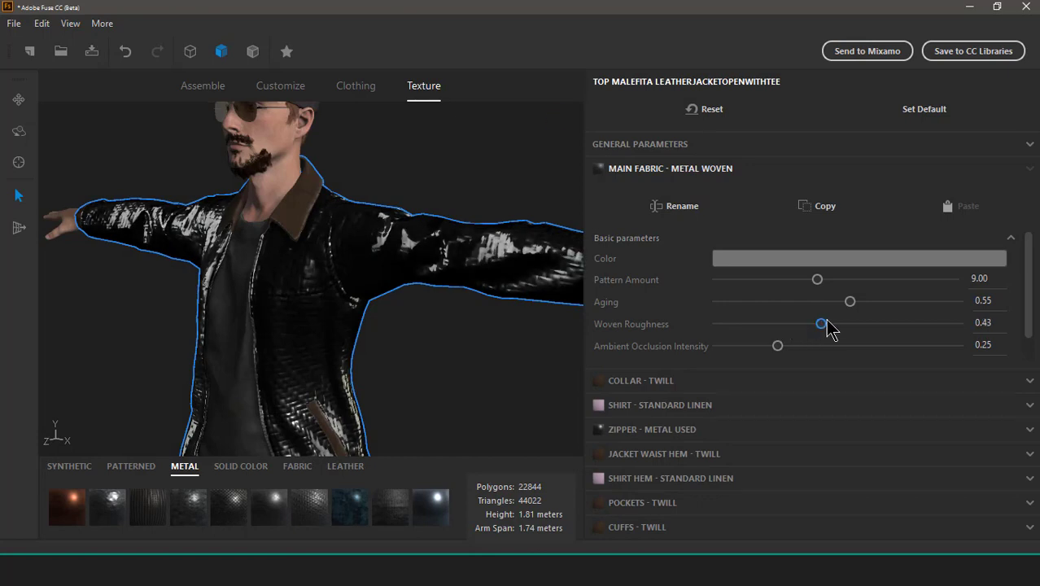
drag(820, 324, 821, 324)
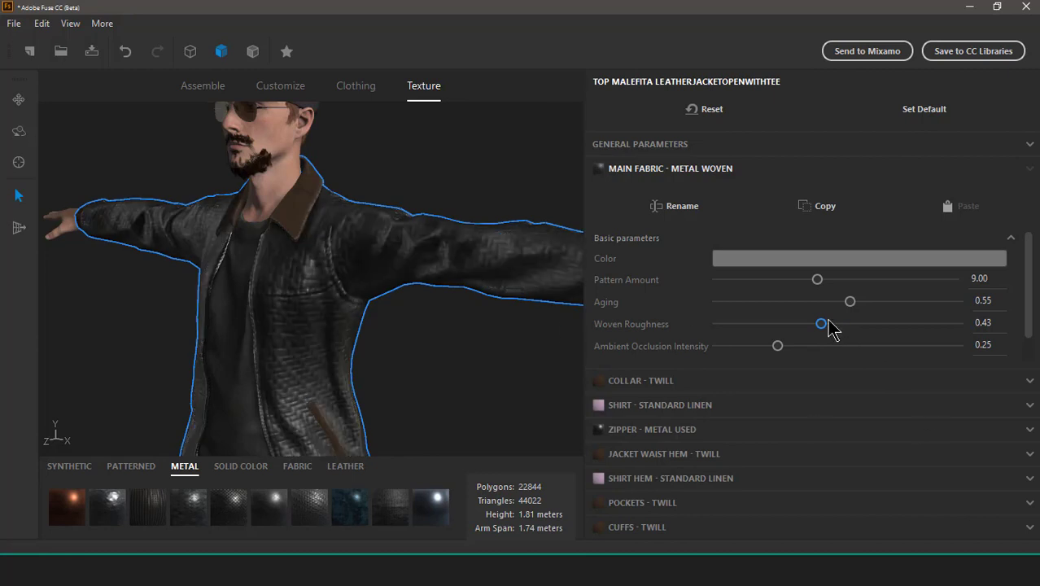
drag(820, 324, 806, 324)
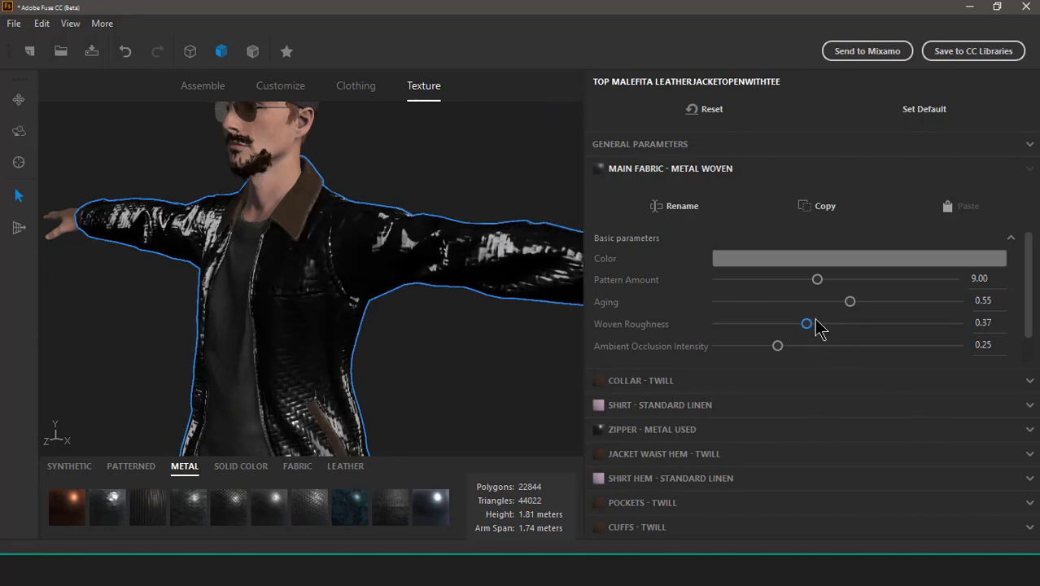
mouse_move(829, 336)
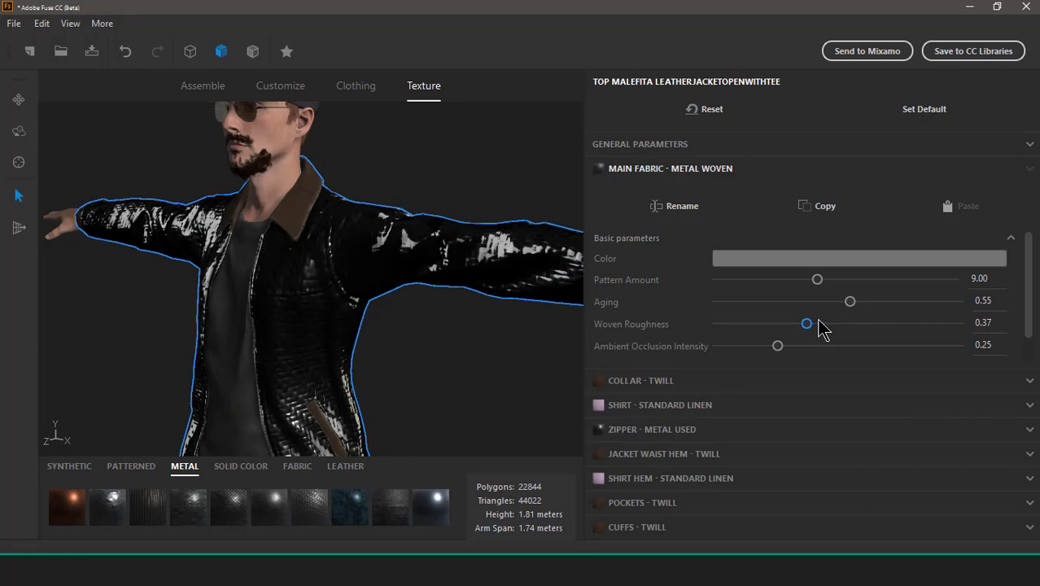
drag(806, 324, 828, 324)
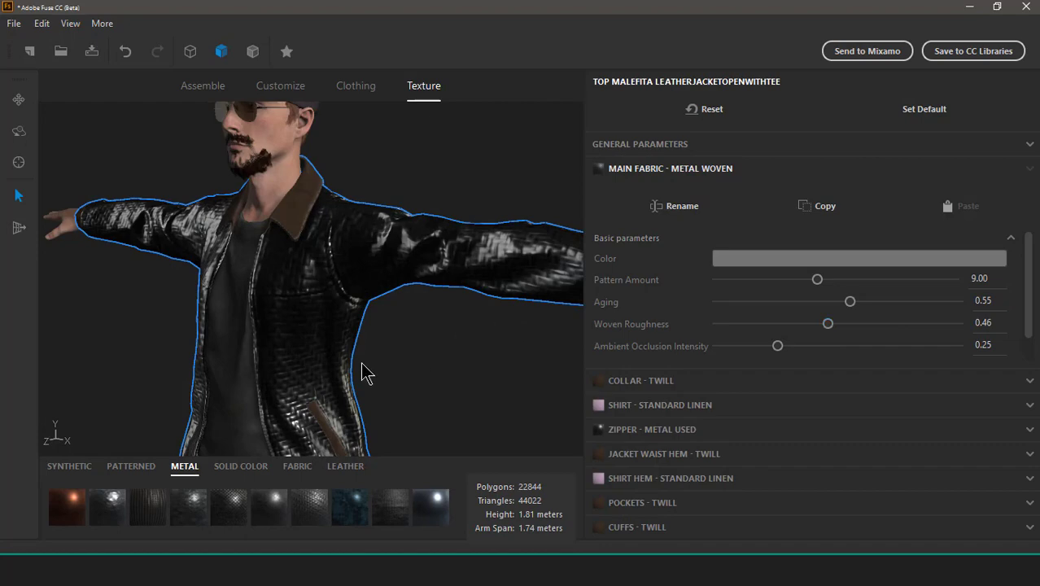
drag(366, 373, 377, 330)
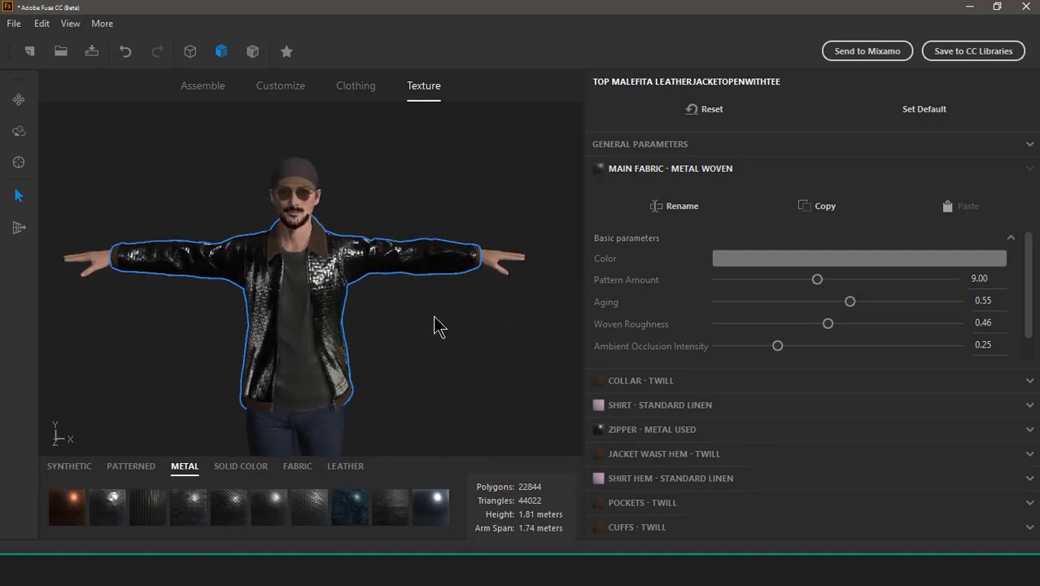
mouse_move(309, 175)
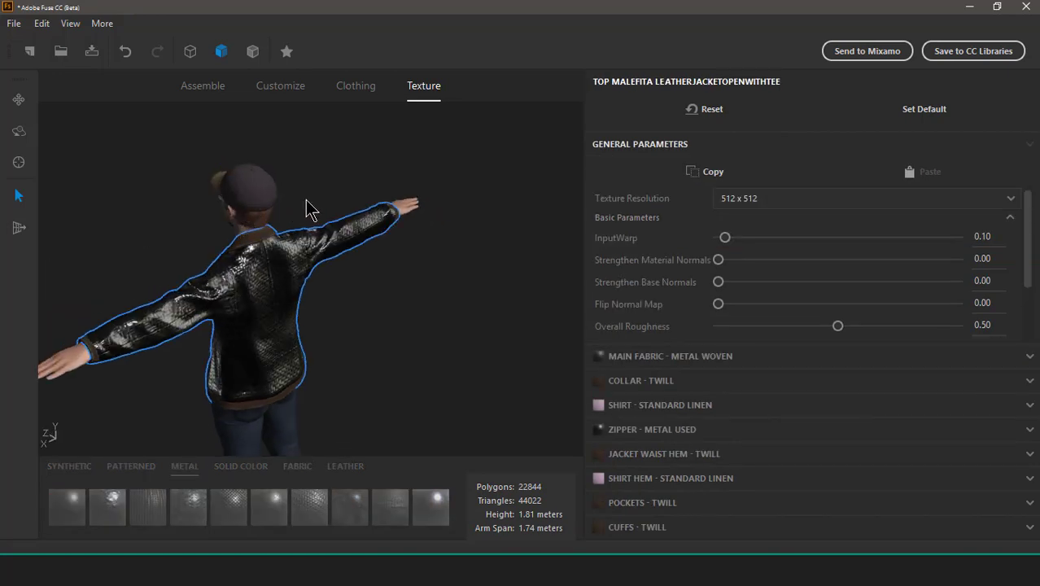
Step: Select the baseball cap on the model to show its linen texture settings
click(249, 200)
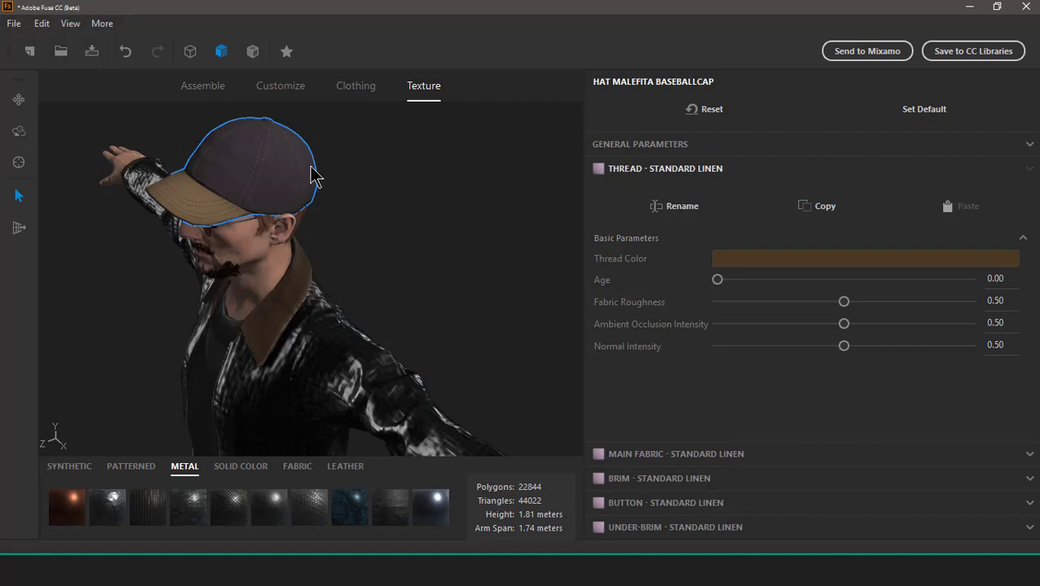
mouse_move(735, 460)
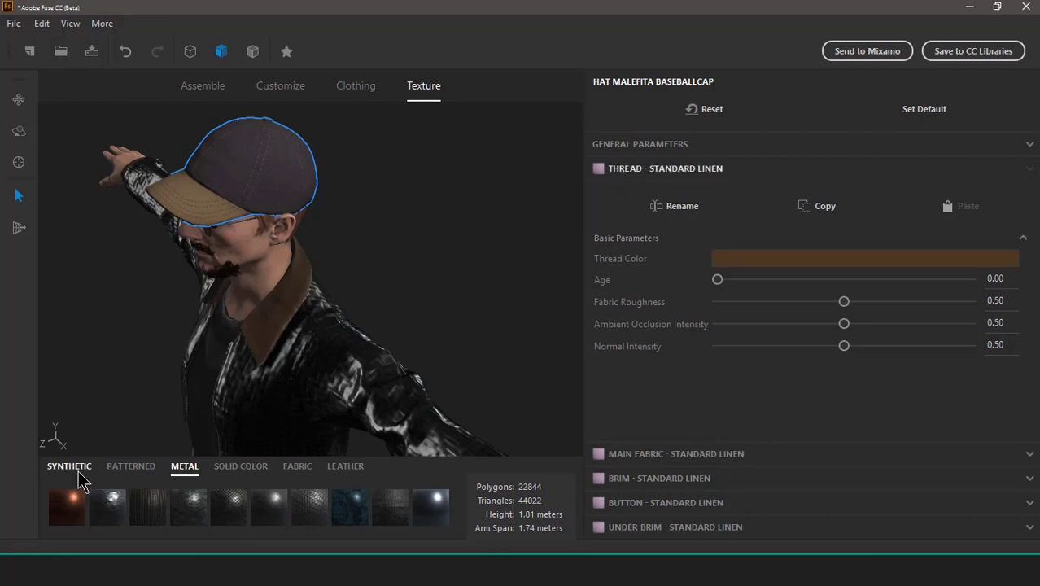
Step: Apply Copper Brass to the cap's thread and main fabric and Metal Scale Armor to its brim
click(67, 506)
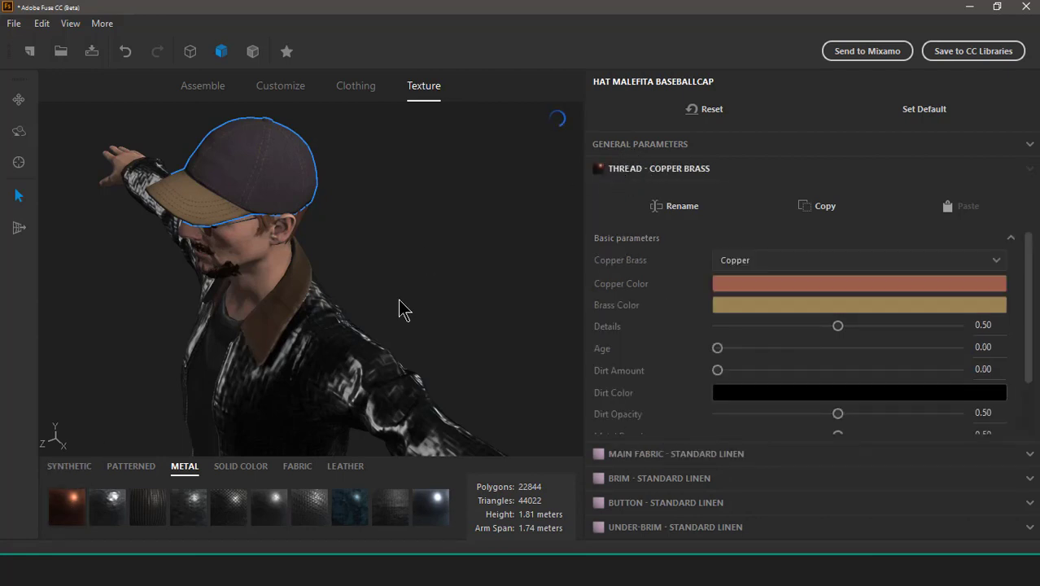
mouse_move(431, 212)
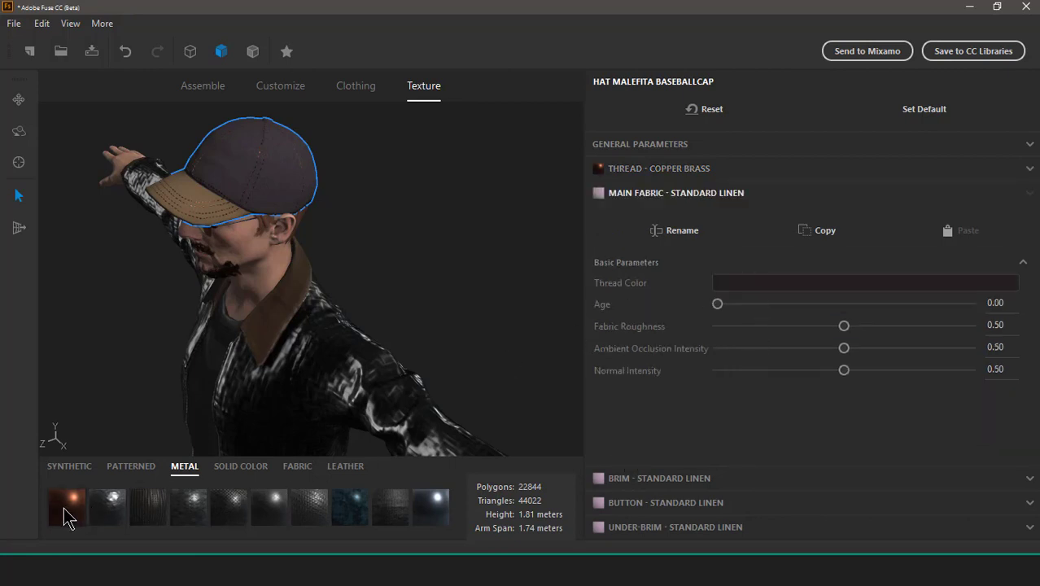
click(67, 506)
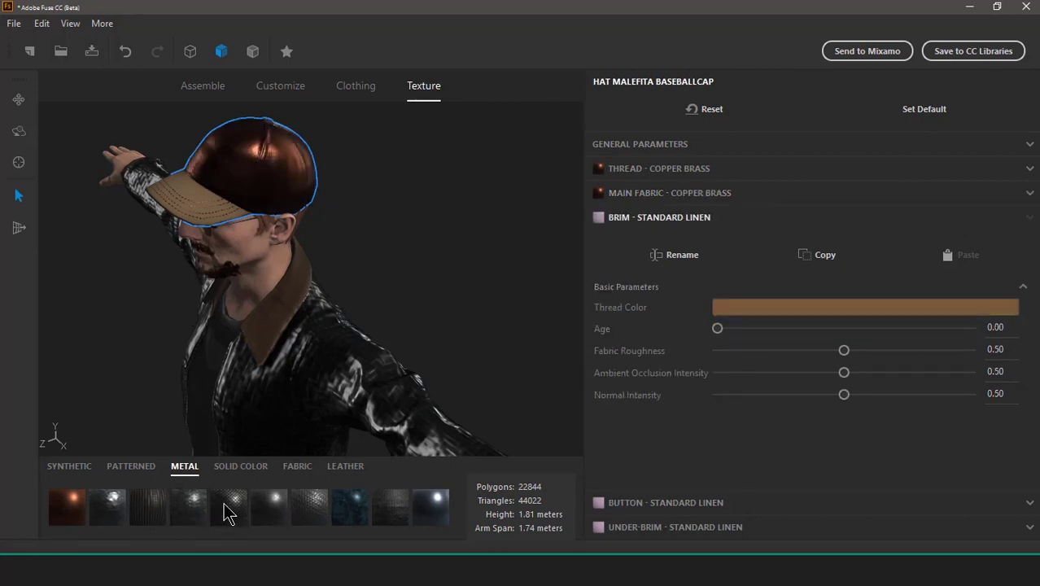
click(390, 507)
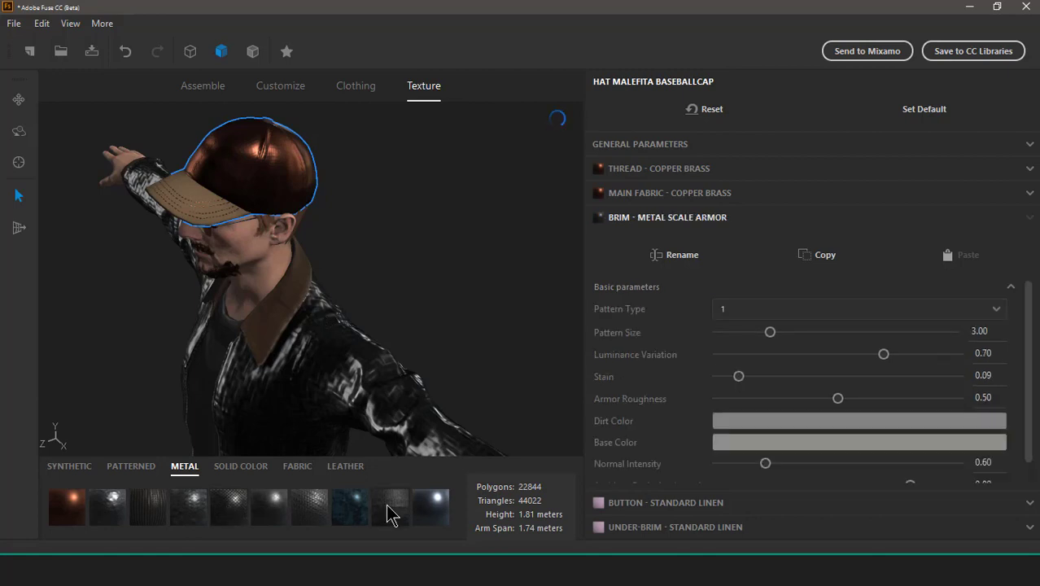
click(431, 508)
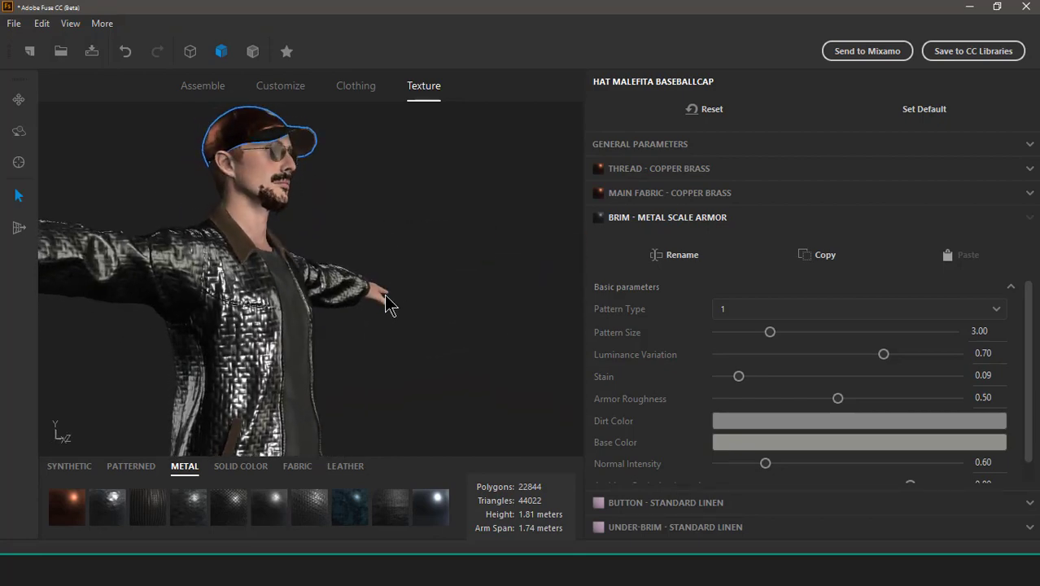
drag(387, 305, 407, 330)
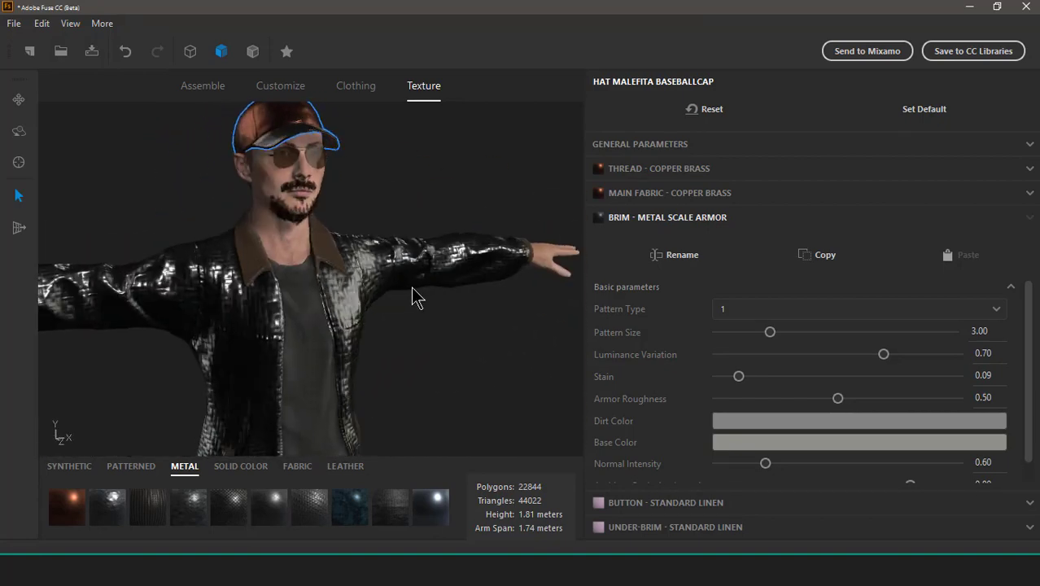
drag(415, 297, 155, 330)
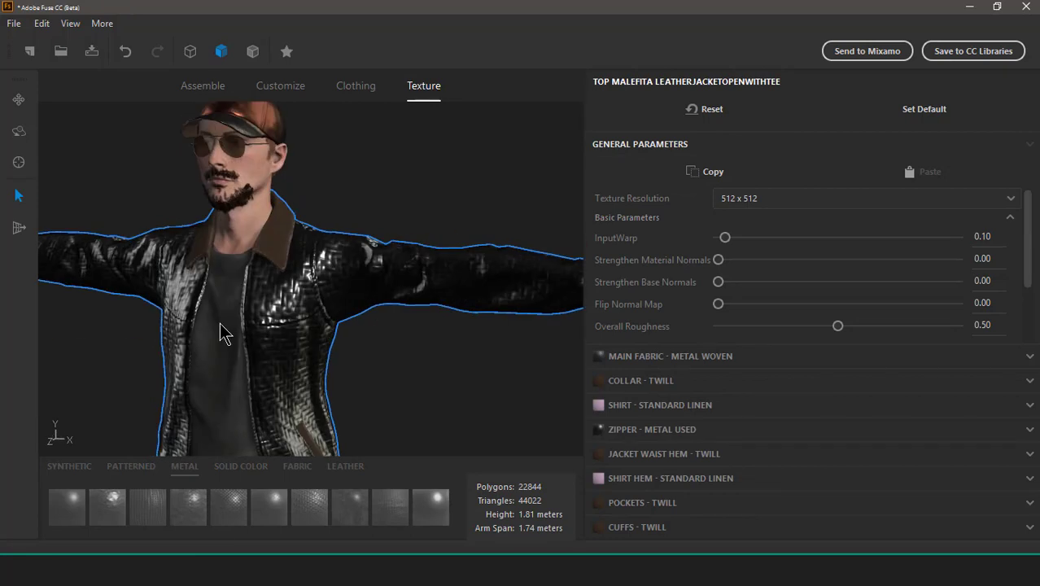
mouse_move(1034, 236)
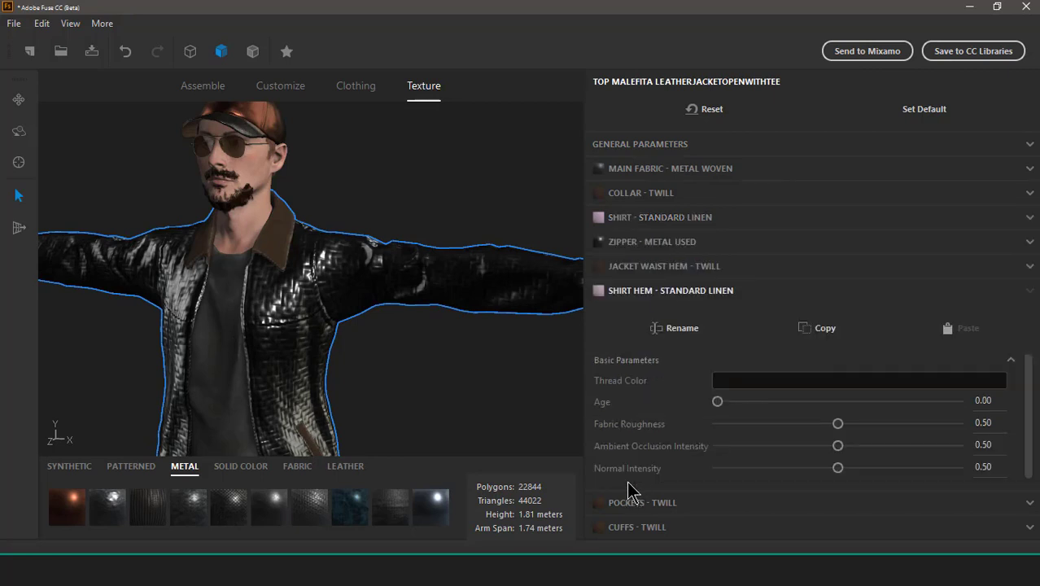
mouse_move(444, 337)
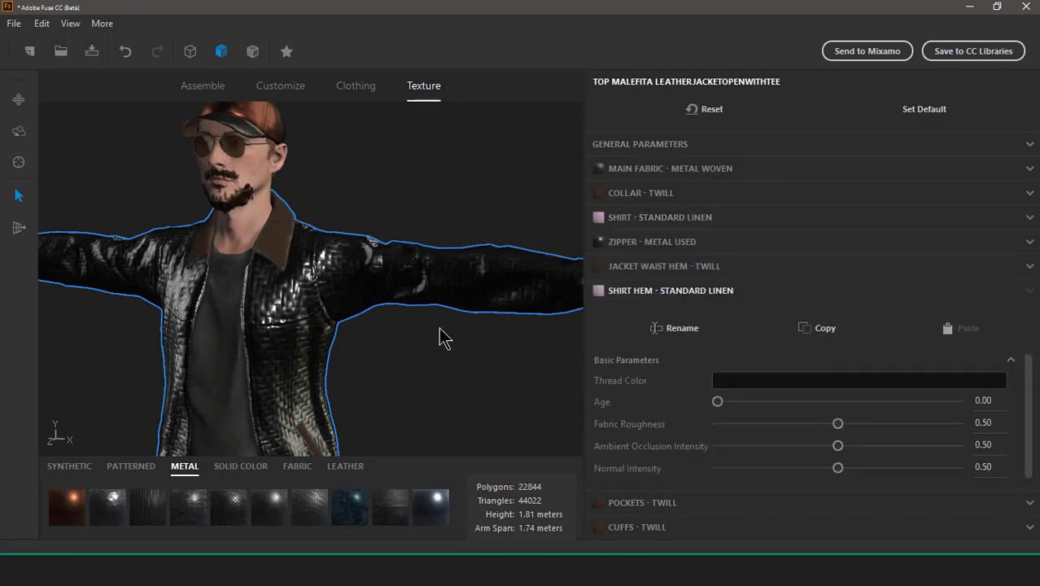
Step: Apply the Leather Studded Armor material to the jacket's Shirt Hem
click(131, 466)
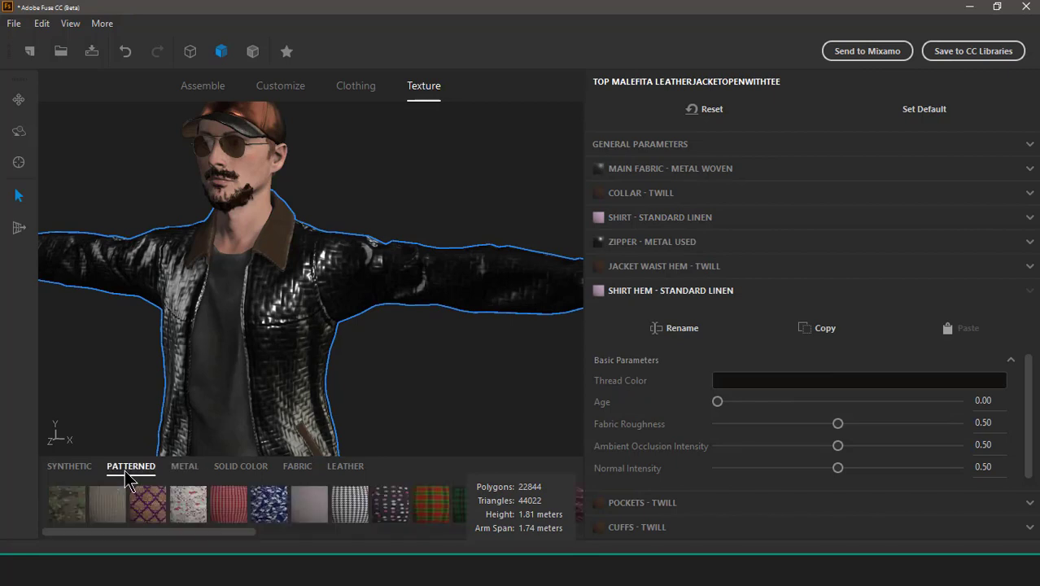
click(69, 466)
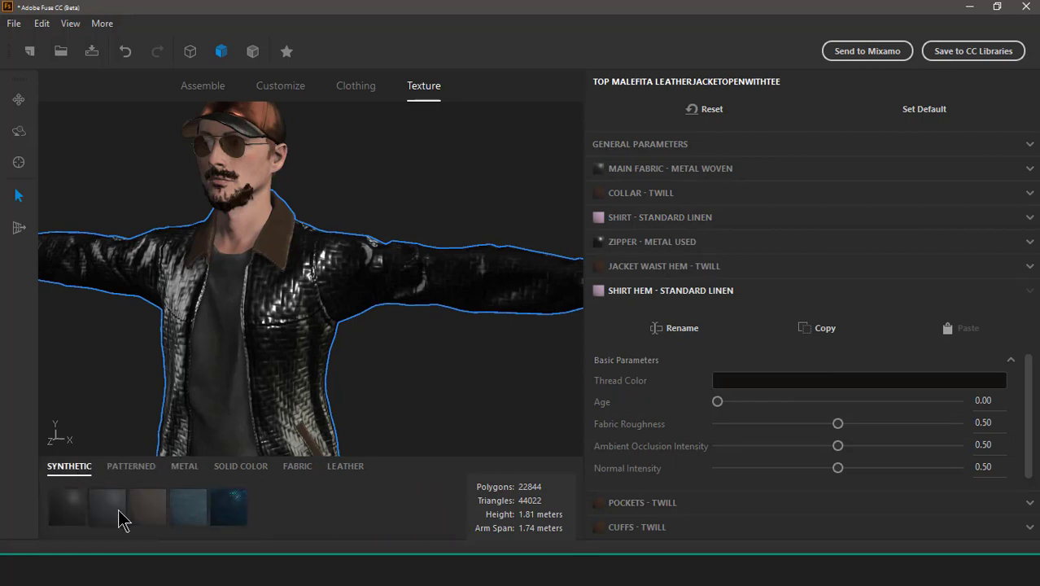
click(346, 466)
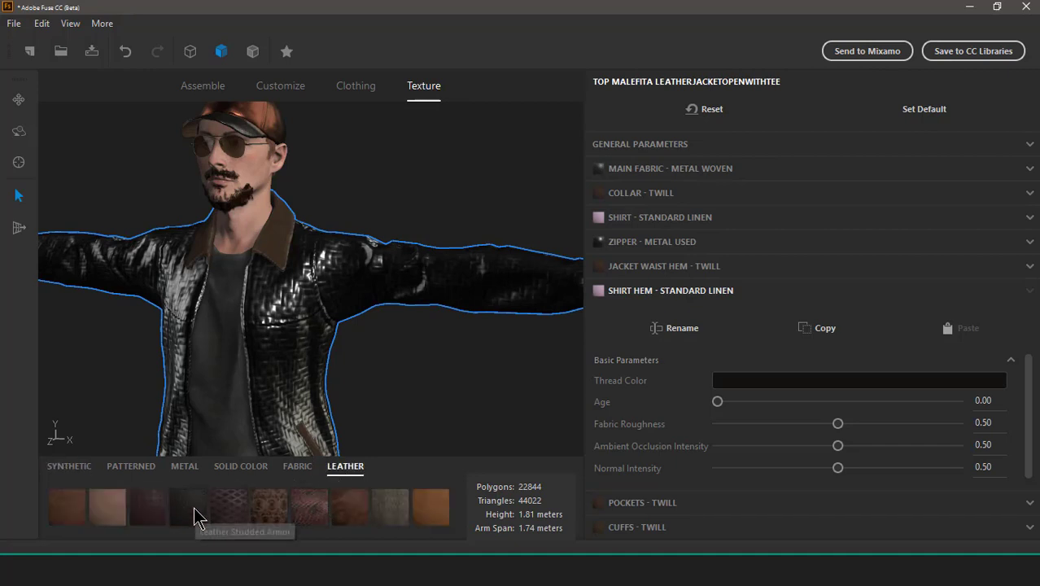
click(223, 507)
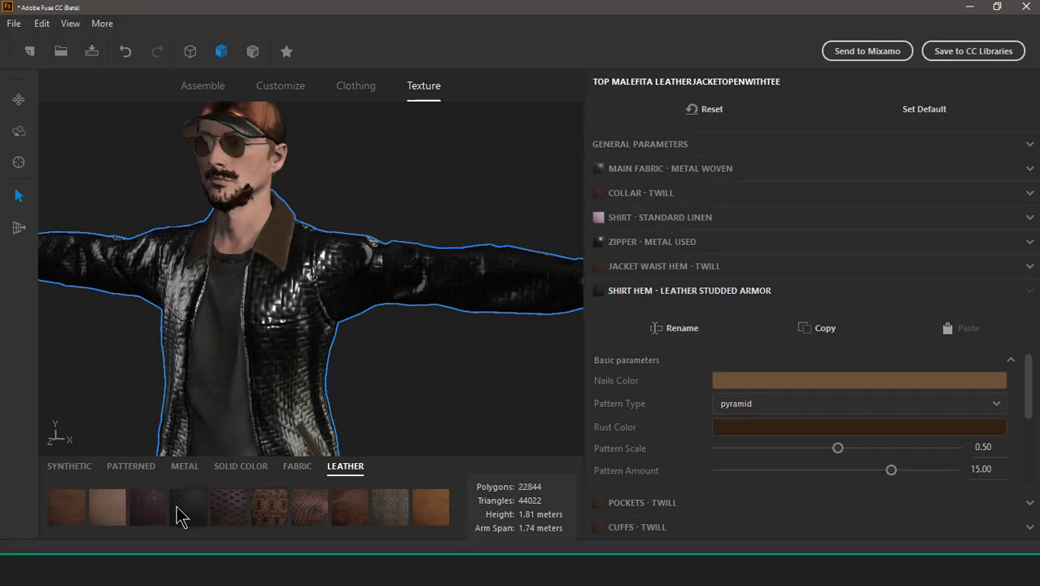
mouse_move(185, 506)
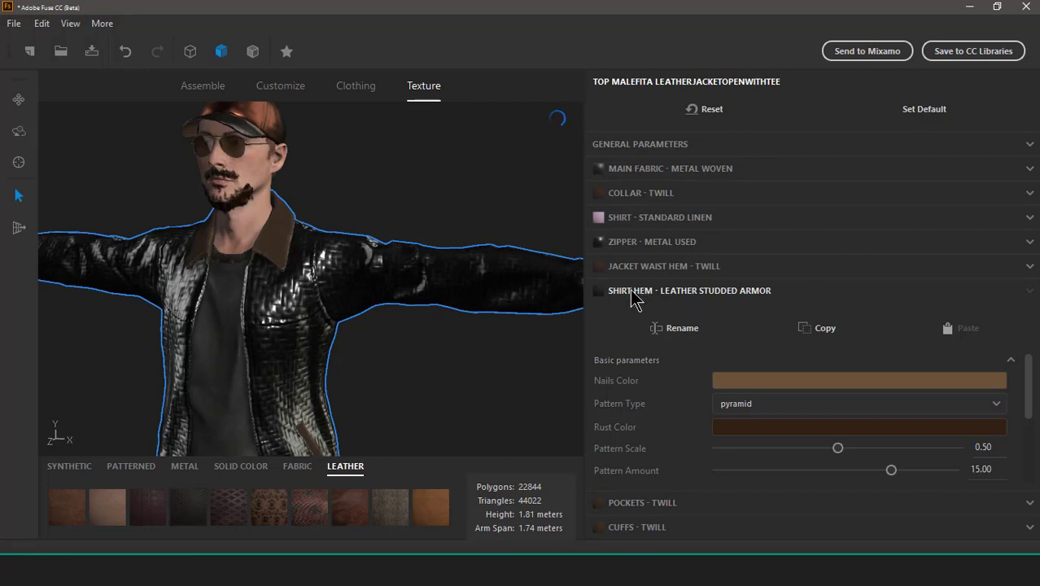
mouse_move(643, 232)
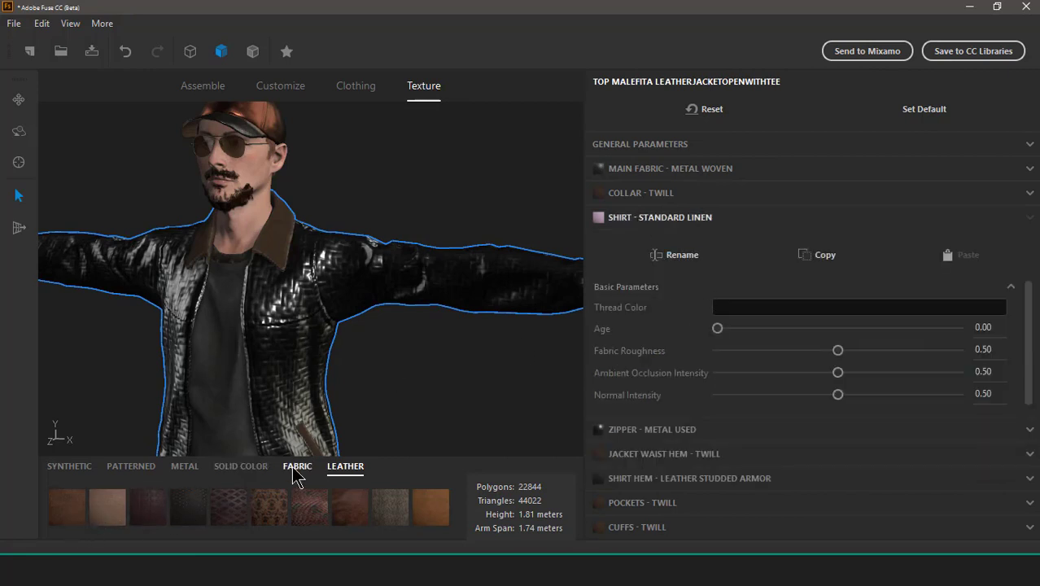
Step: Try a denim fabric on the shirt, then apply Standard Metal Floor and check from behind
click(297, 466)
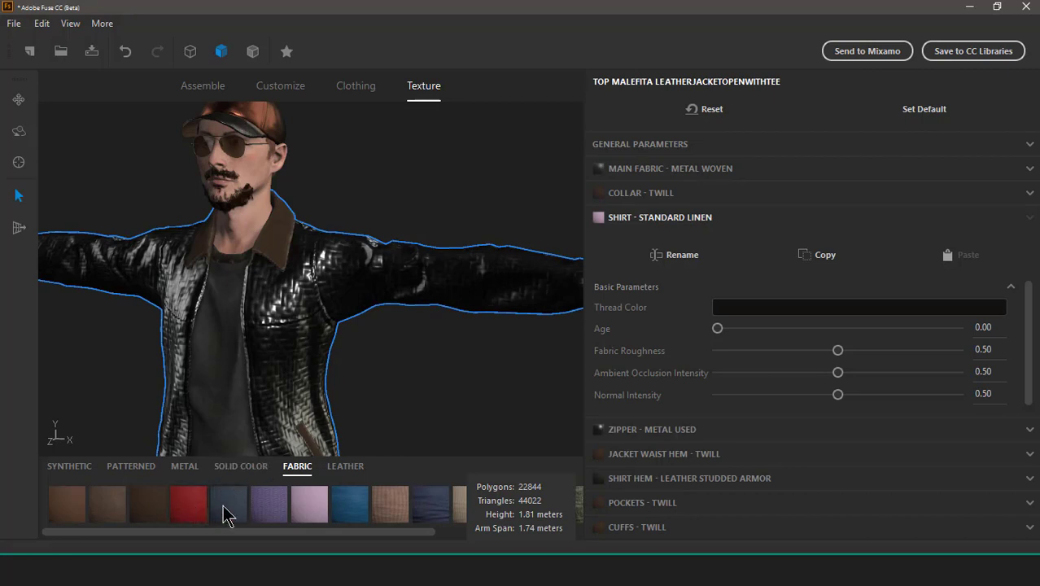
click(228, 503)
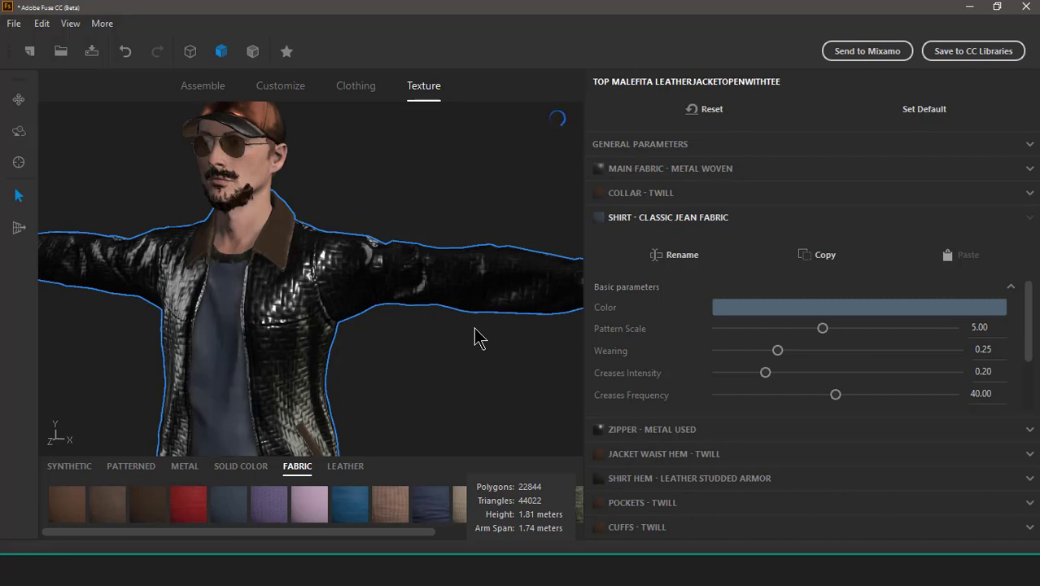
mouse_move(684, 232)
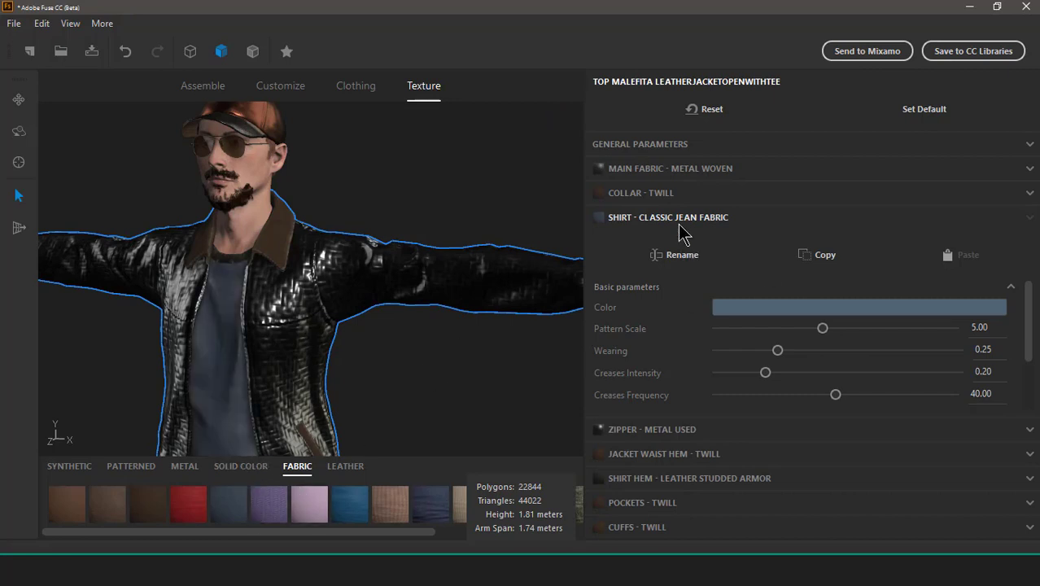
mouse_move(261, 476)
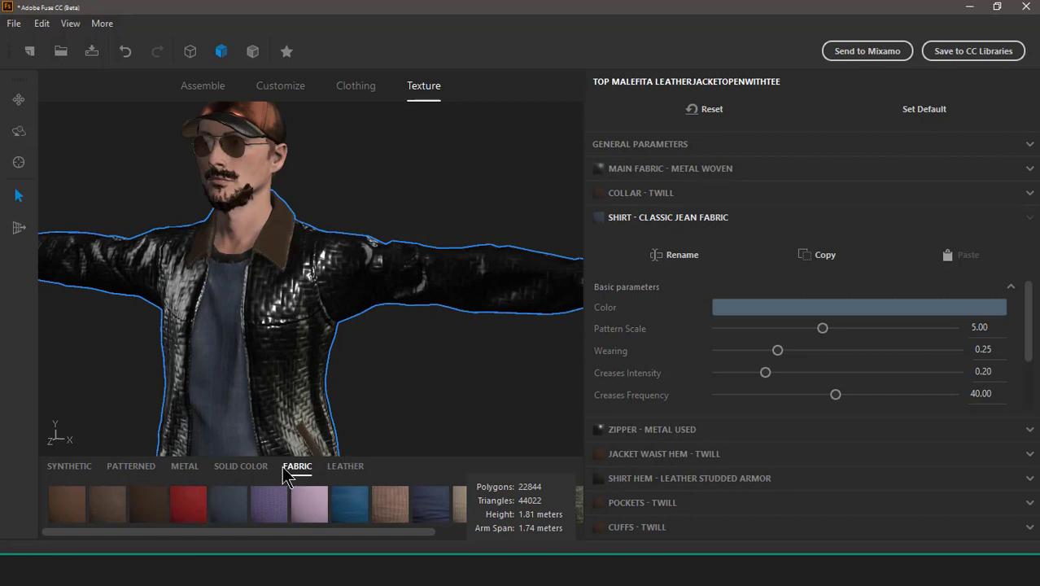
click(345, 465)
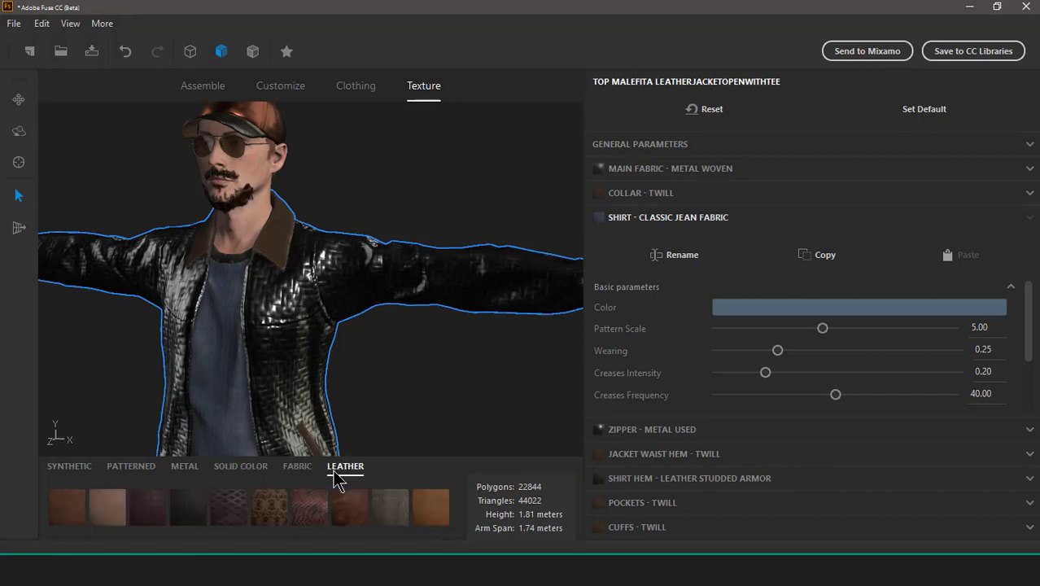
click(184, 466)
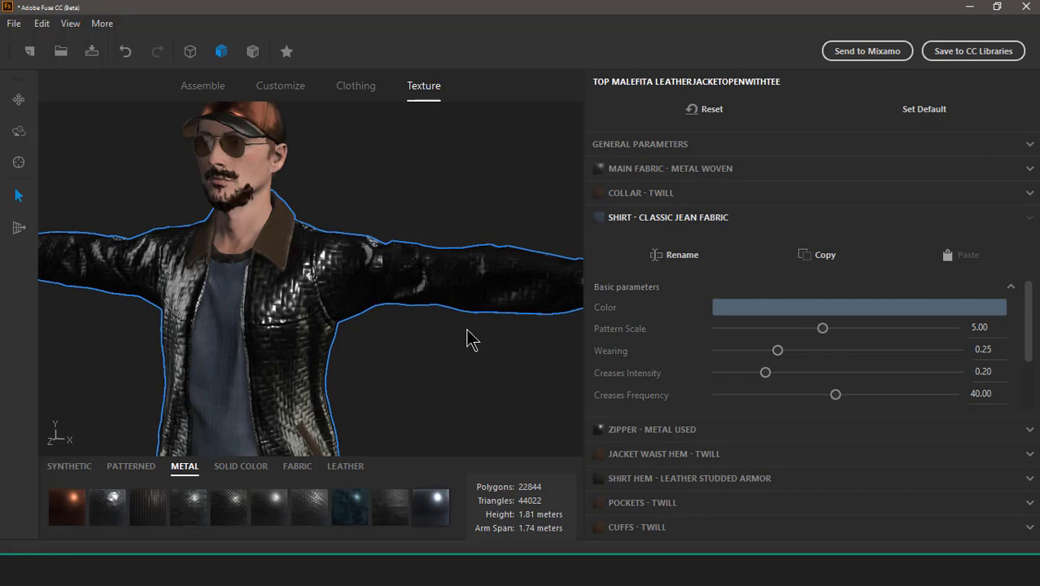
click(431, 508)
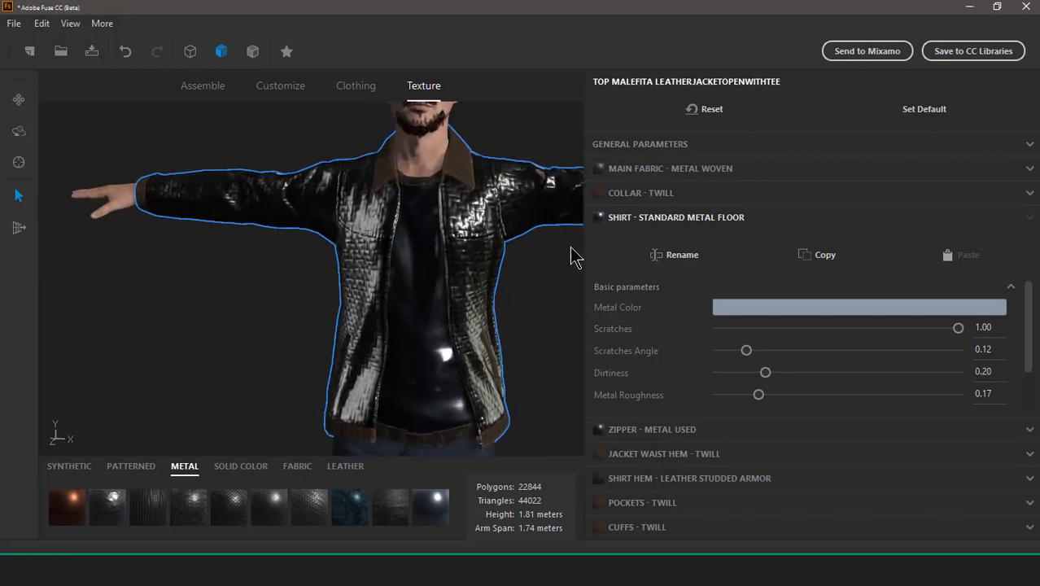
mouse_move(582, 250)
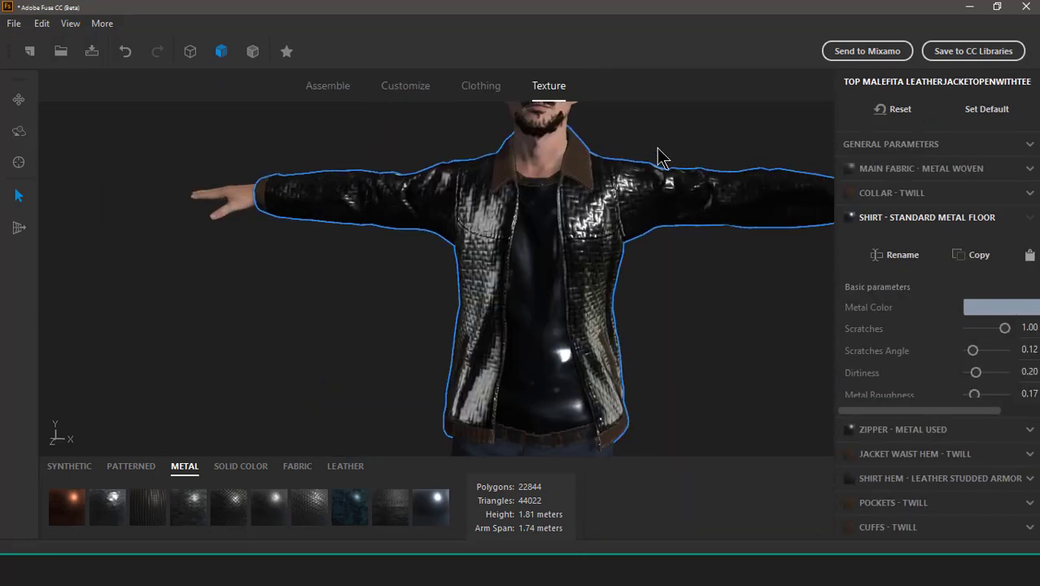
drag(660, 154, 431, 382)
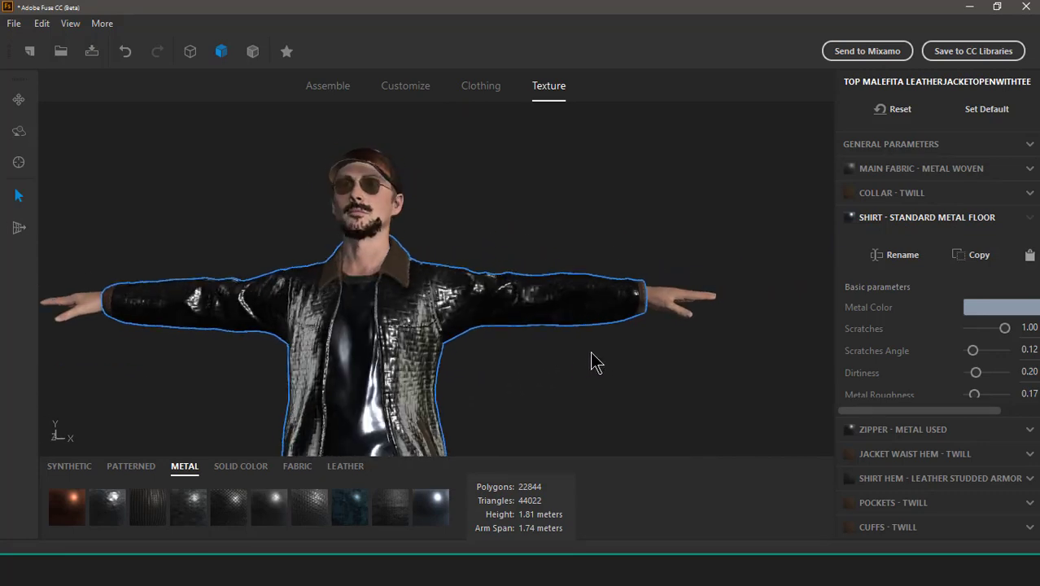
drag(598, 361, 622, 342)
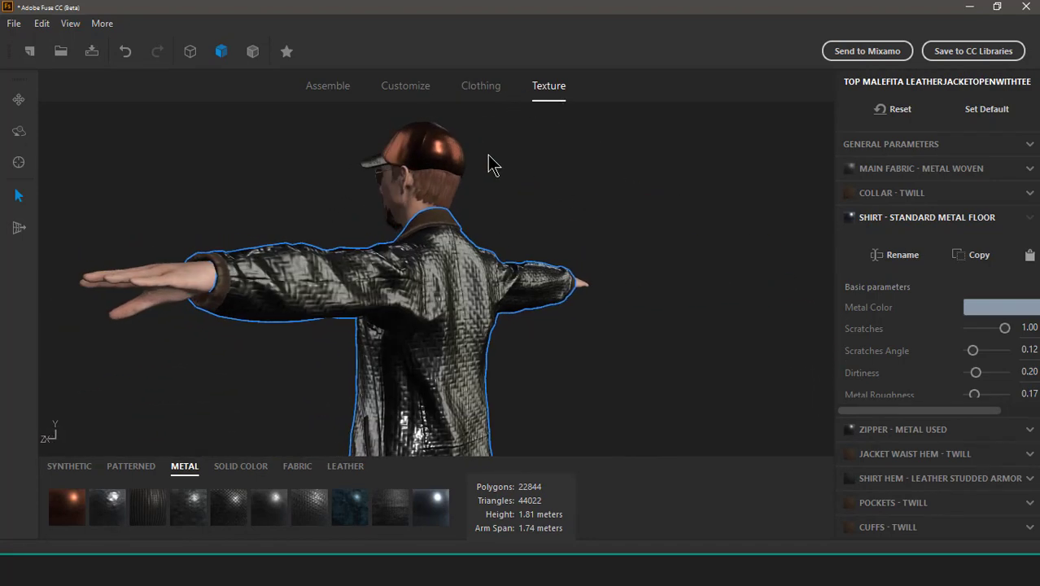
click(13, 23)
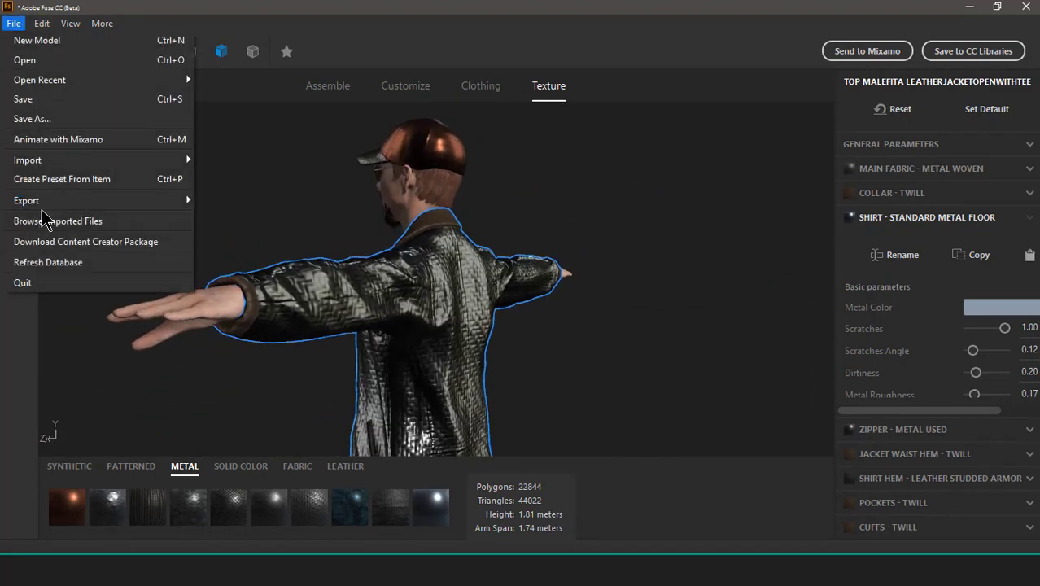
mouse_move(27, 159)
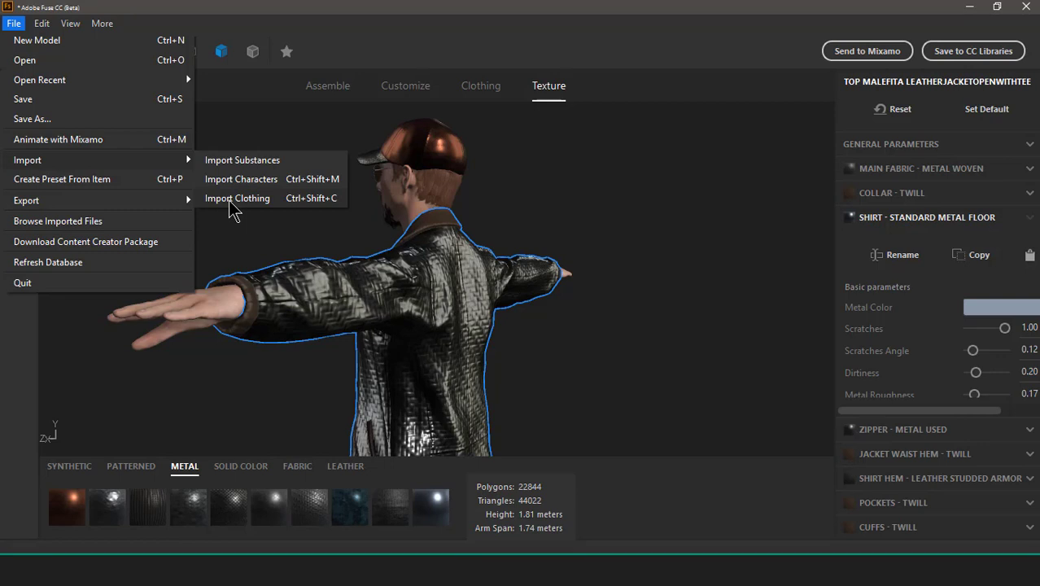
mouse_move(316, 358)
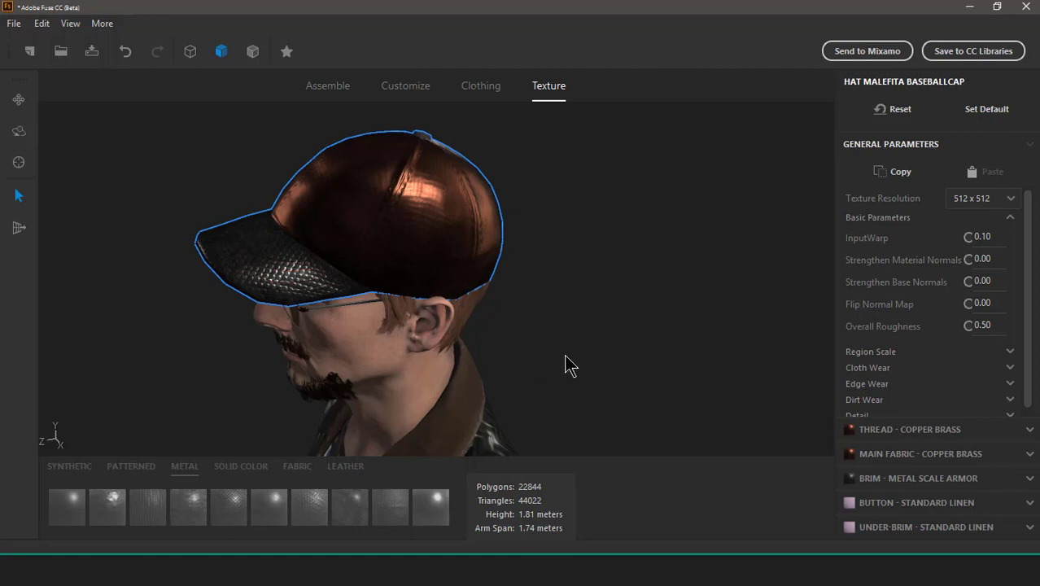
mouse_move(20, 167)
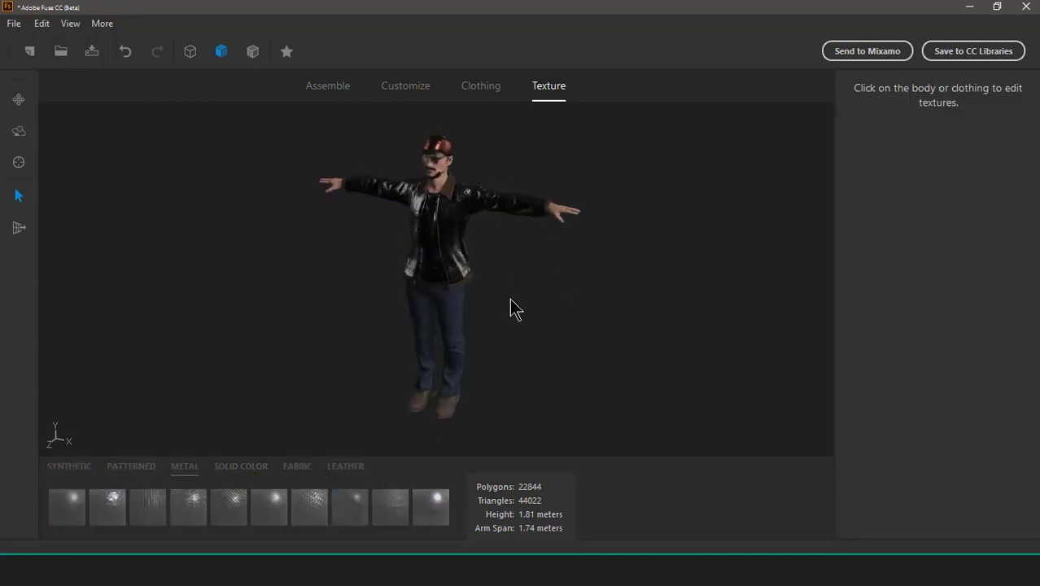
Step: Zoom in on the bootcut pants and browse the Patterned and Fabric swatch tabs
drag(517, 308, 228, 285)
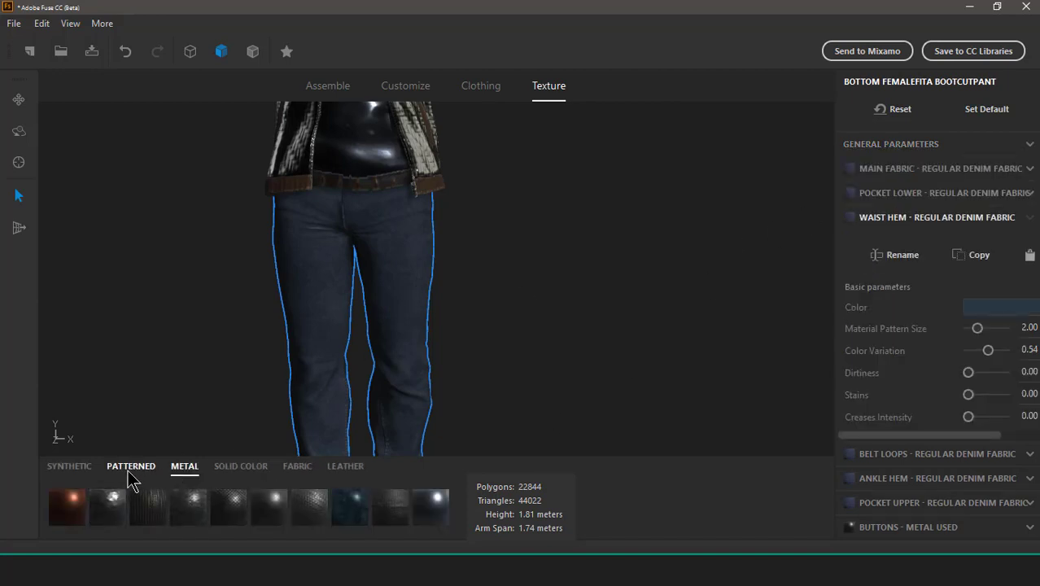
click(131, 465)
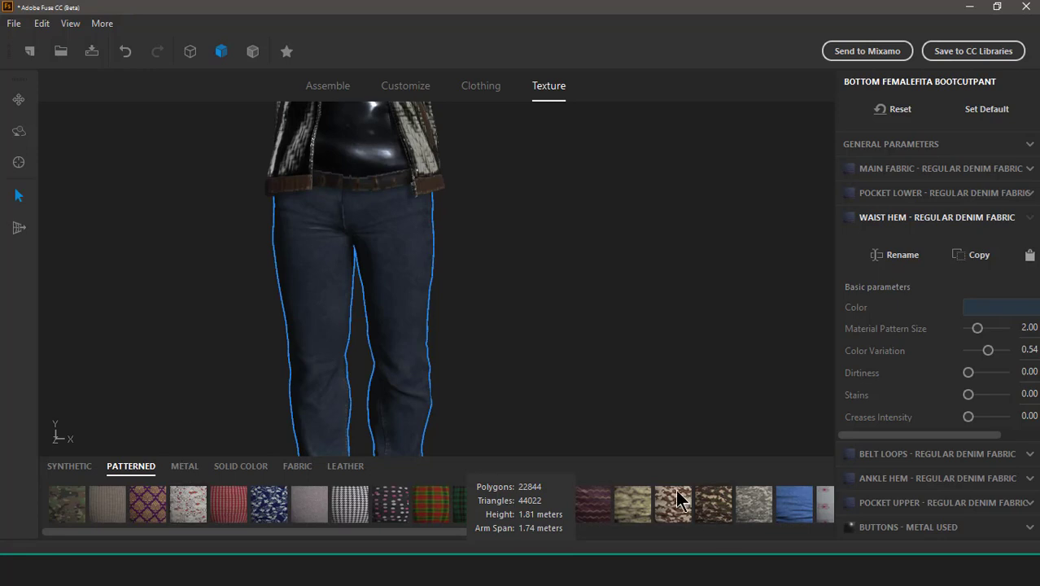
click(297, 466)
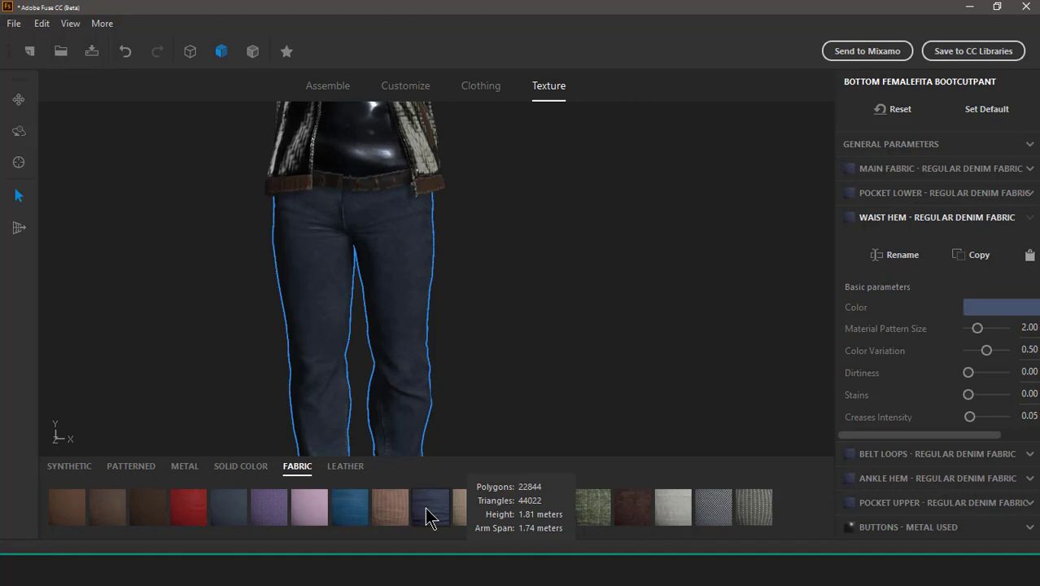
mouse_move(438, 252)
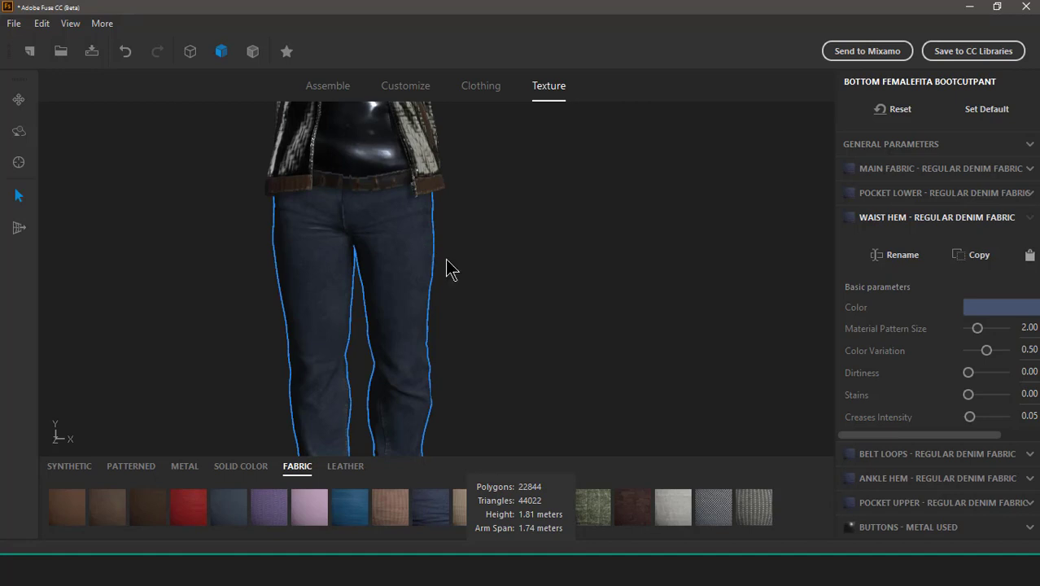
mouse_move(511, 263)
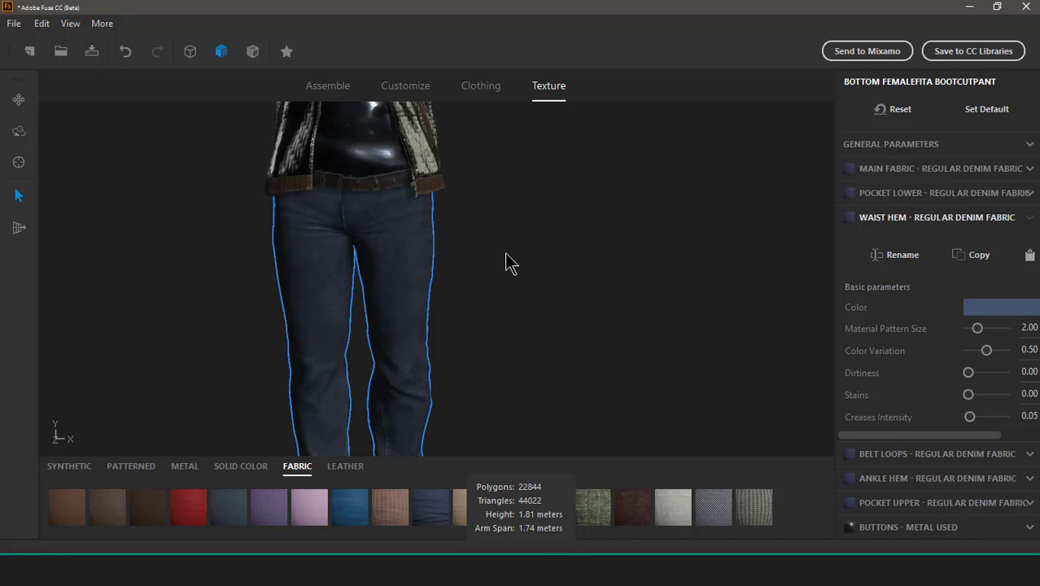
mouse_move(531, 225)
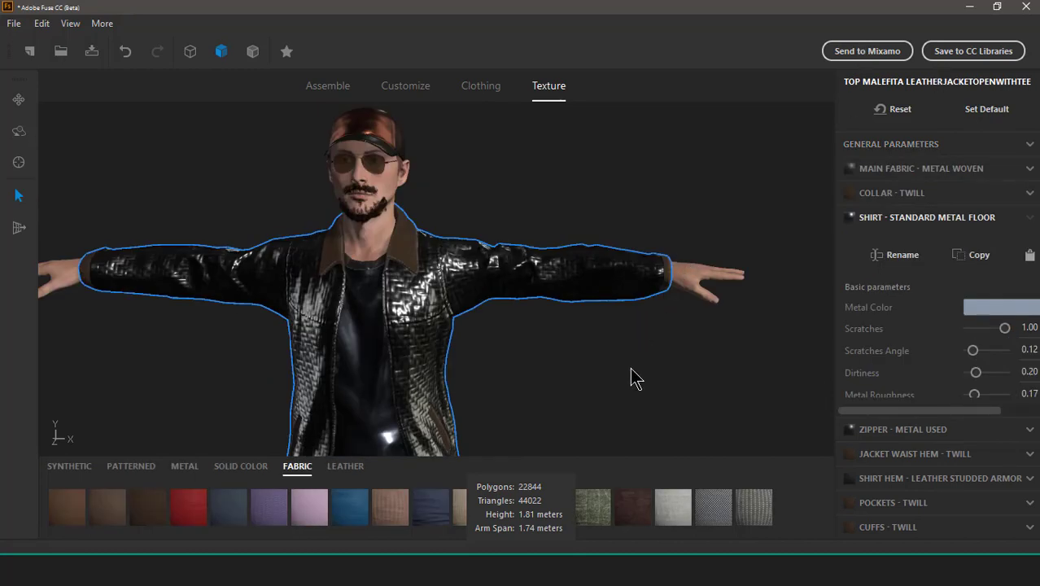
mouse_move(773, 277)
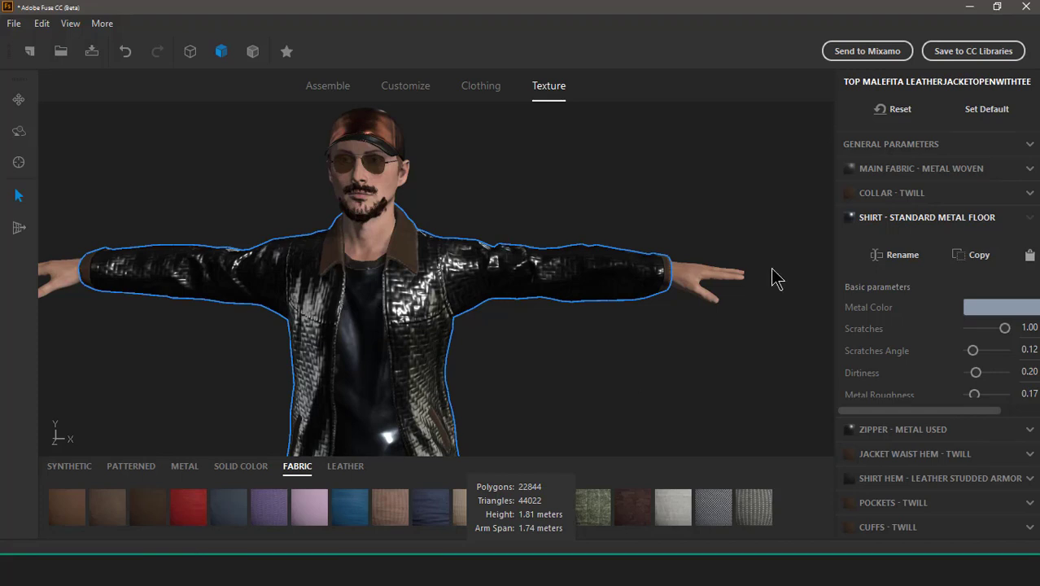
mouse_move(855, 65)
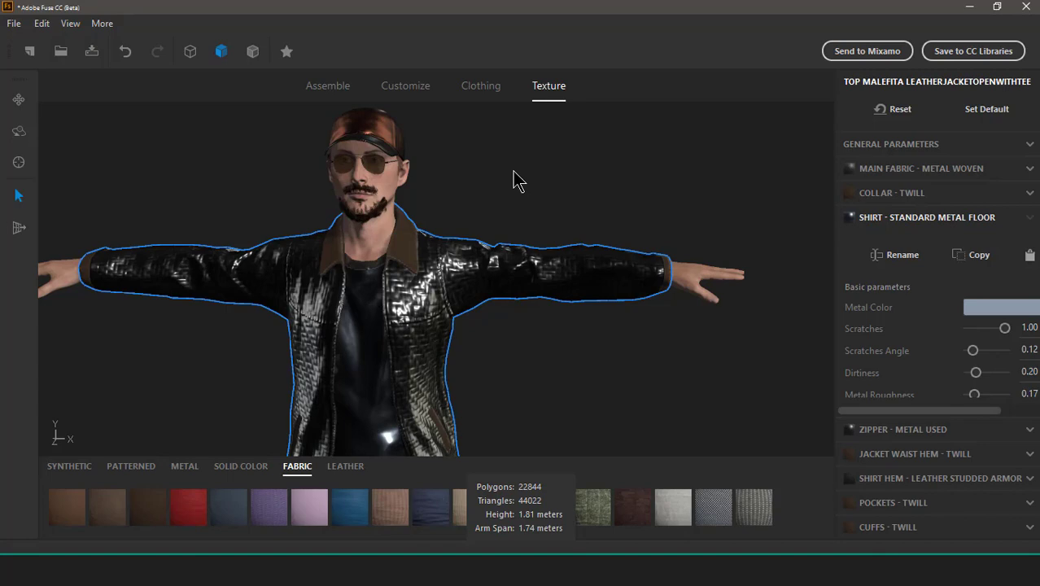
drag(520, 179, 161, 181)
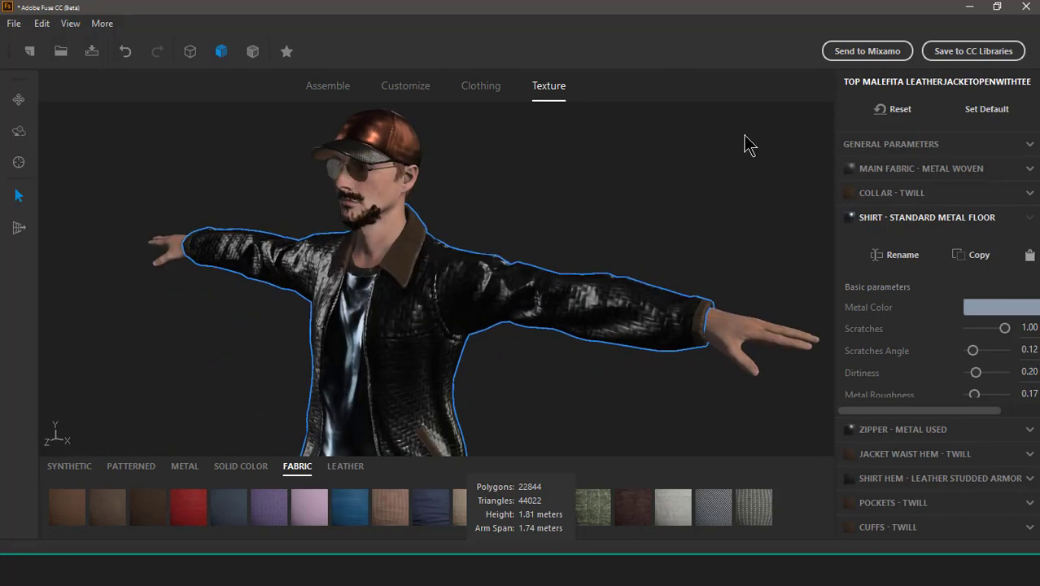
mouse_move(627, 195)
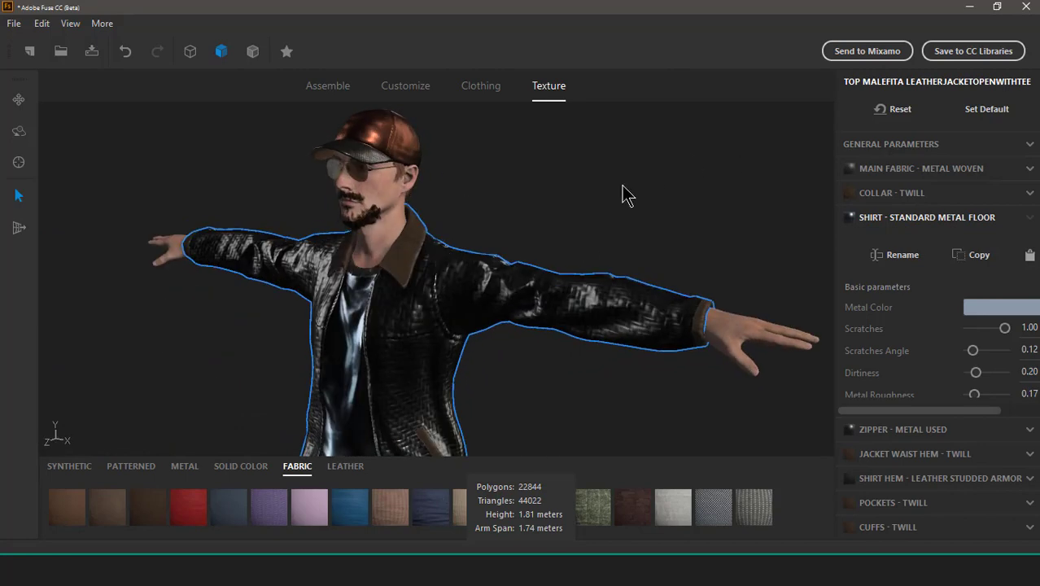